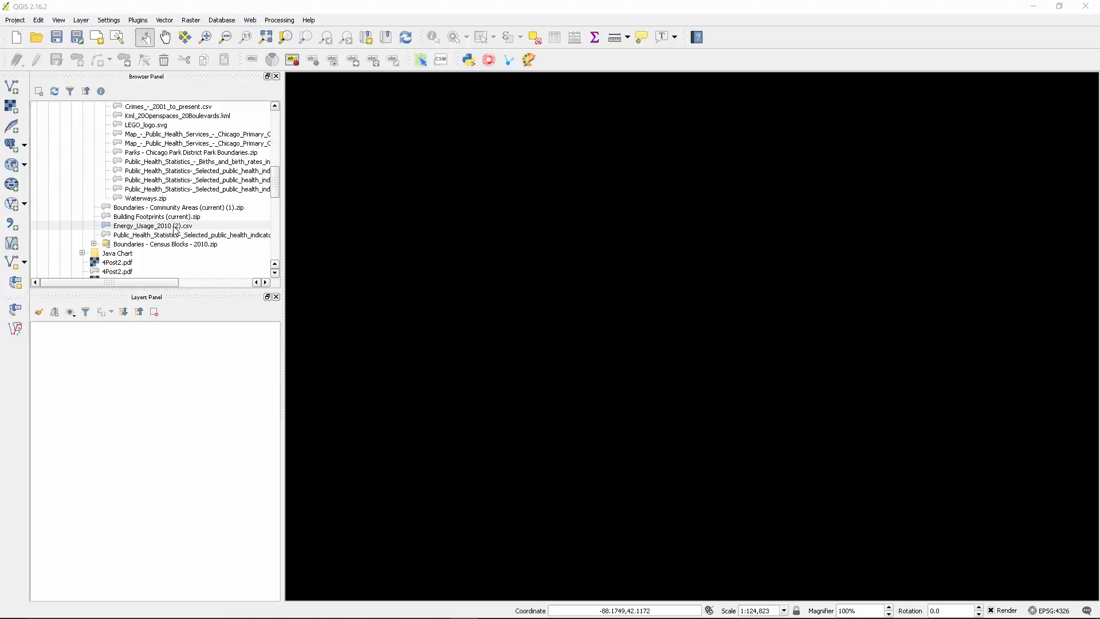
# Expand the Boundaries - Census Blocks - 2010.zip archive to reveal the geo_export shapefile.
pyautogui.click(152, 226)
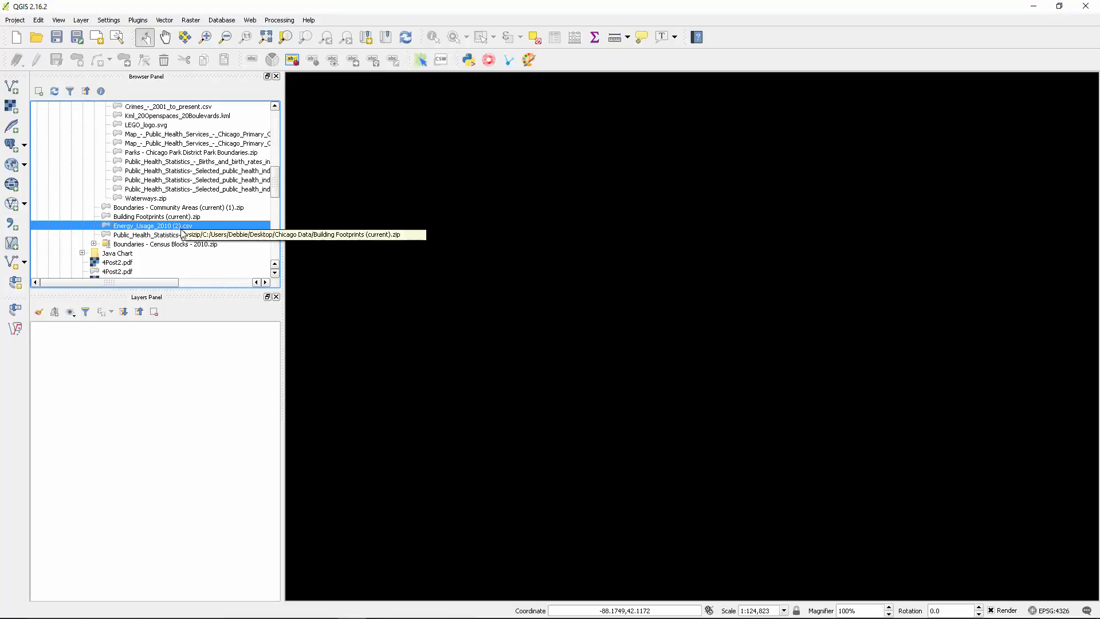
pyautogui.moveTo(186, 239)
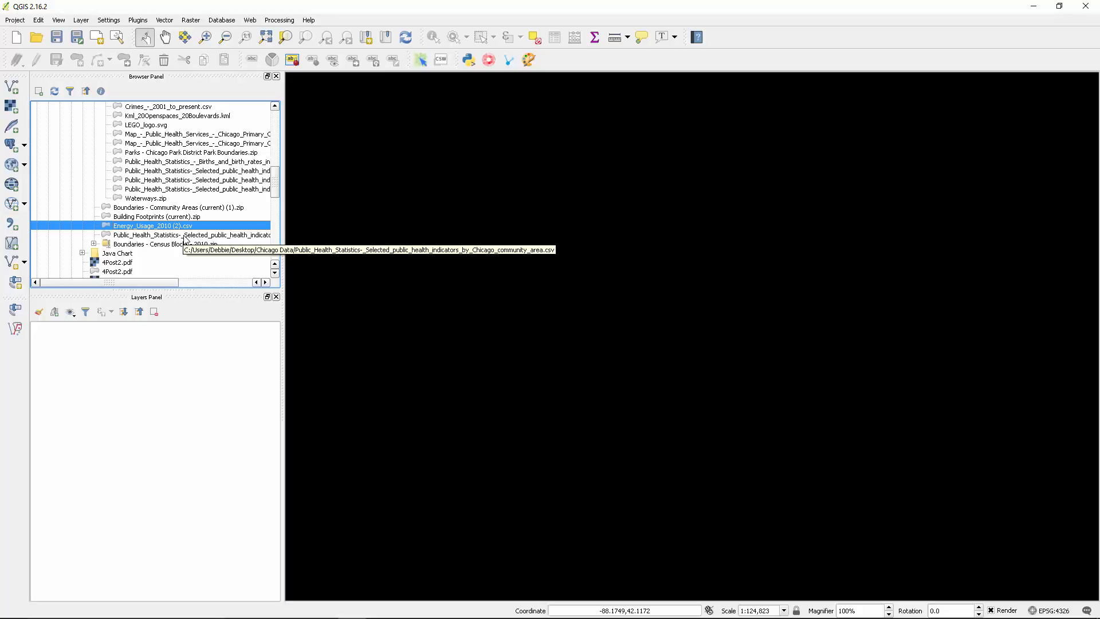
pyautogui.moveTo(180, 249)
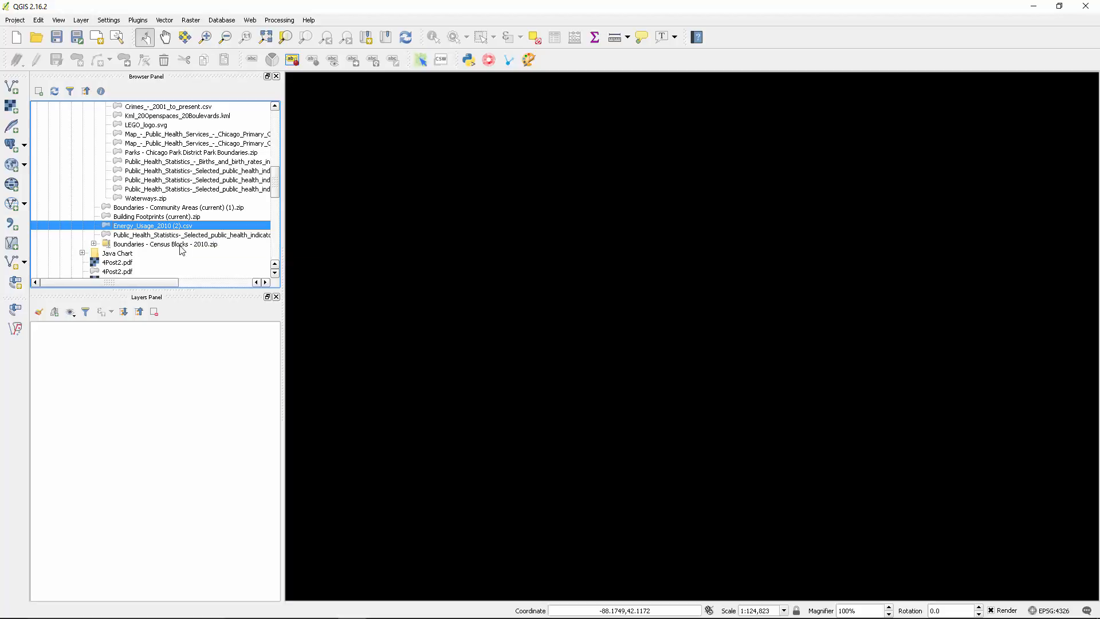
pyautogui.moveTo(201, 246)
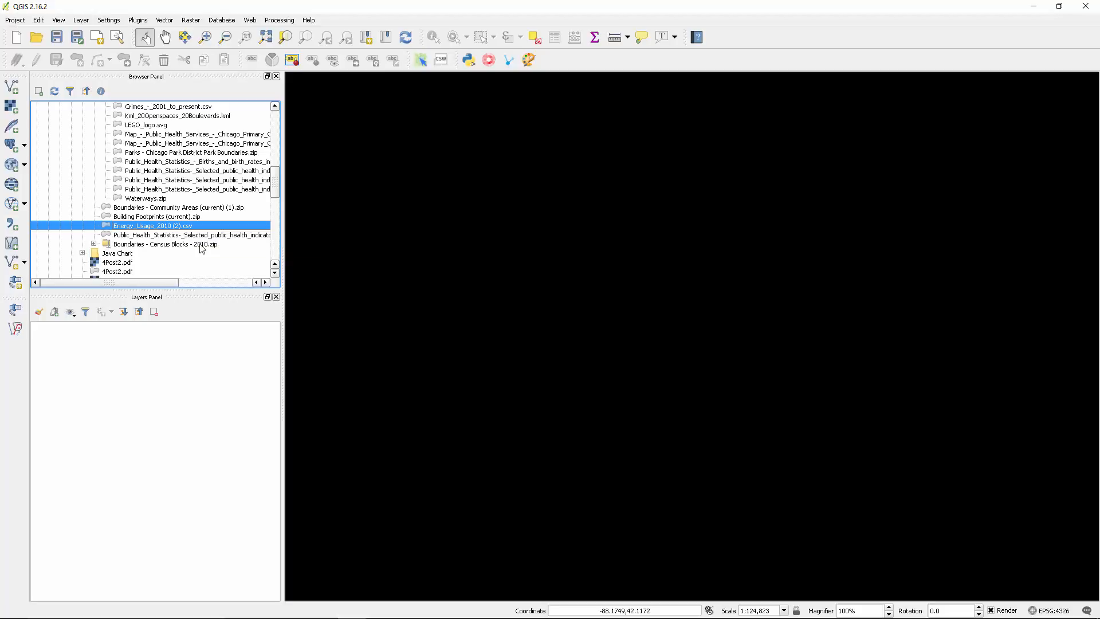
pyautogui.click(165, 244)
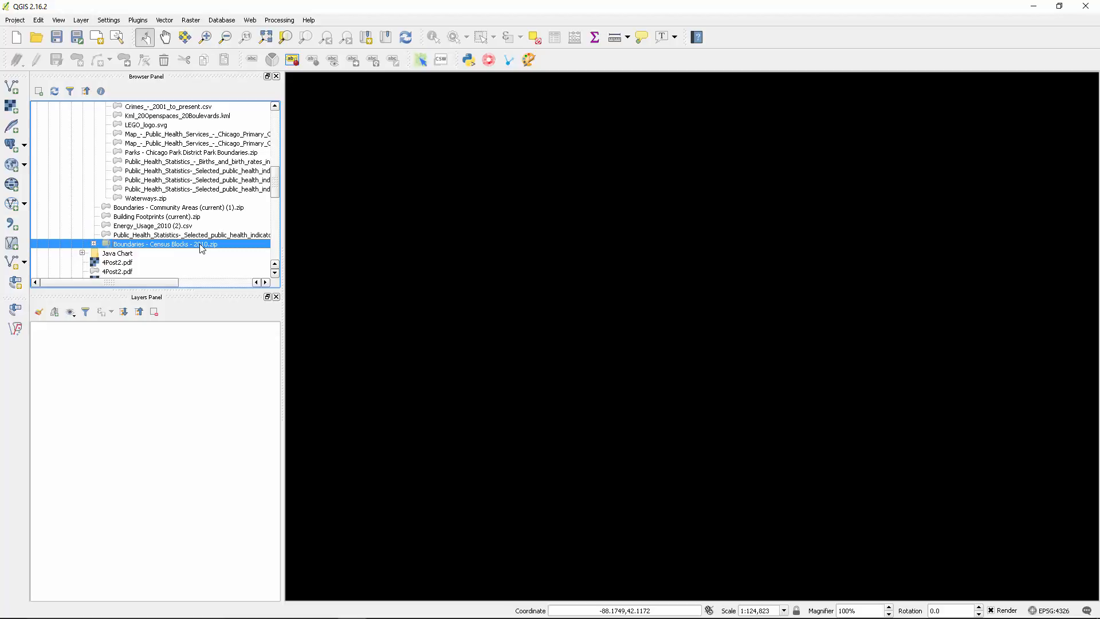
pyautogui.moveTo(137, 243)
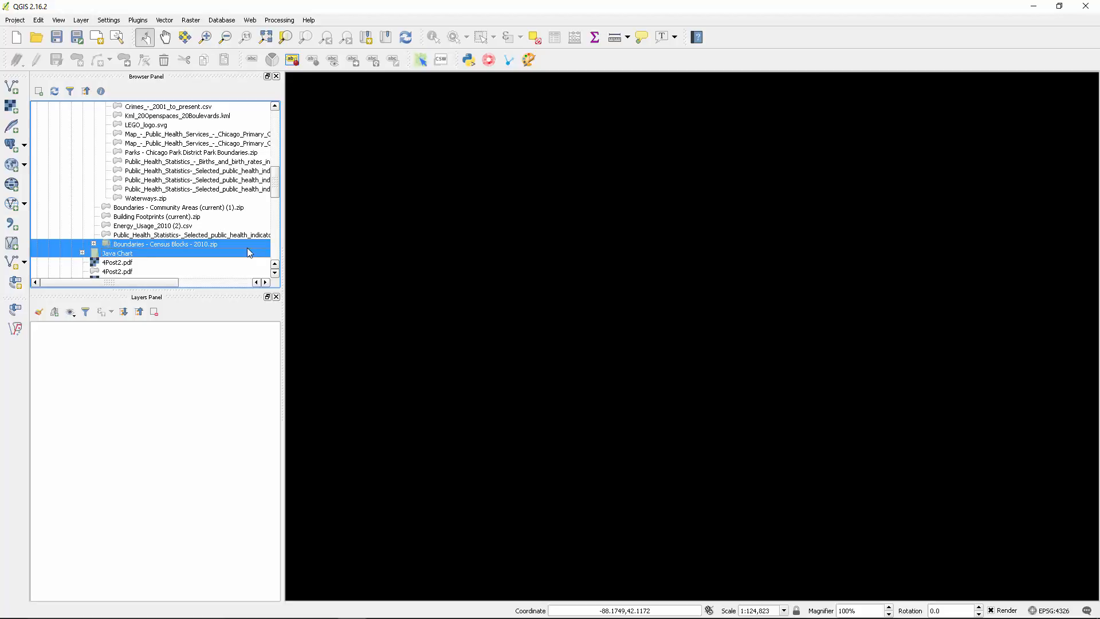
pyautogui.click(166, 244)
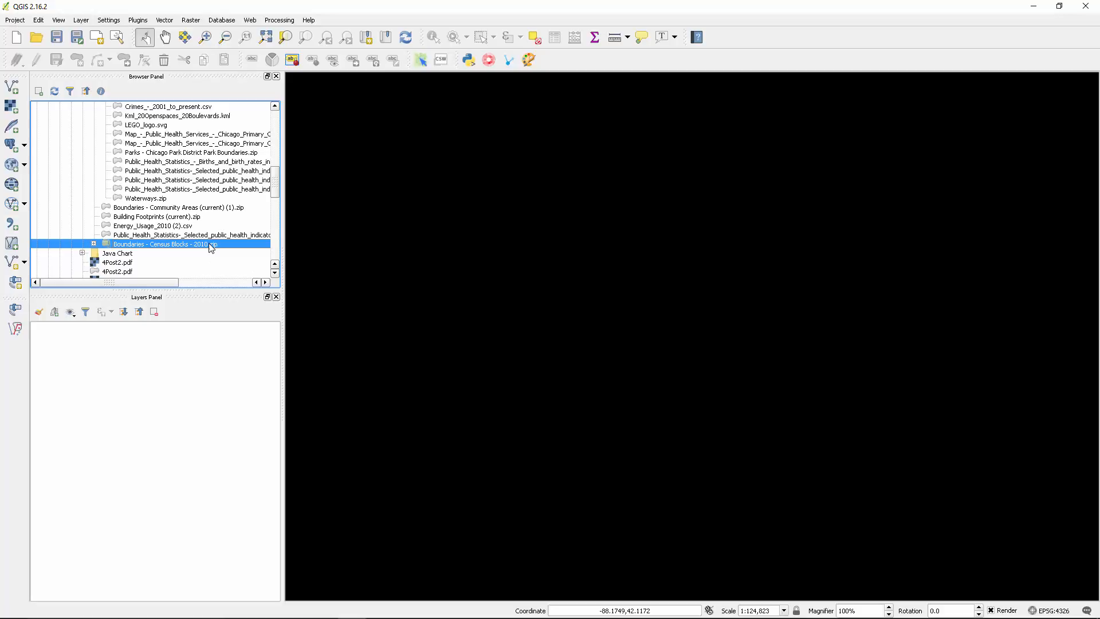
pyautogui.moveTo(212, 218)
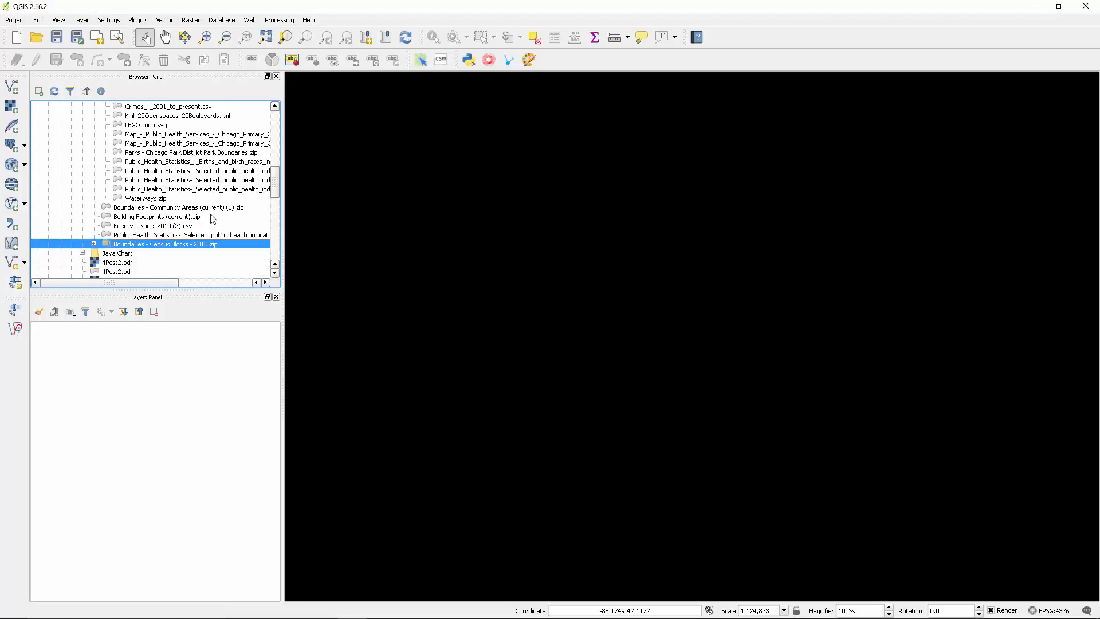
pyautogui.moveTo(106, 246)
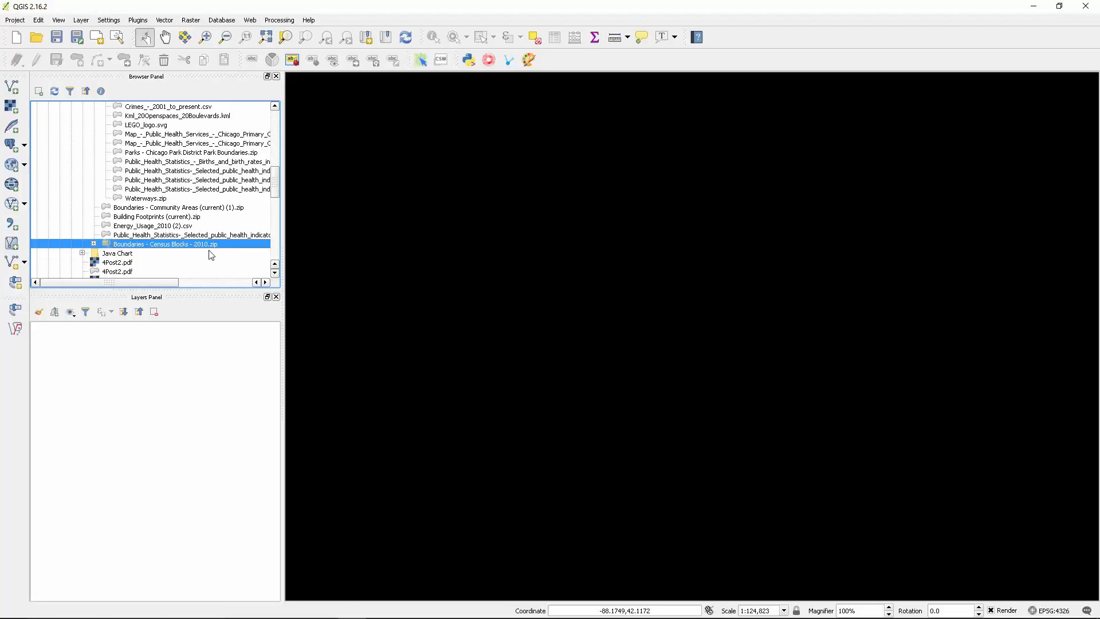
pyautogui.click(116, 253)
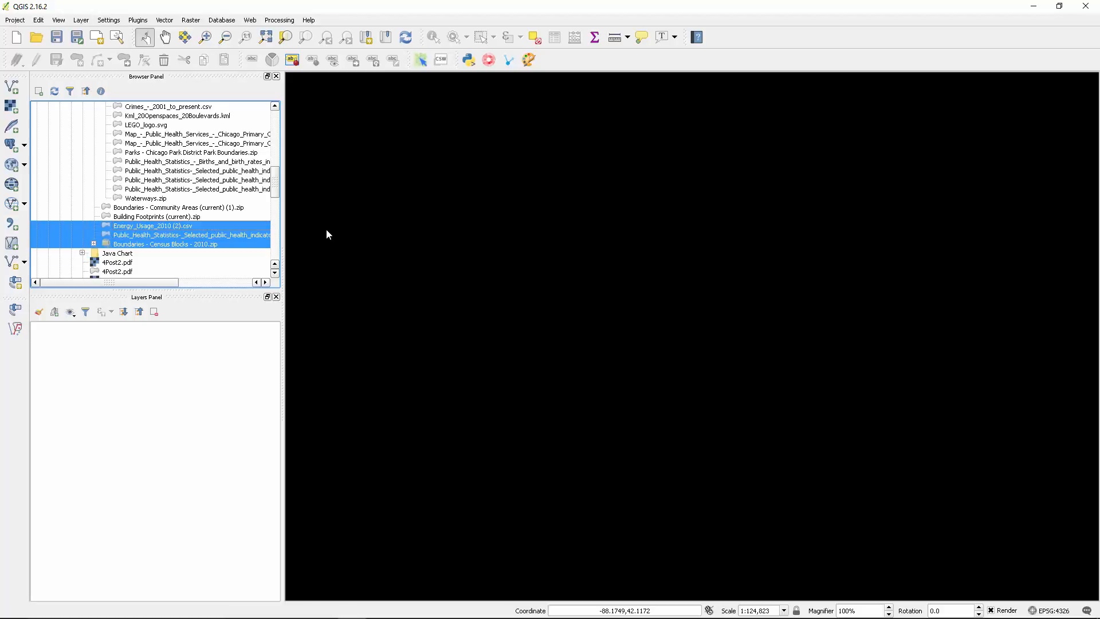
pyautogui.click(93, 244)
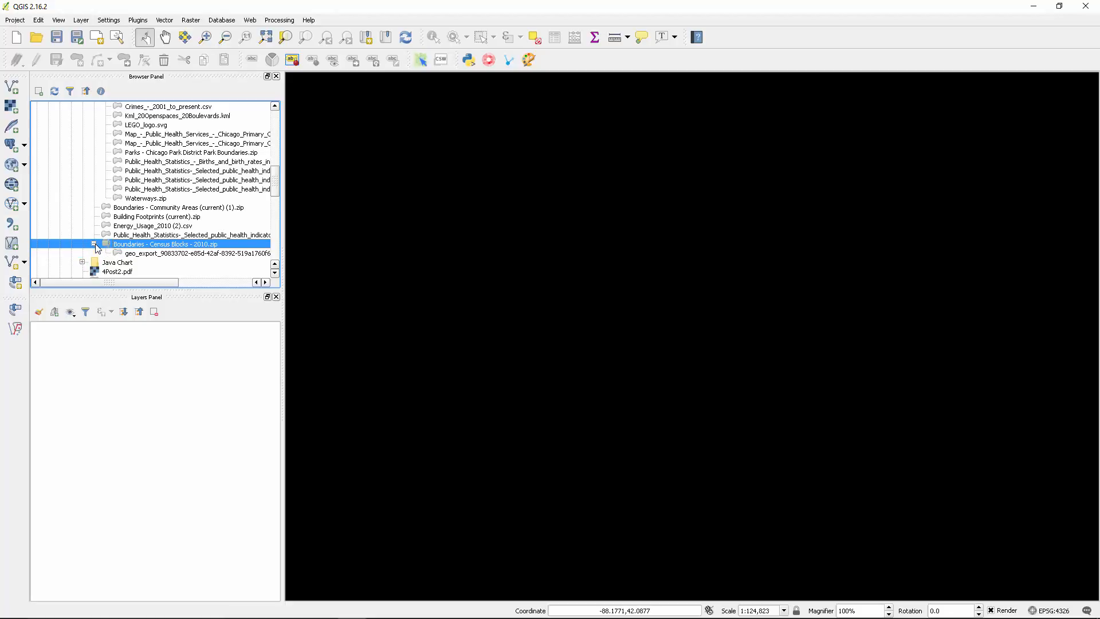
pyautogui.moveTo(120, 254)
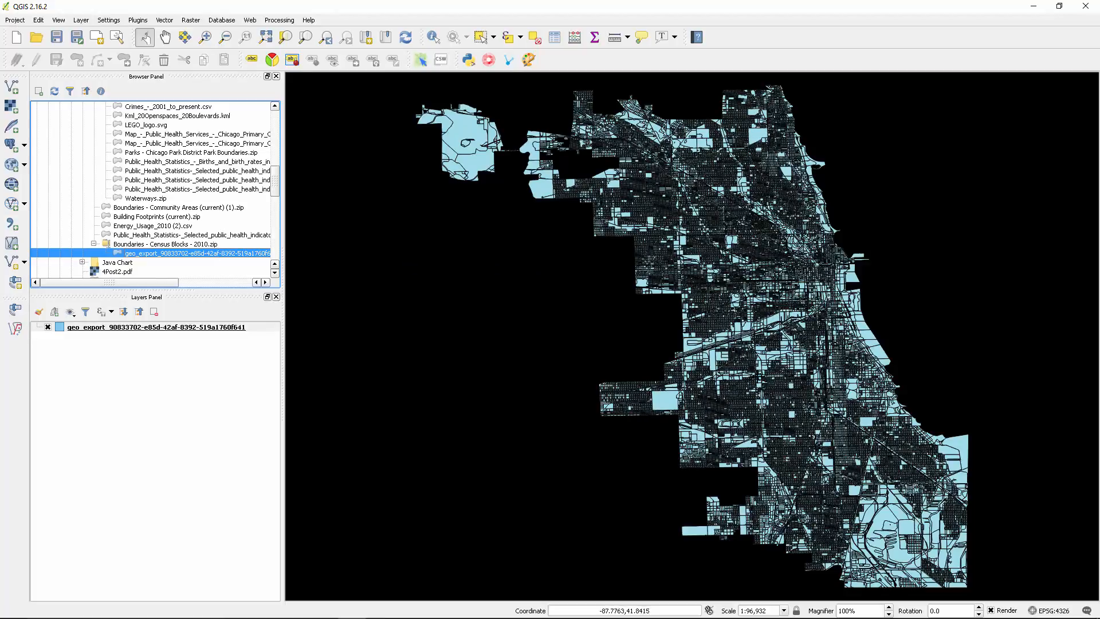
pyautogui.moveTo(1047, 609)
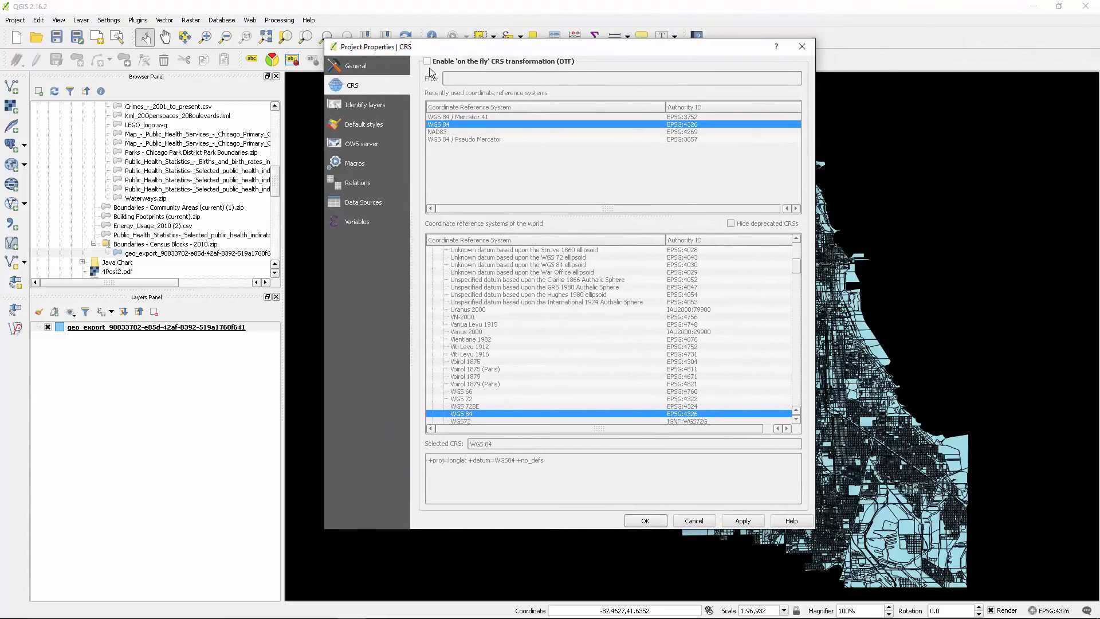
# Enable on-the-fly transformation and set the project CRS to WGS 84 / Pseudo Mercator (EPSG:3857).
pyautogui.click(426, 62)
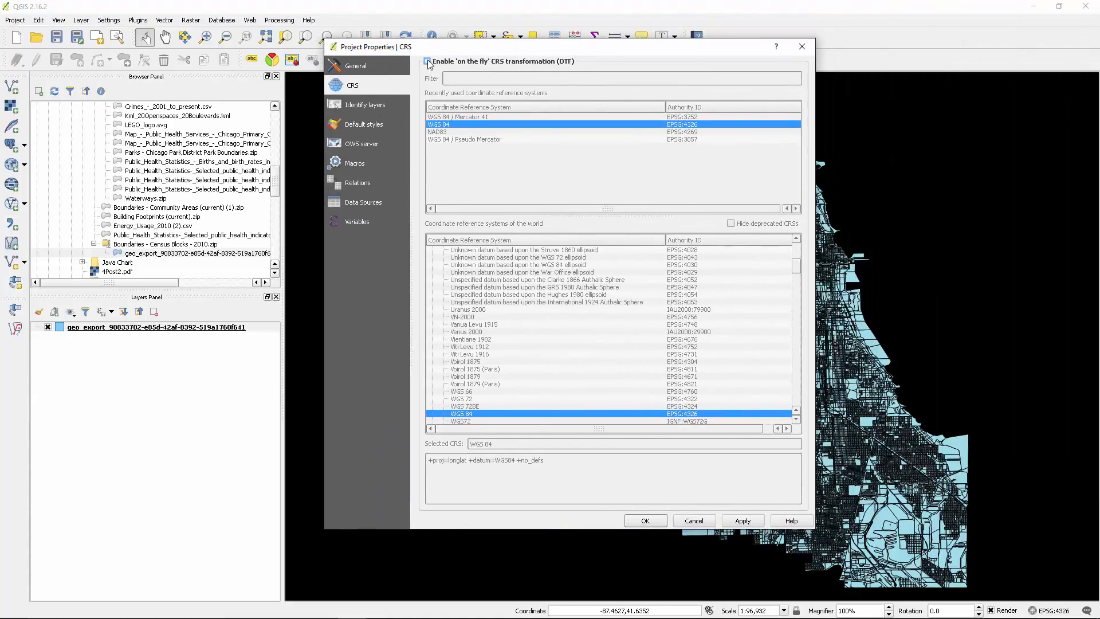
pyautogui.click(463, 139)
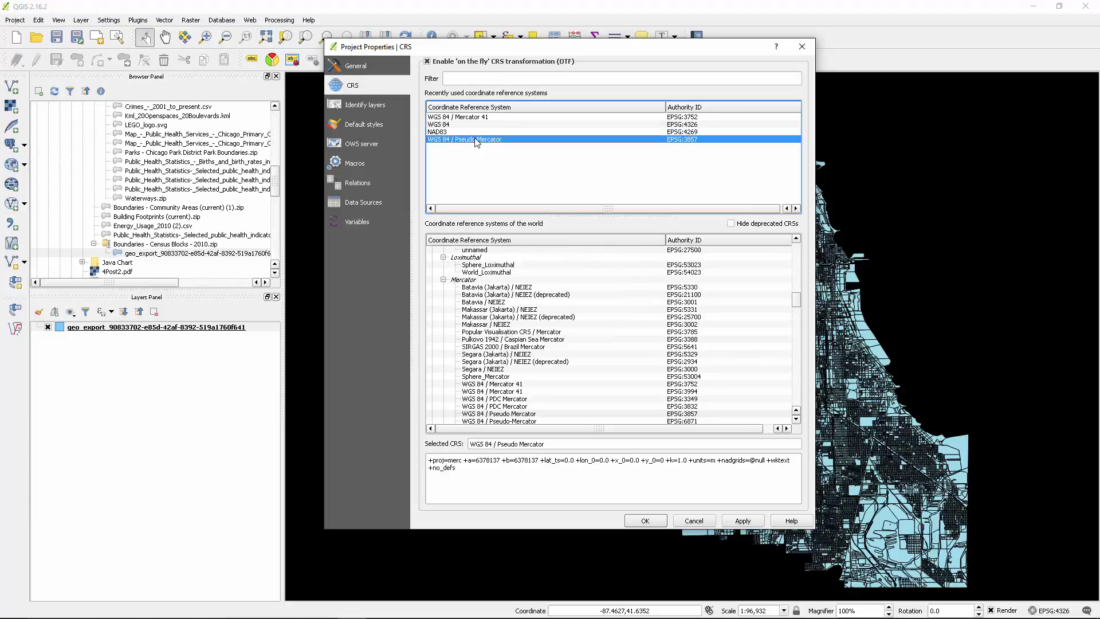
pyautogui.moveTo(452, 147)
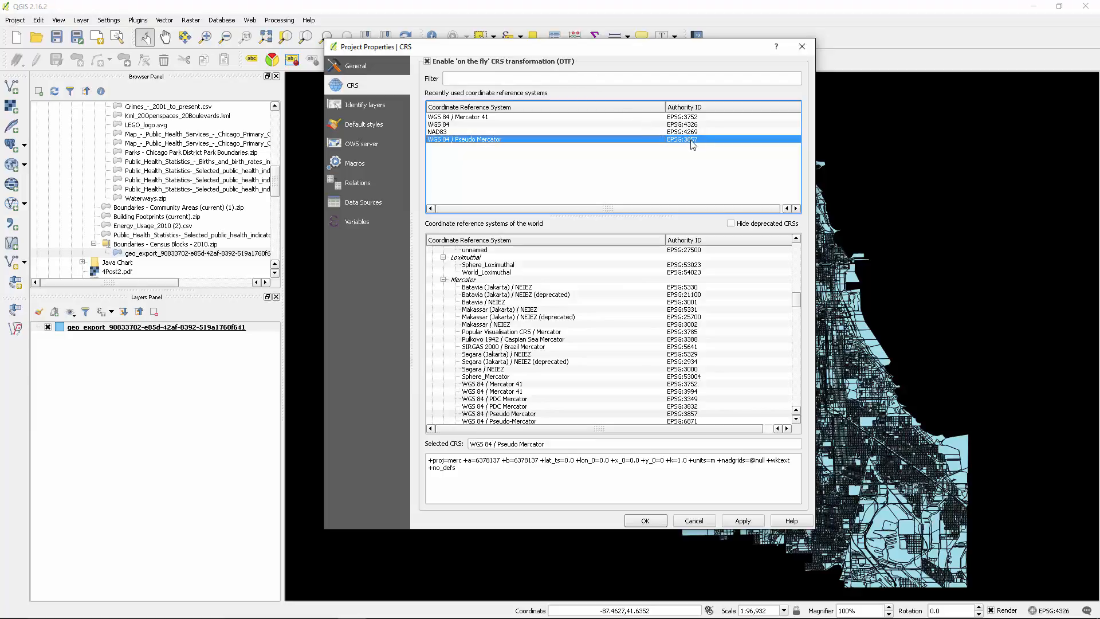
pyautogui.click(631, 79)
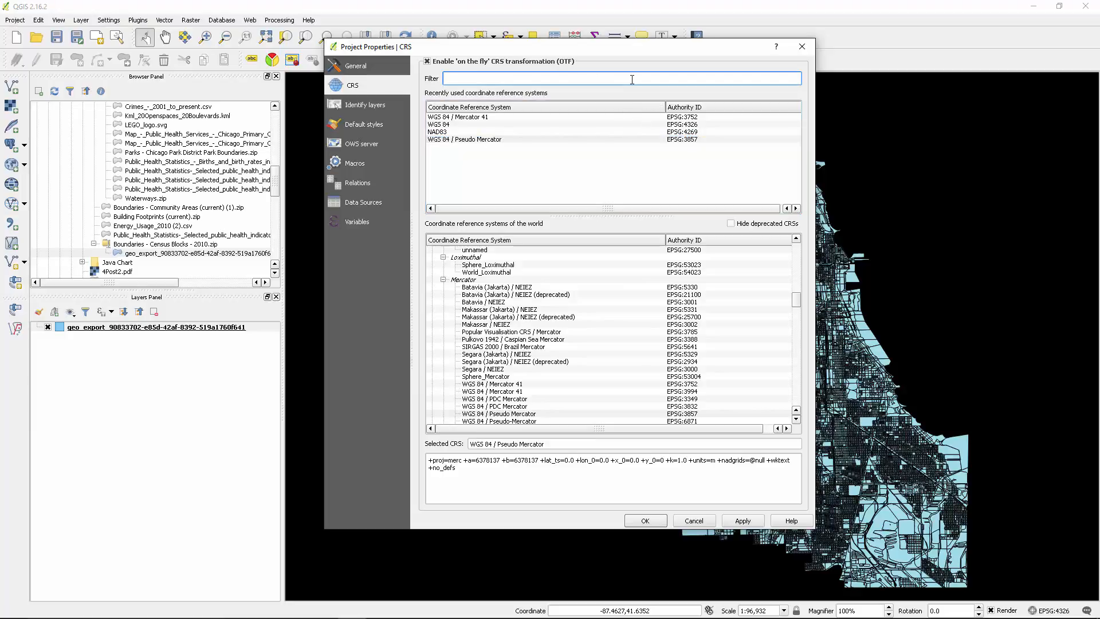
pyautogui.write('3857')
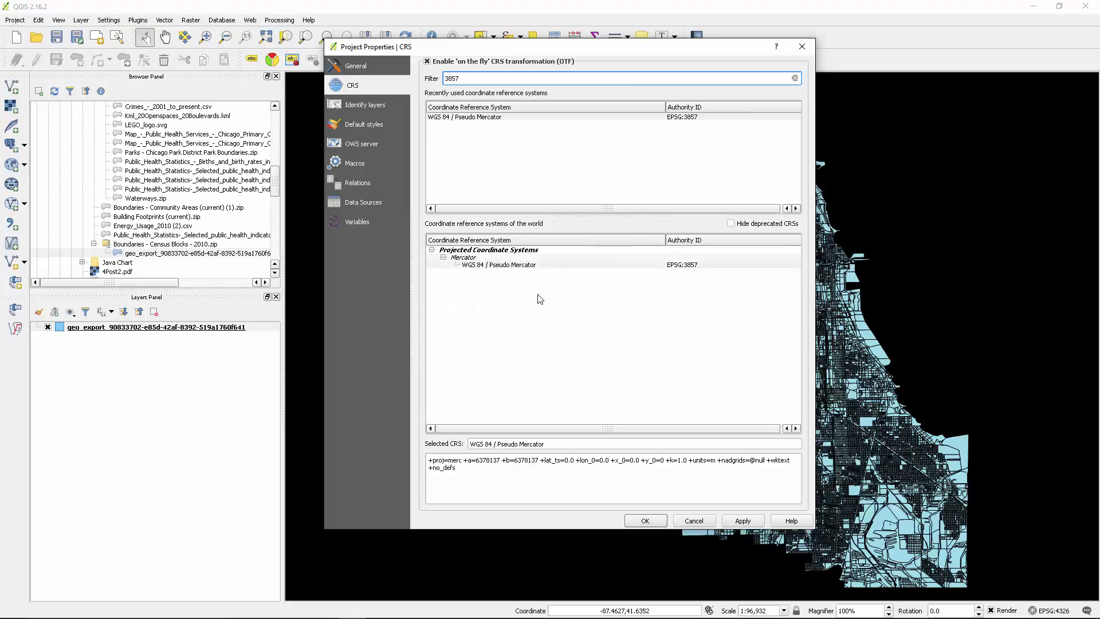
pyautogui.click(498, 264)
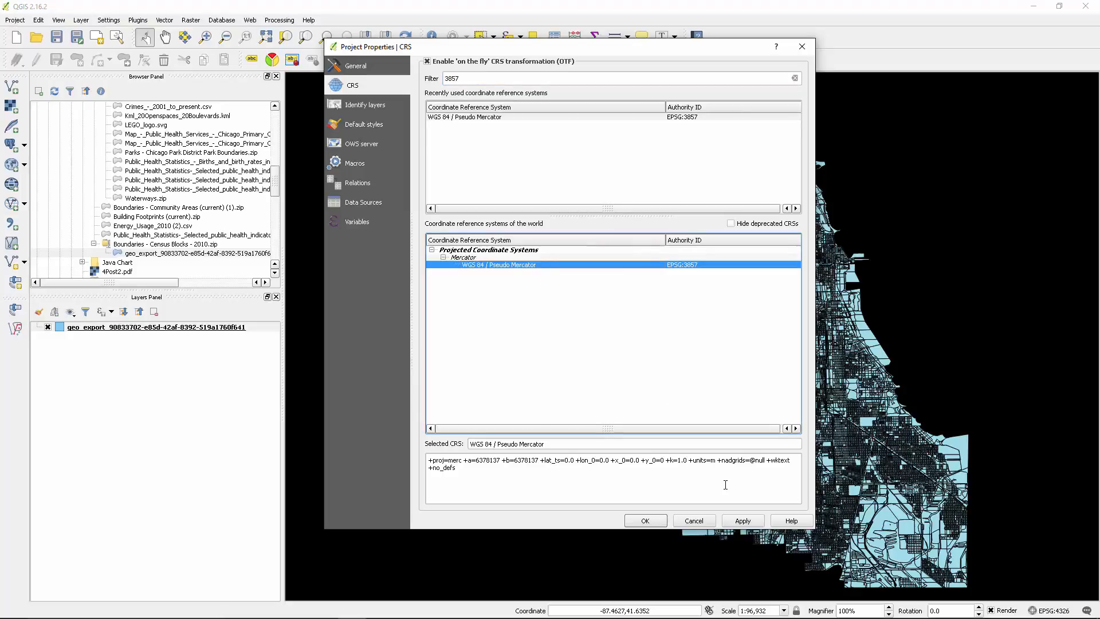
pyautogui.click(644, 520)
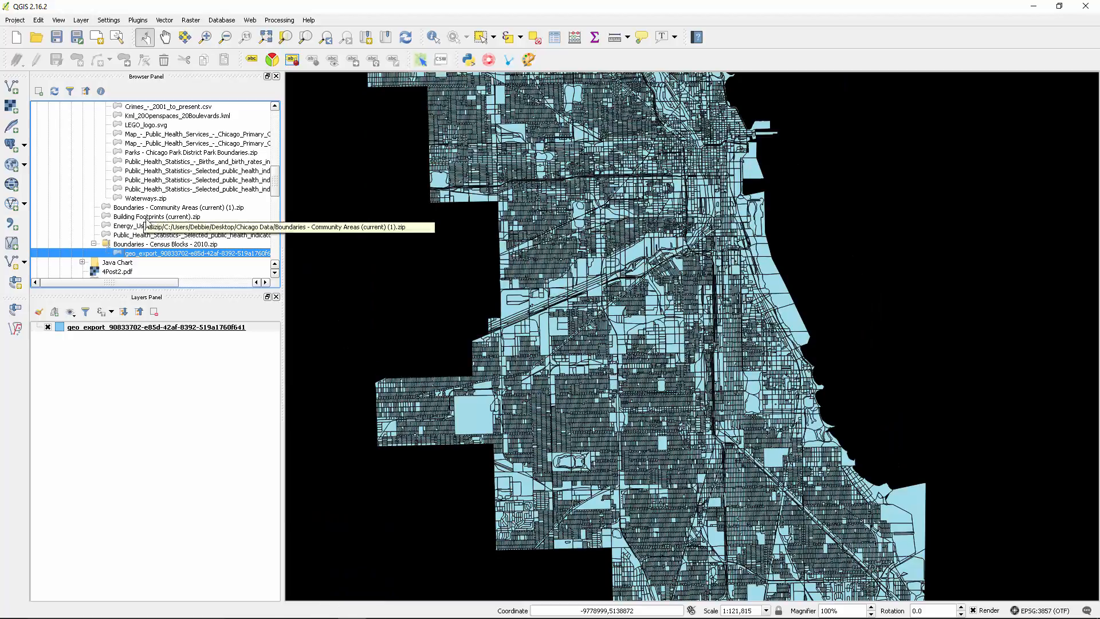
# Select Energy_Usage_2010 (2).csv in the Browser Panel.
pyautogui.click(149, 225)
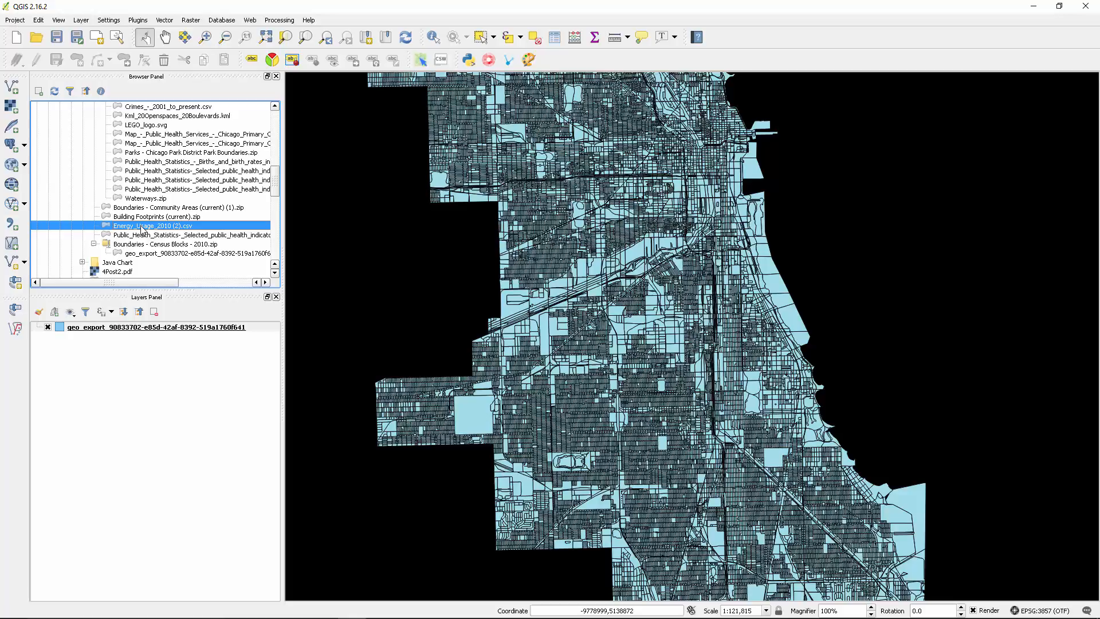
pyautogui.moveTo(142, 229)
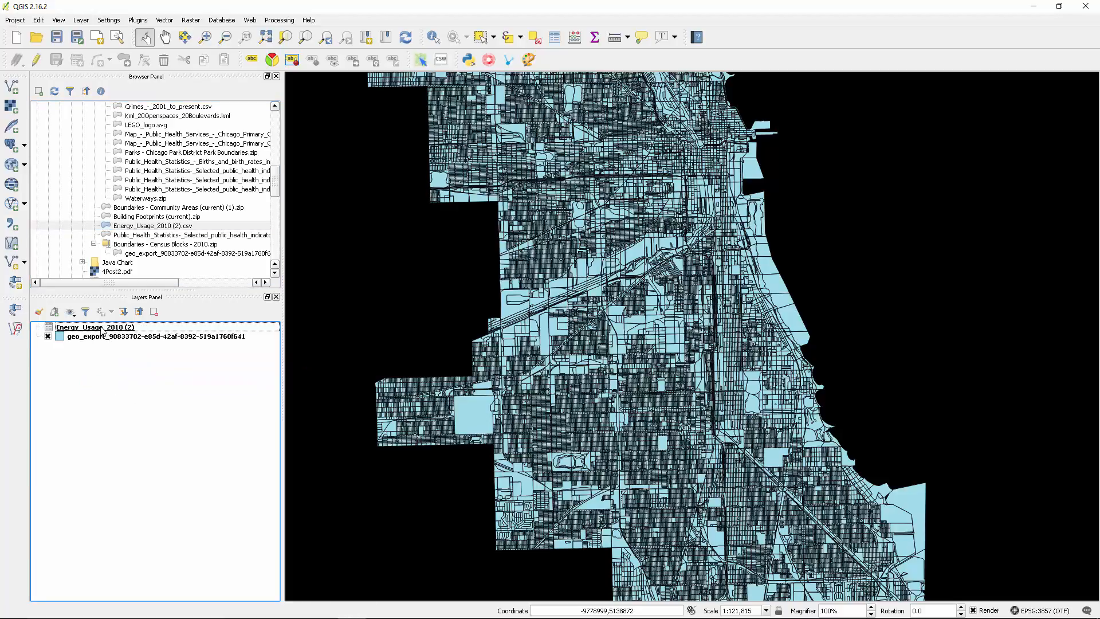
pyautogui.moveTo(104, 327)
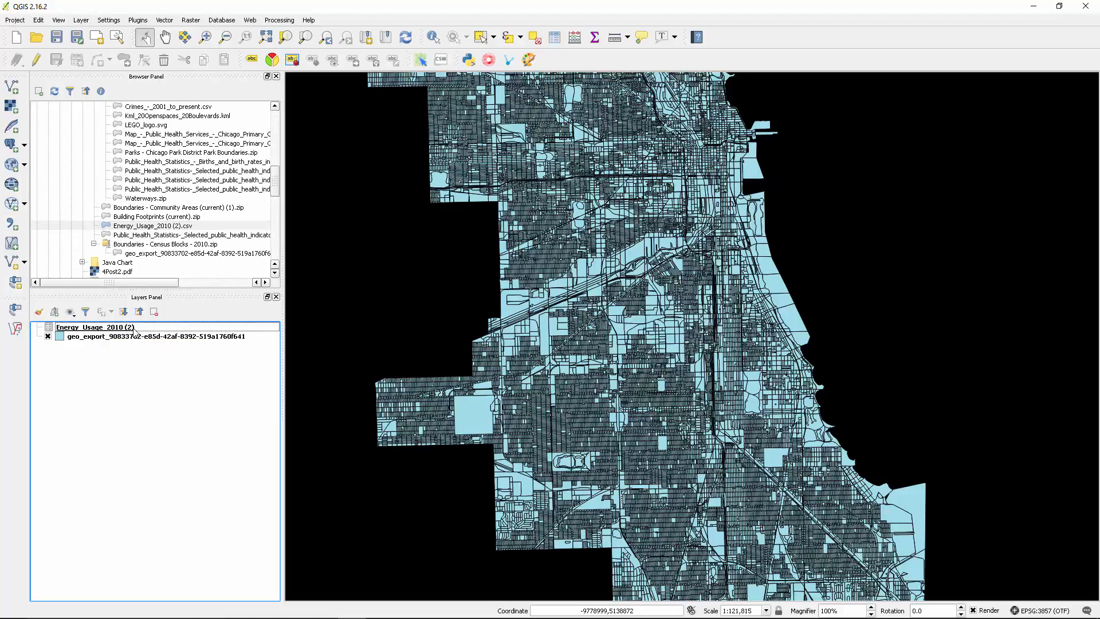
pyautogui.moveTo(132, 336)
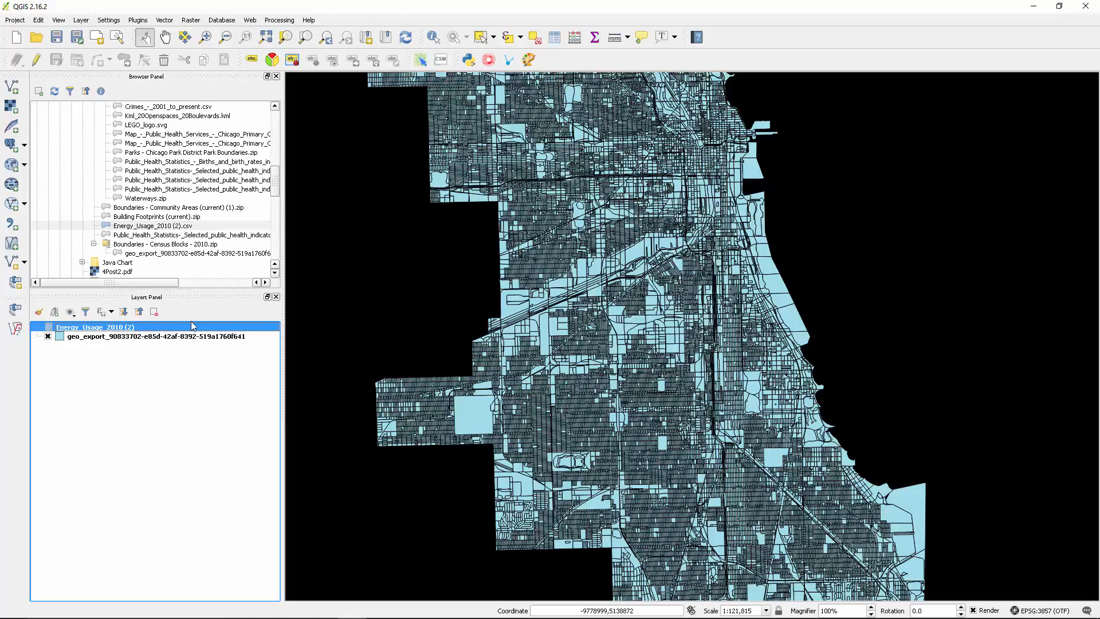
pyautogui.moveTo(135, 329)
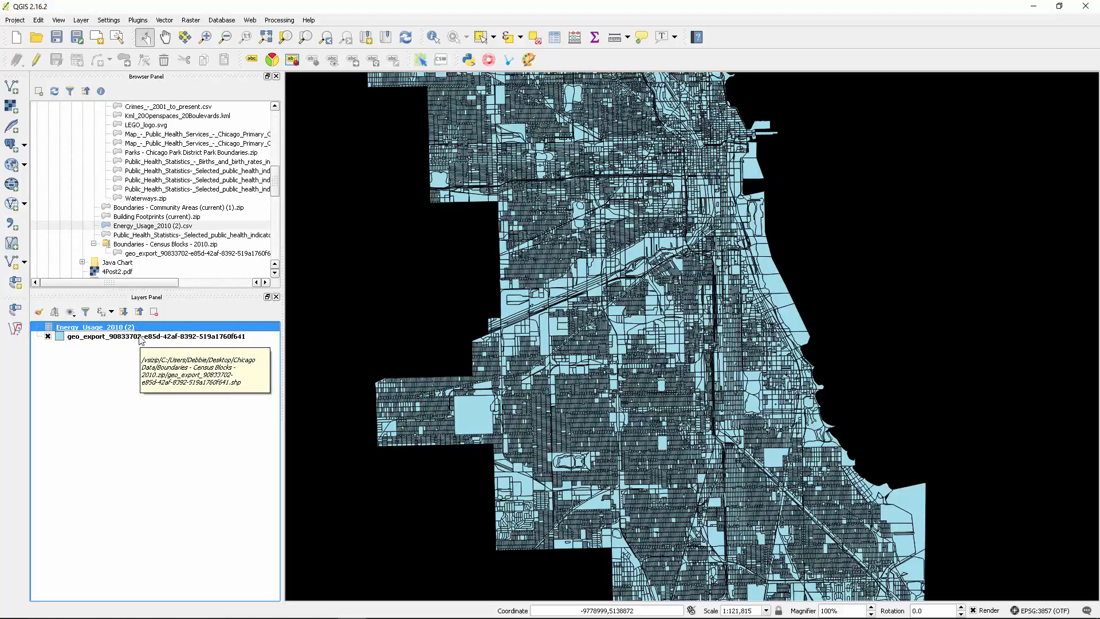
pyautogui.moveTo(100, 343)
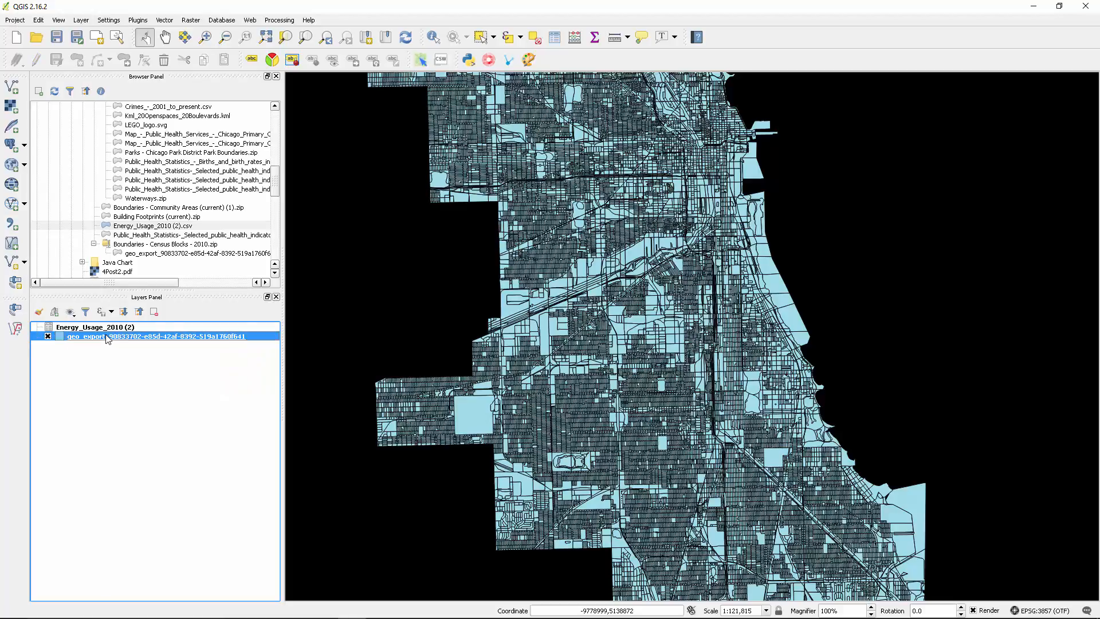
# Bring up the context menu for the geo_export census blocks layer.
pyautogui.rightClick(106, 336)
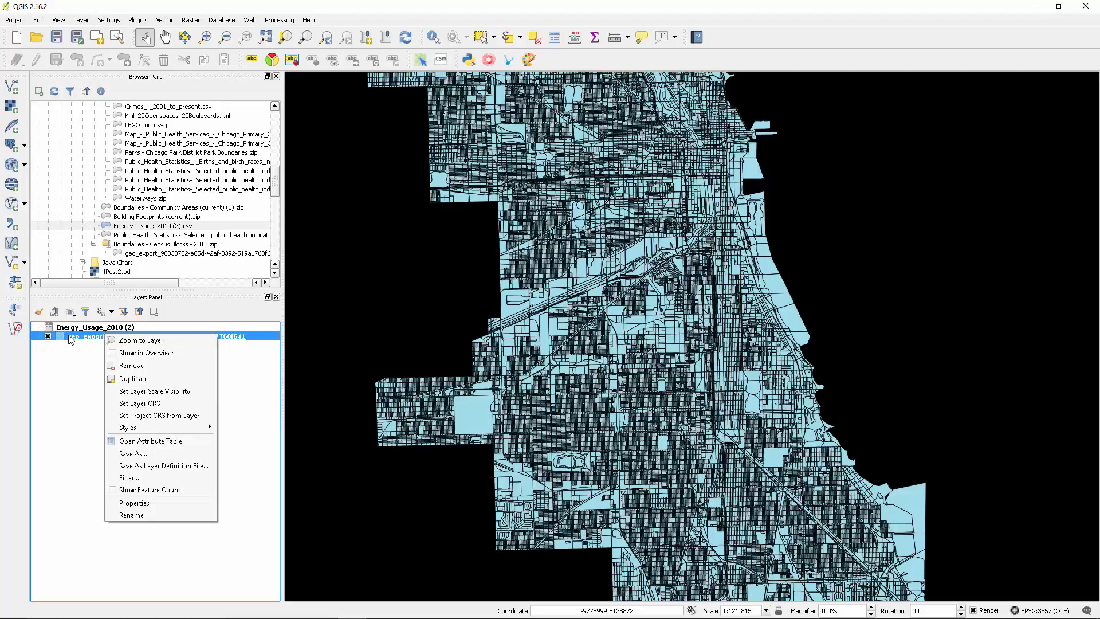
pyautogui.moveTo(150, 442)
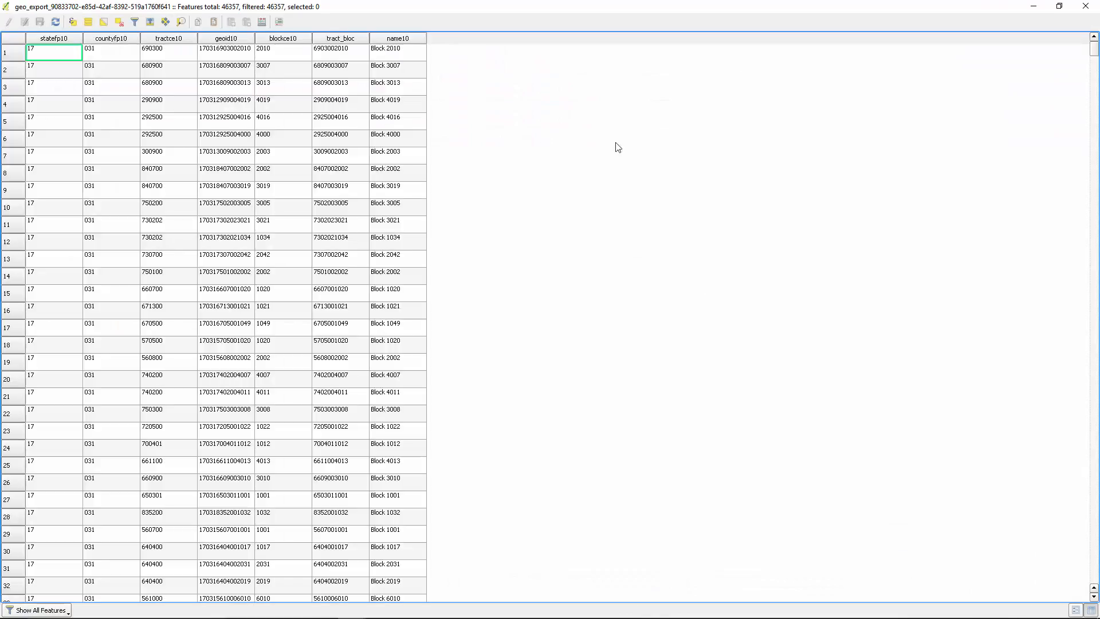
pyautogui.moveTo(41, 55)
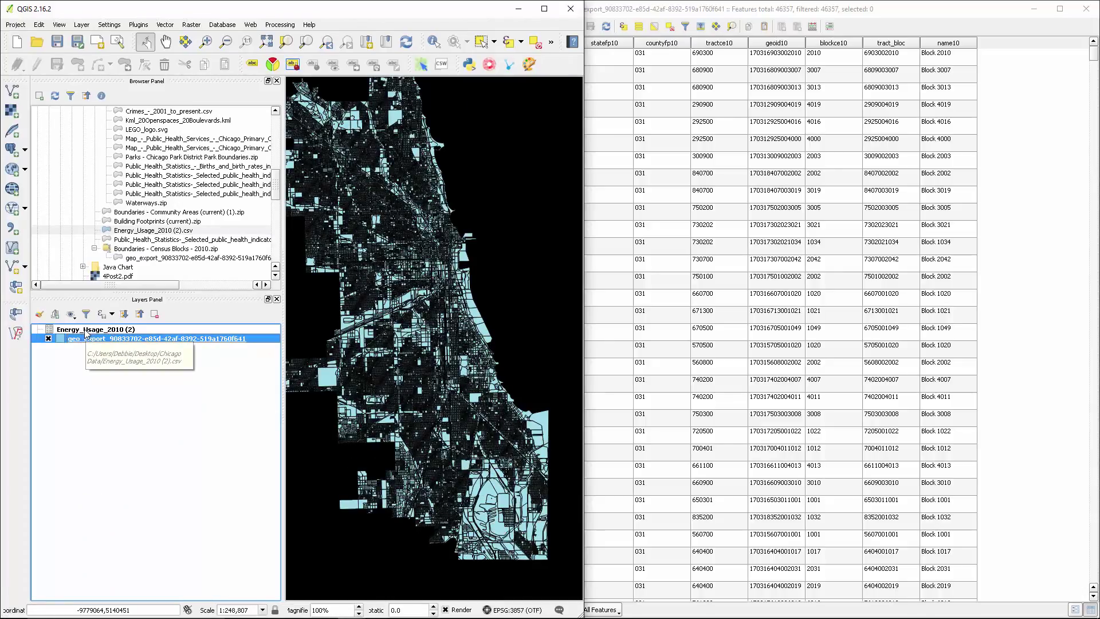
# Open the Energy_Usage_2010 (2) attribute table from its layer context menu.
pyautogui.rightClick(86, 329)
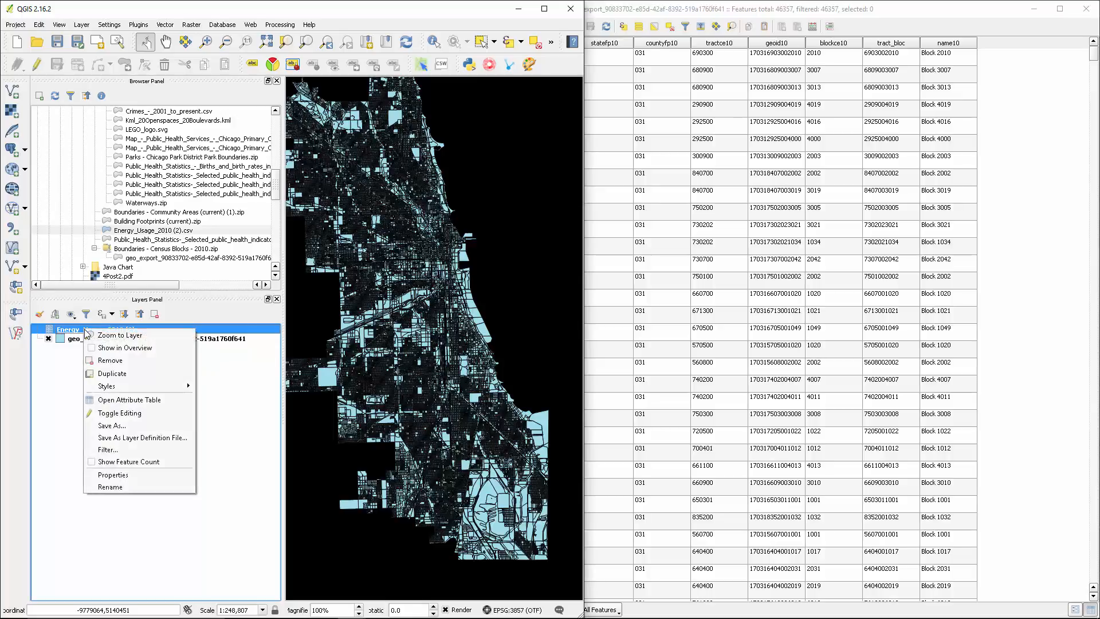
pyautogui.moveTo(126, 400)
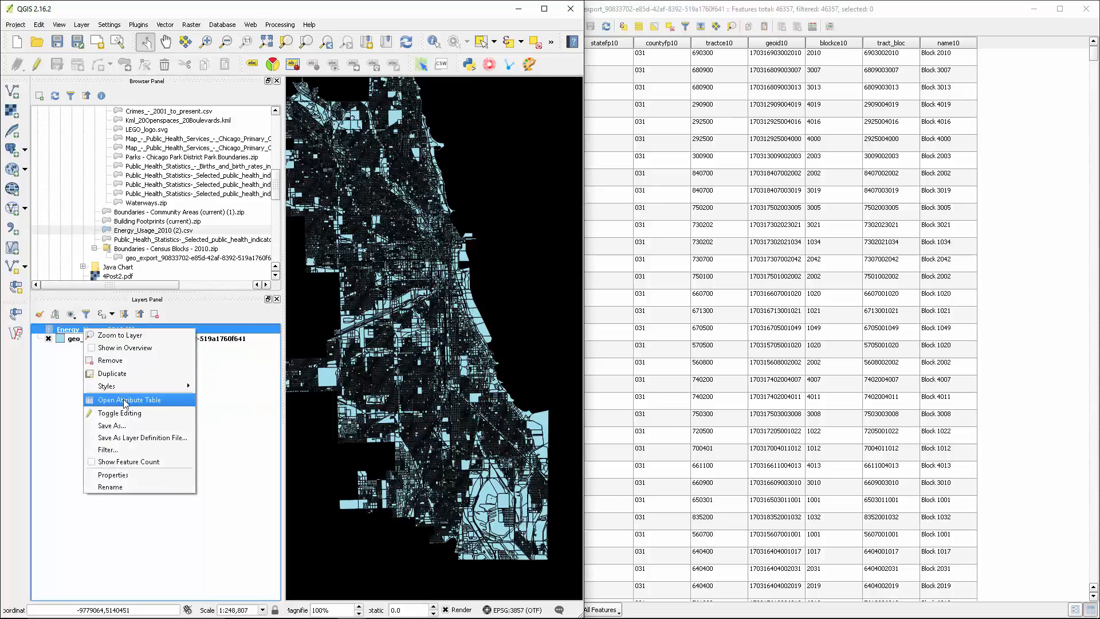
pyautogui.click(129, 399)
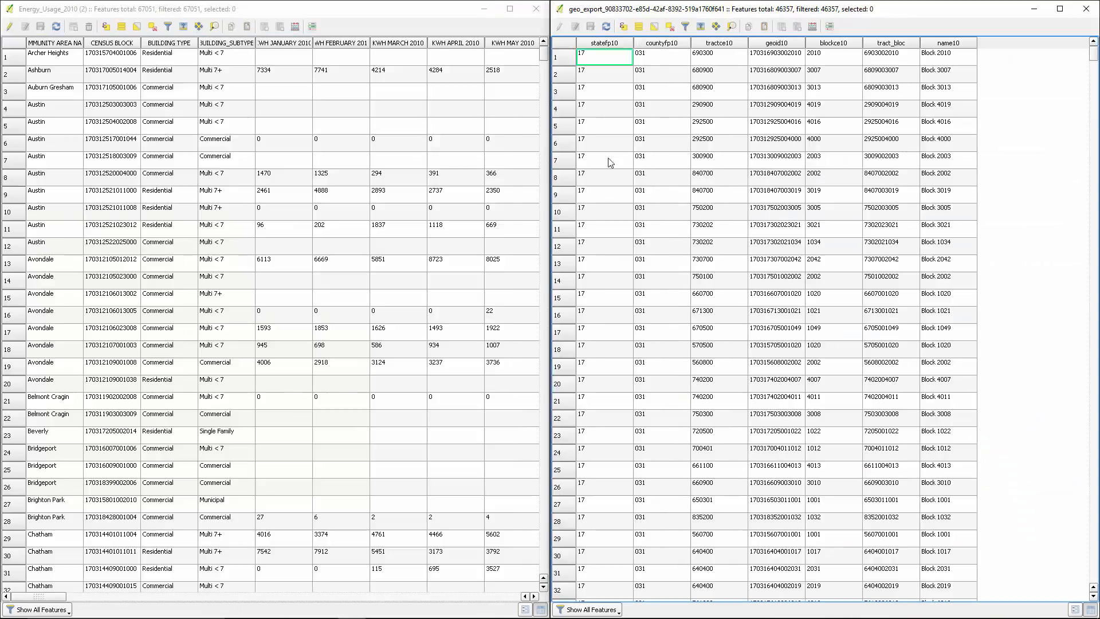
pyautogui.moveTo(120, 42)
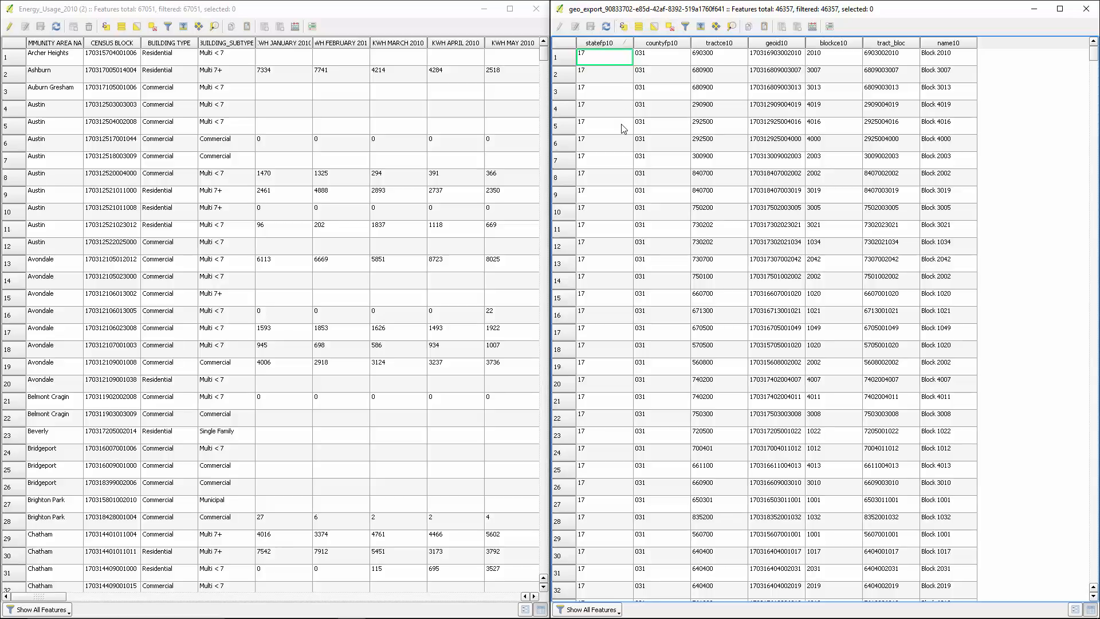
pyautogui.moveTo(622, 181)
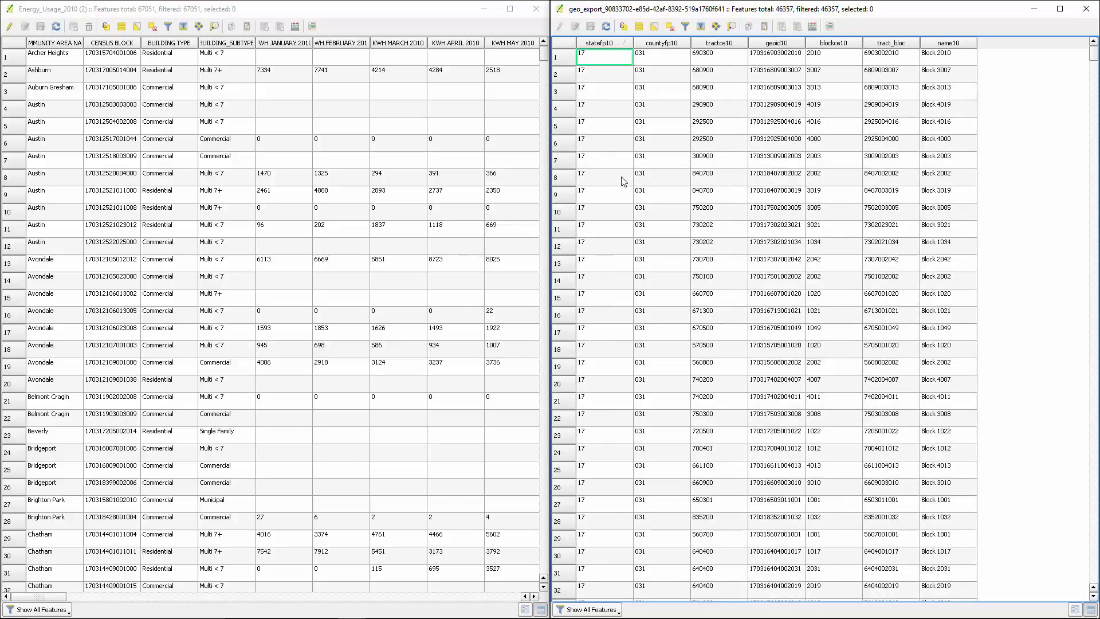
pyautogui.moveTo(614, 44)
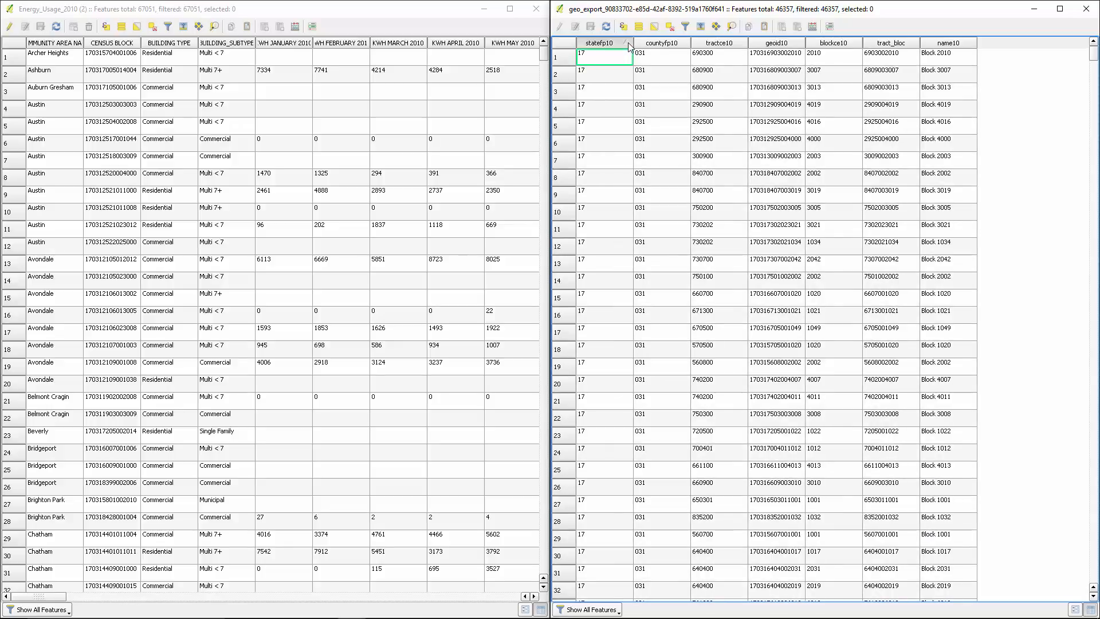
pyautogui.moveTo(900, 59)
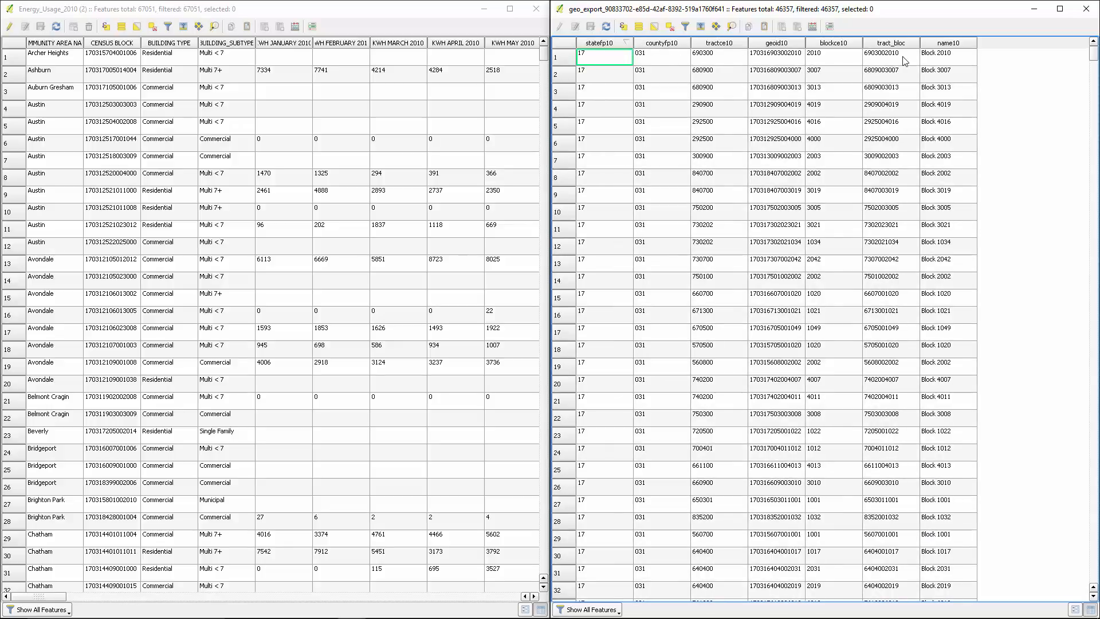
pyautogui.moveTo(28, 55)
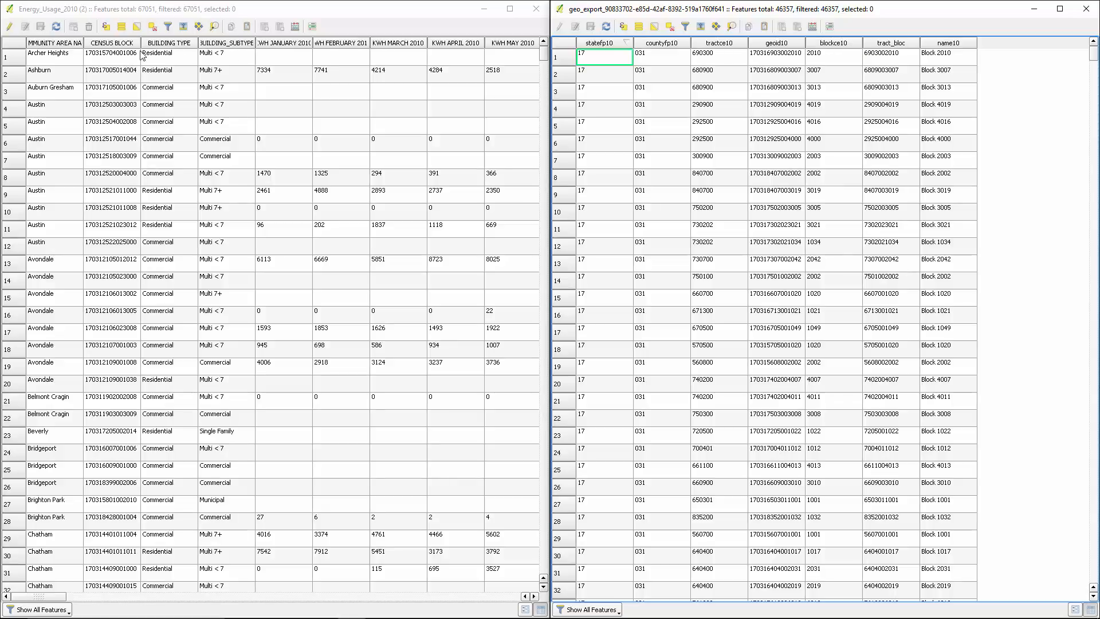
# Inspect the first census block's geoid10 value in the attribute table.
pyautogui.click(777, 56)
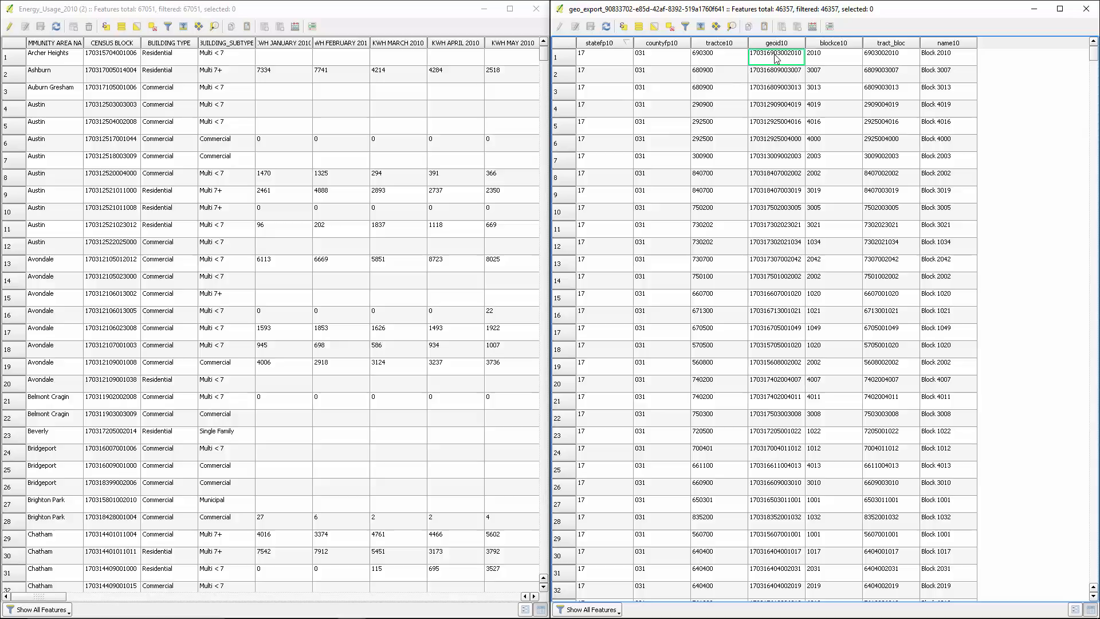
pyautogui.moveTo(108, 60)
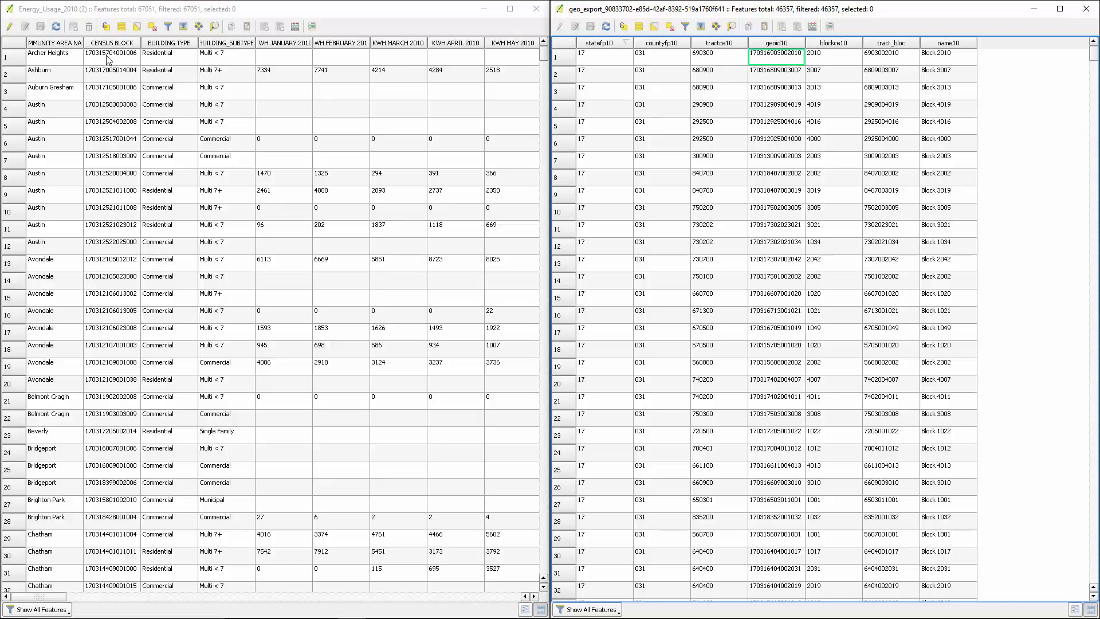
pyautogui.moveTo(87, 52)
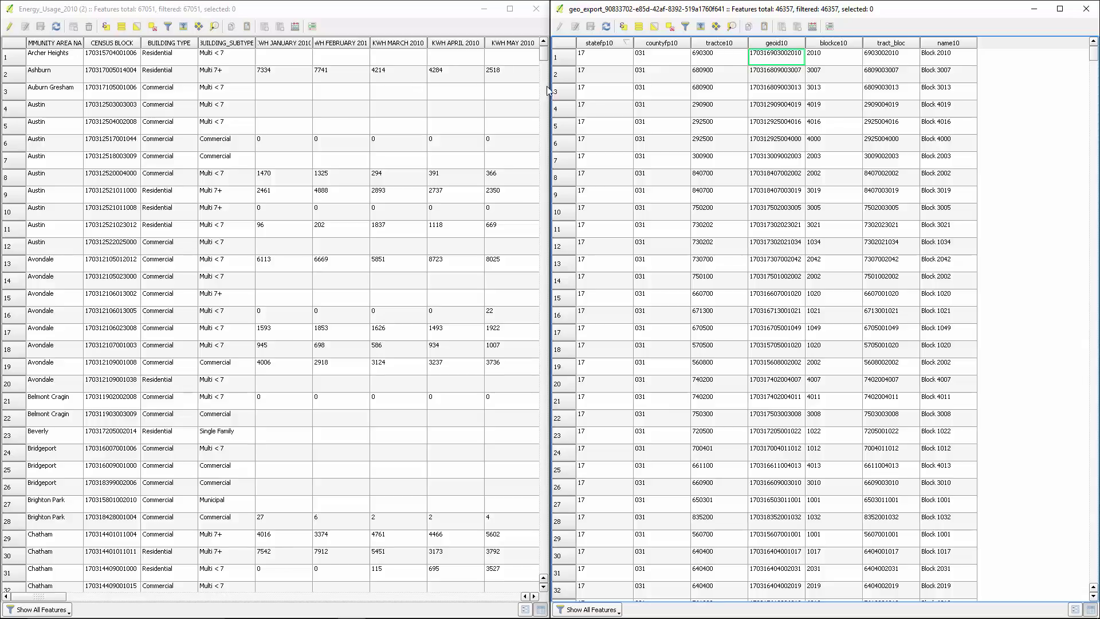
pyautogui.moveTo(793, 57)
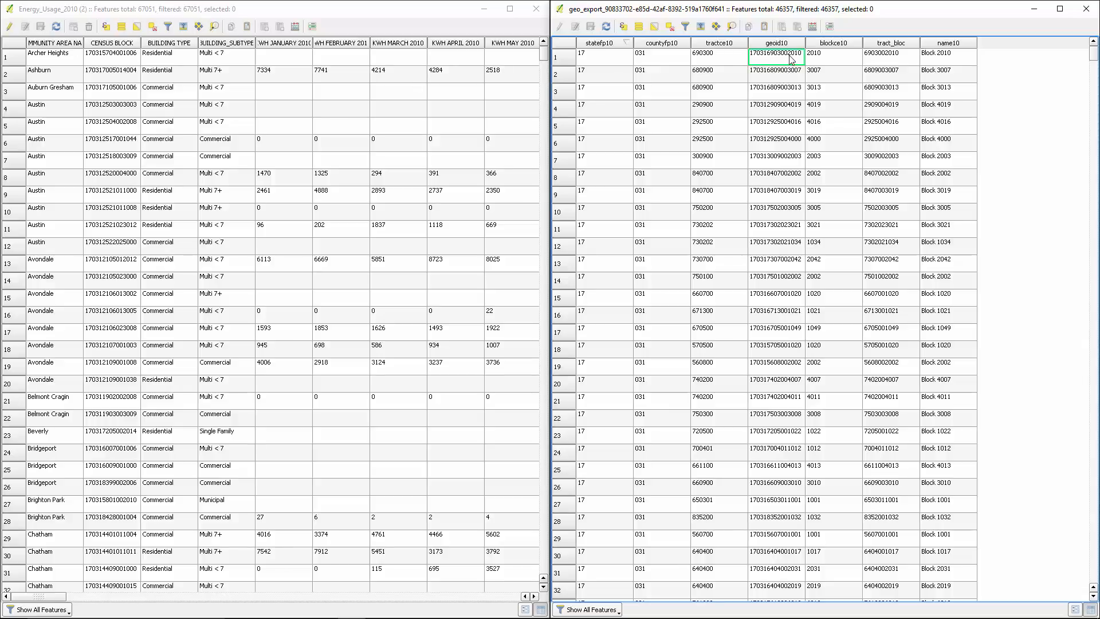
pyautogui.moveTo(1084, 9)
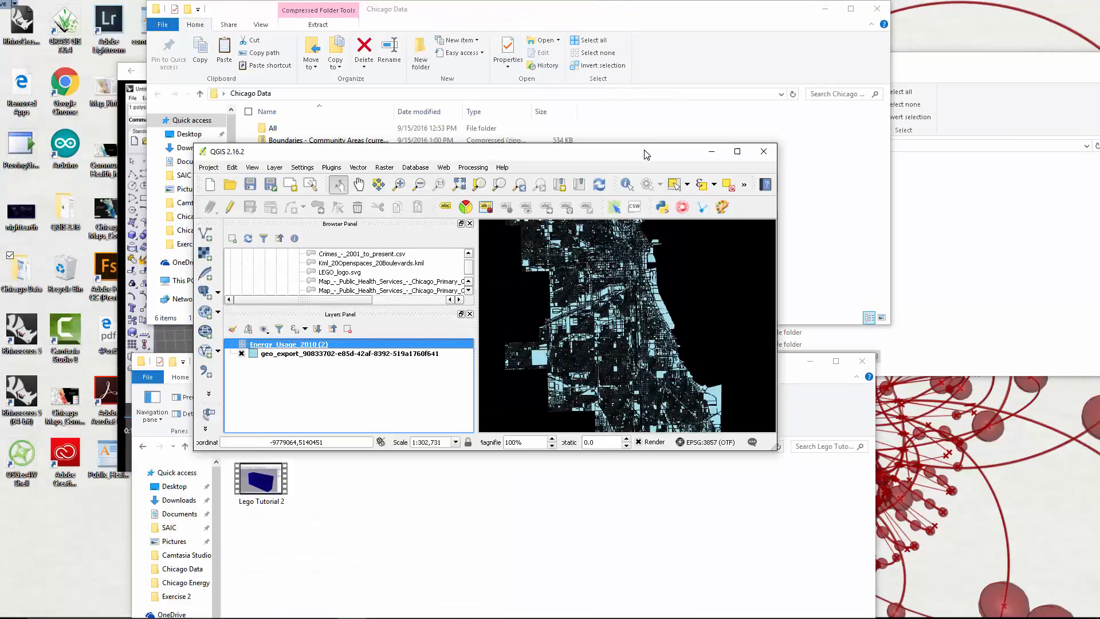
# Maximize QGIS, review the geo_export fields including geoid10, and reach the Joins section.
pyautogui.click(737, 151)
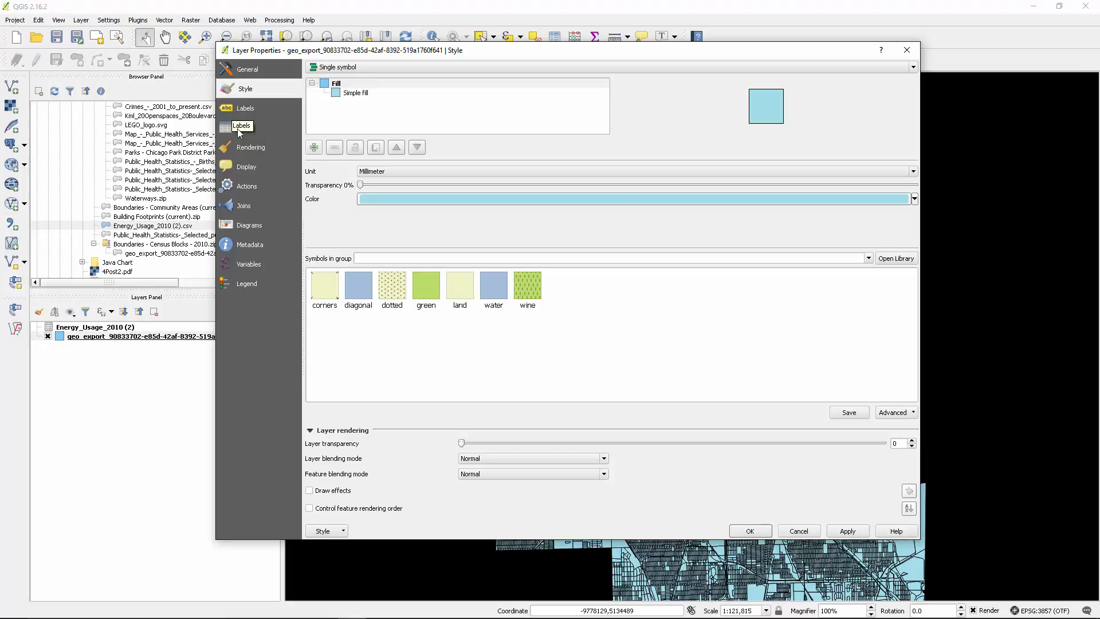
pyautogui.moveTo(244, 127)
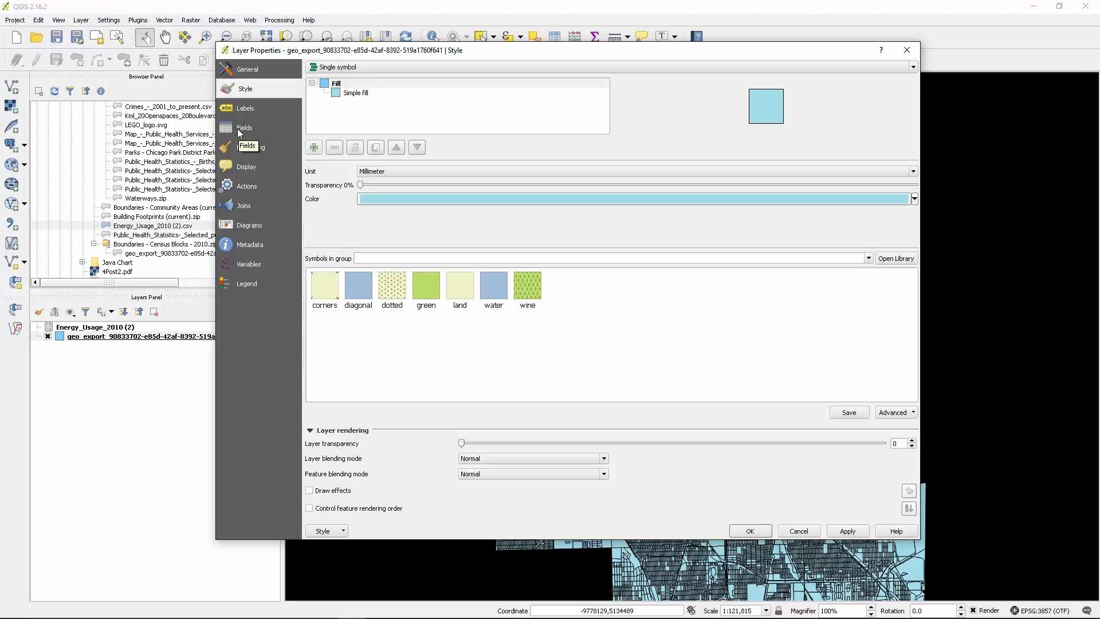
pyautogui.click(244, 127)
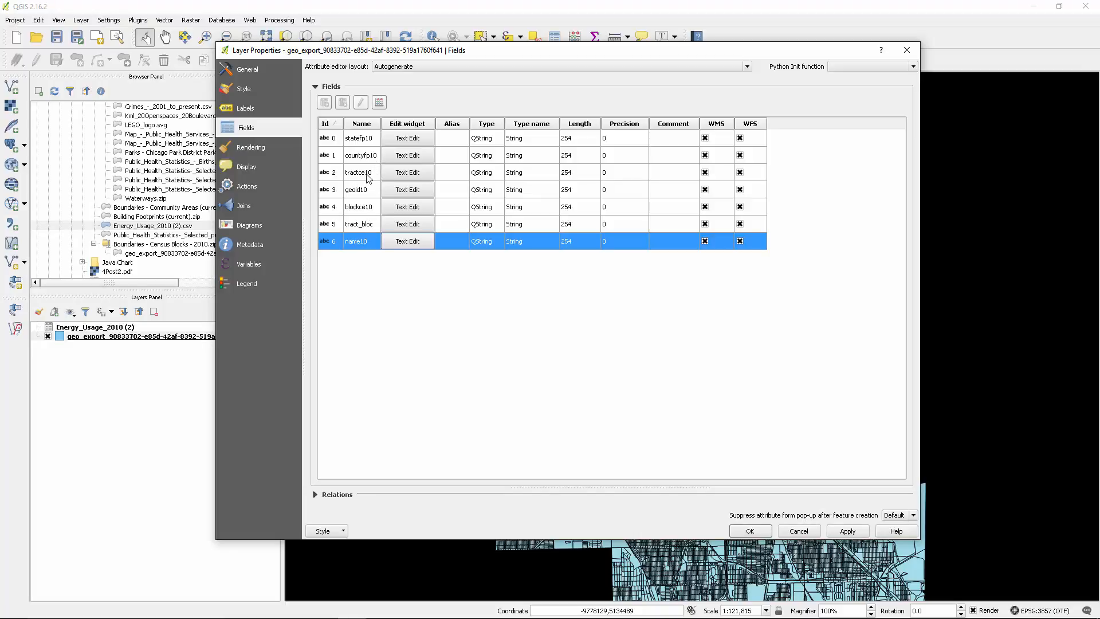
pyautogui.moveTo(360, 176)
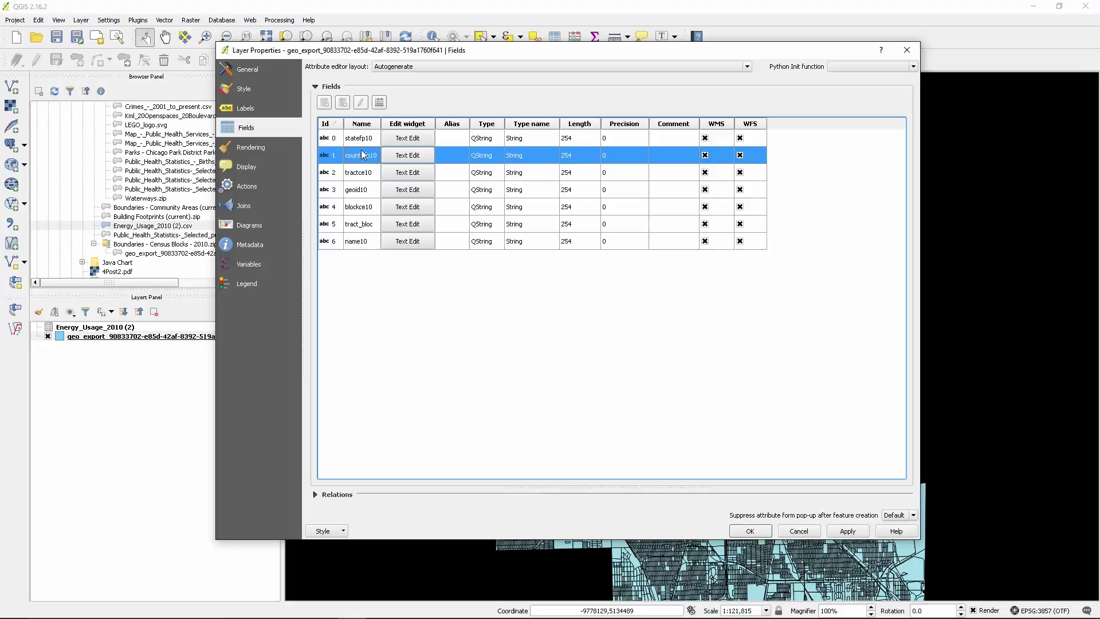
pyautogui.click(360, 189)
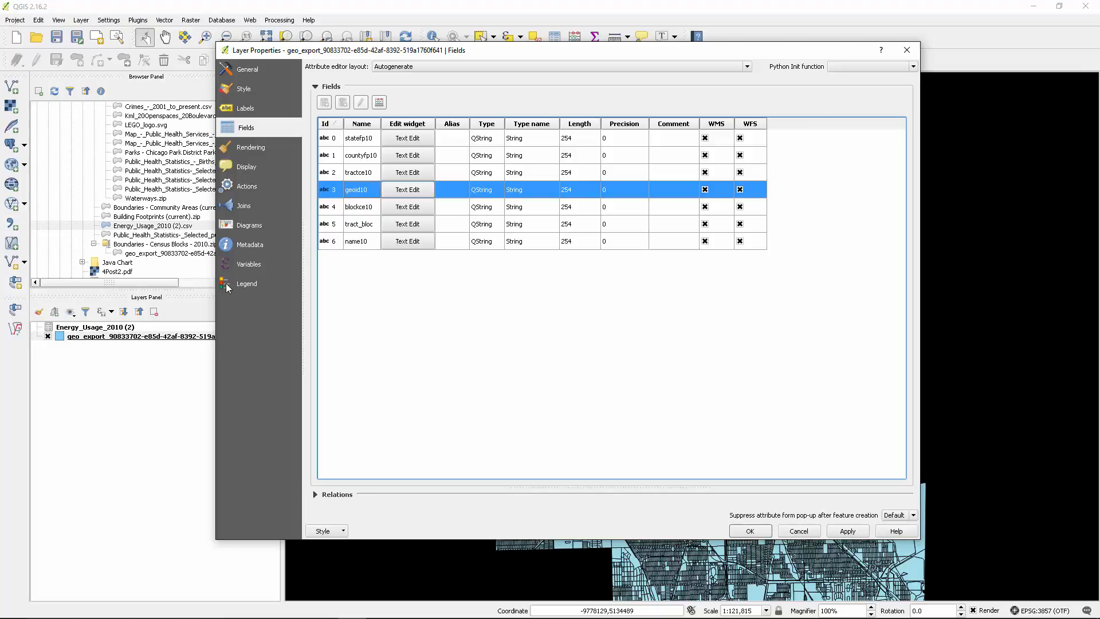
pyautogui.moveTo(245, 225)
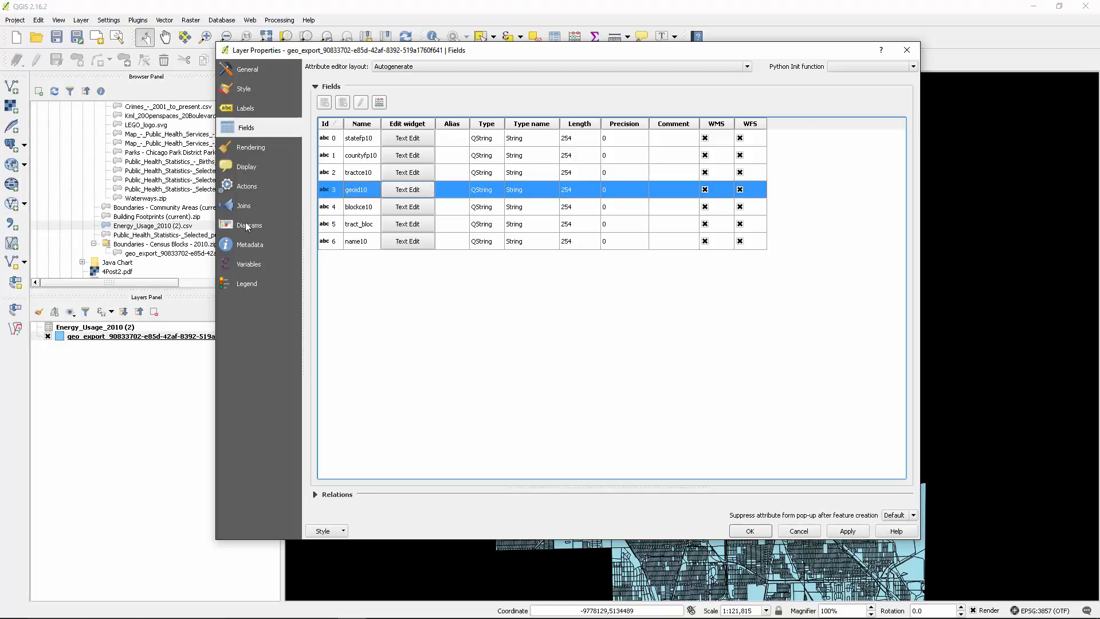
pyautogui.click(243, 205)
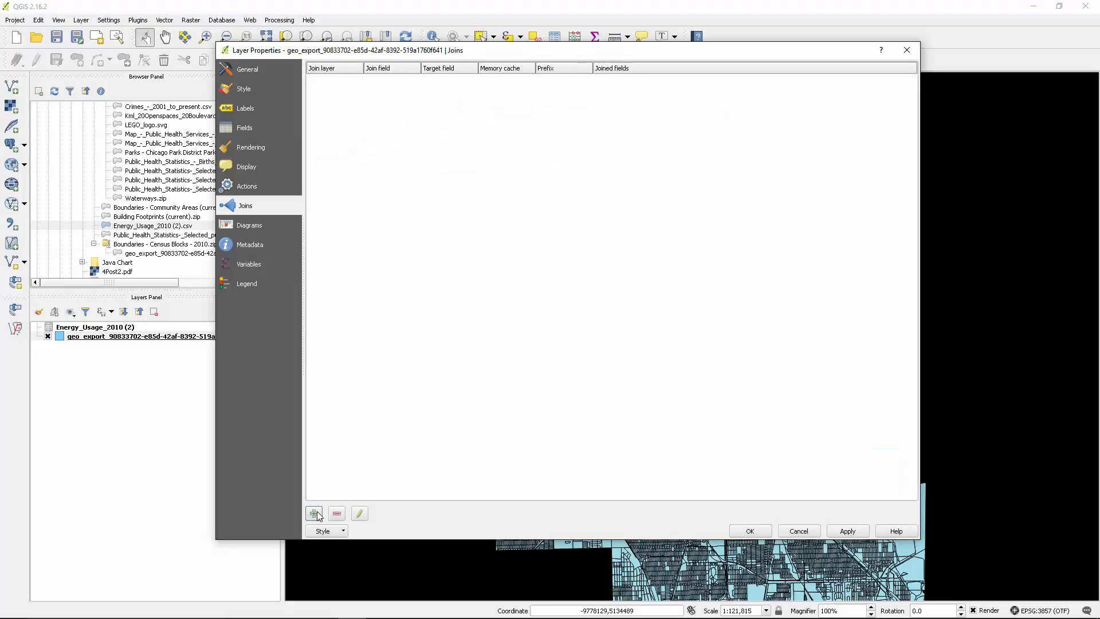
# Add a join to Energy_Usage_2010 (2) matching CENSUS BLOCK to geoid10.
pyautogui.click(314, 513)
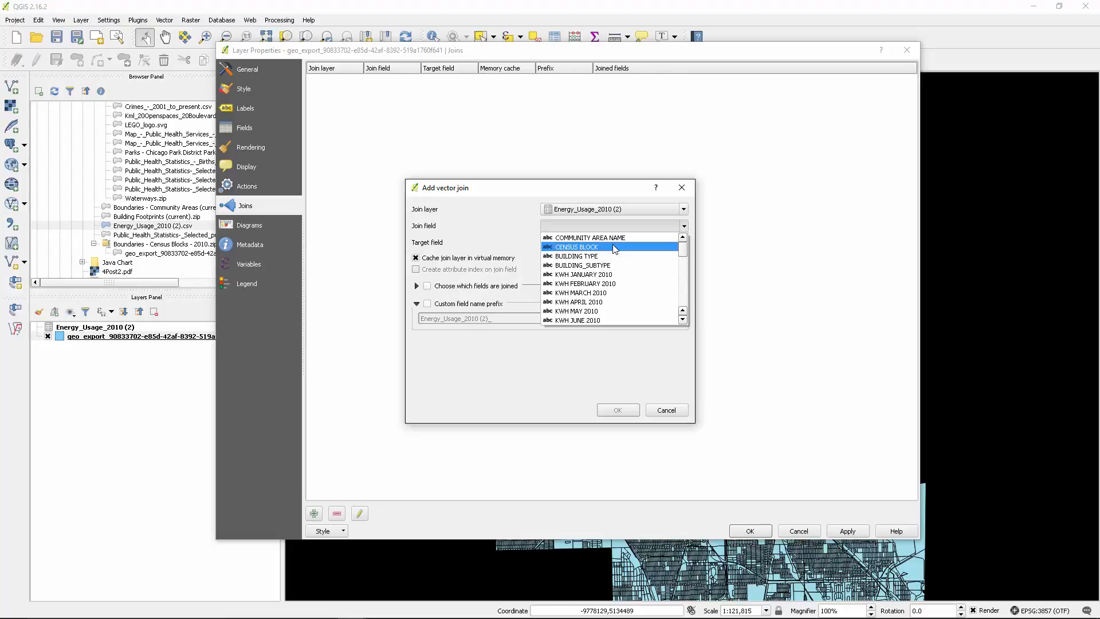
pyautogui.click(575, 247)
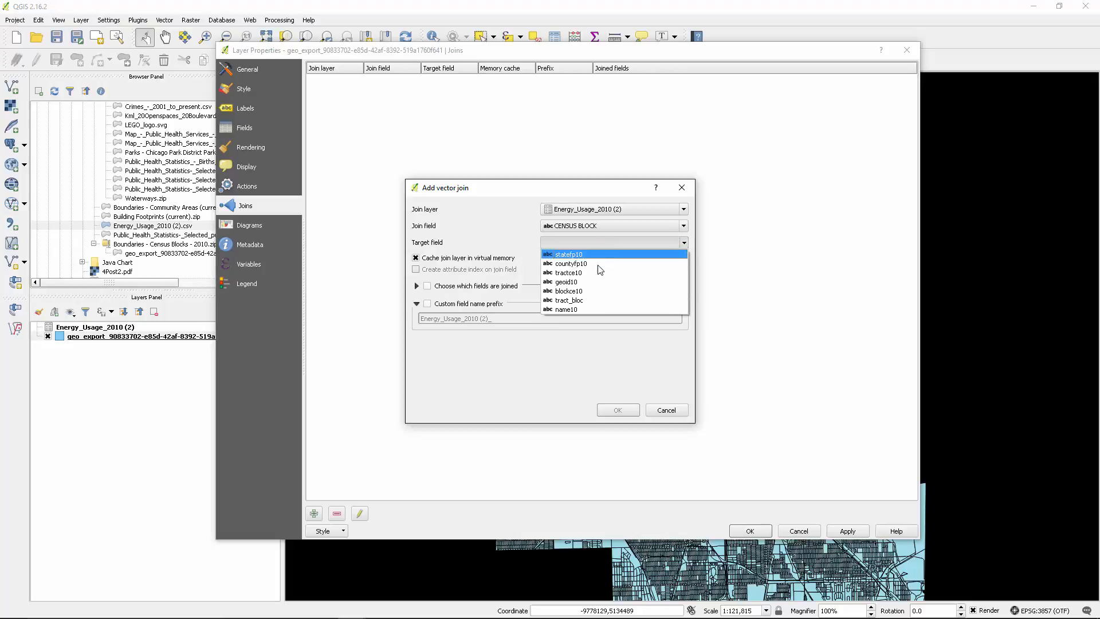
pyautogui.click(566, 281)
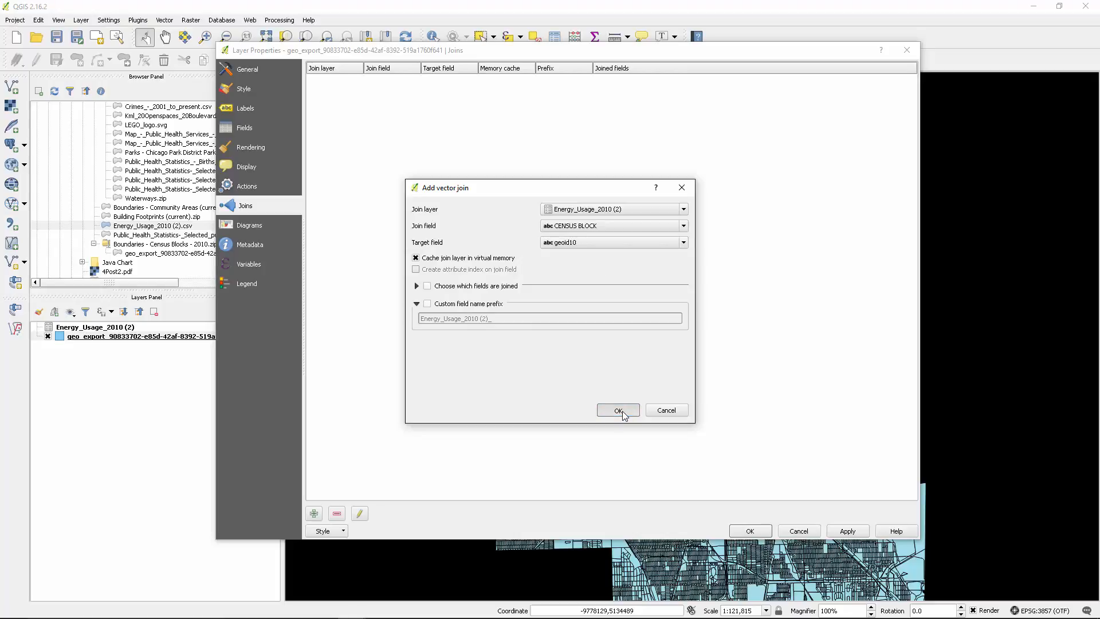
pyautogui.click(617, 410)
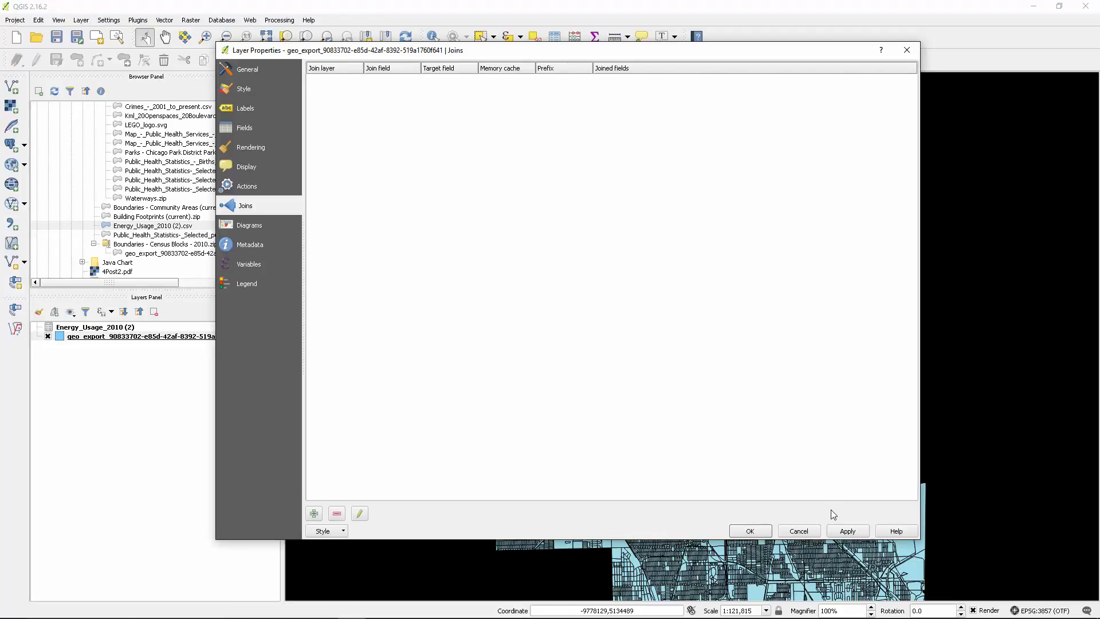
pyautogui.moveTo(359, 83)
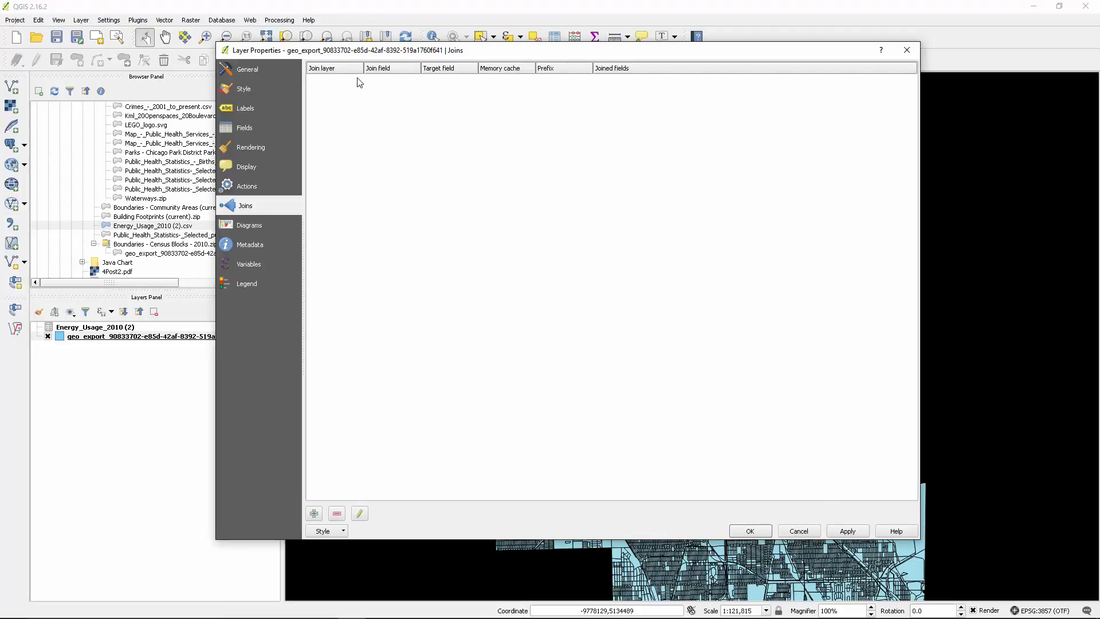
pyautogui.click(313, 513)
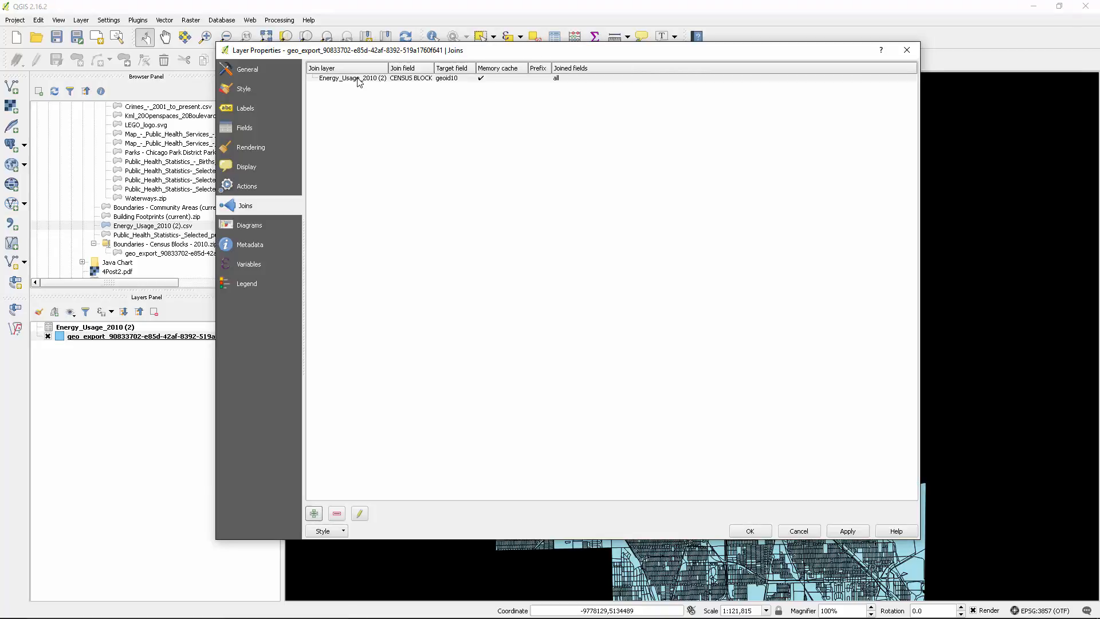
# Review the layer's field list, scrolling down to the joined energy usage fields.
pyautogui.click(351, 78)
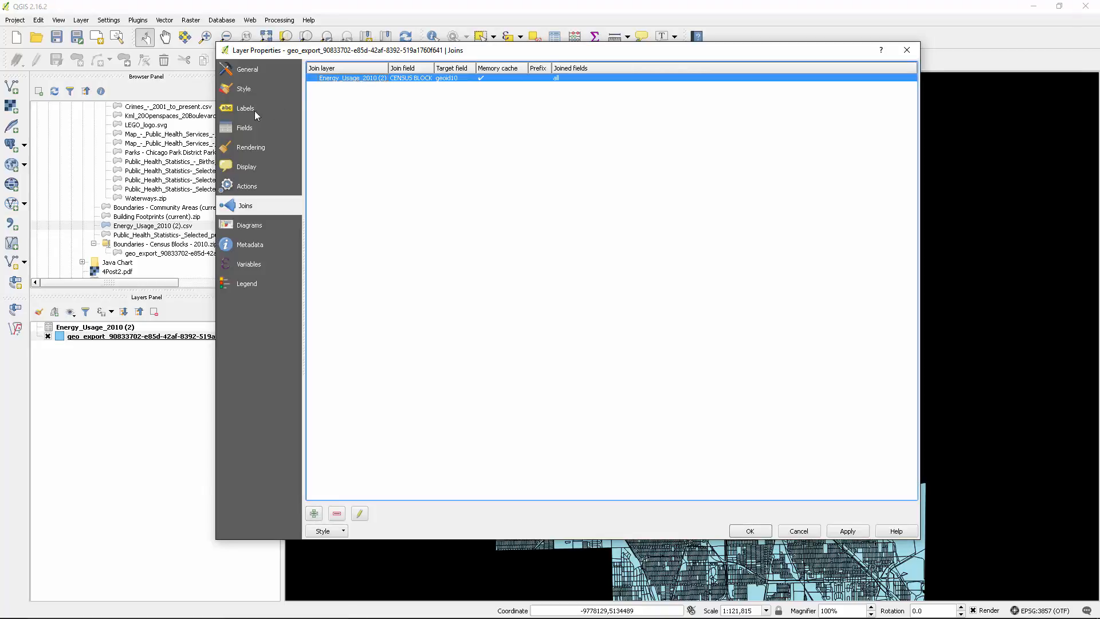
pyautogui.click(241, 127)
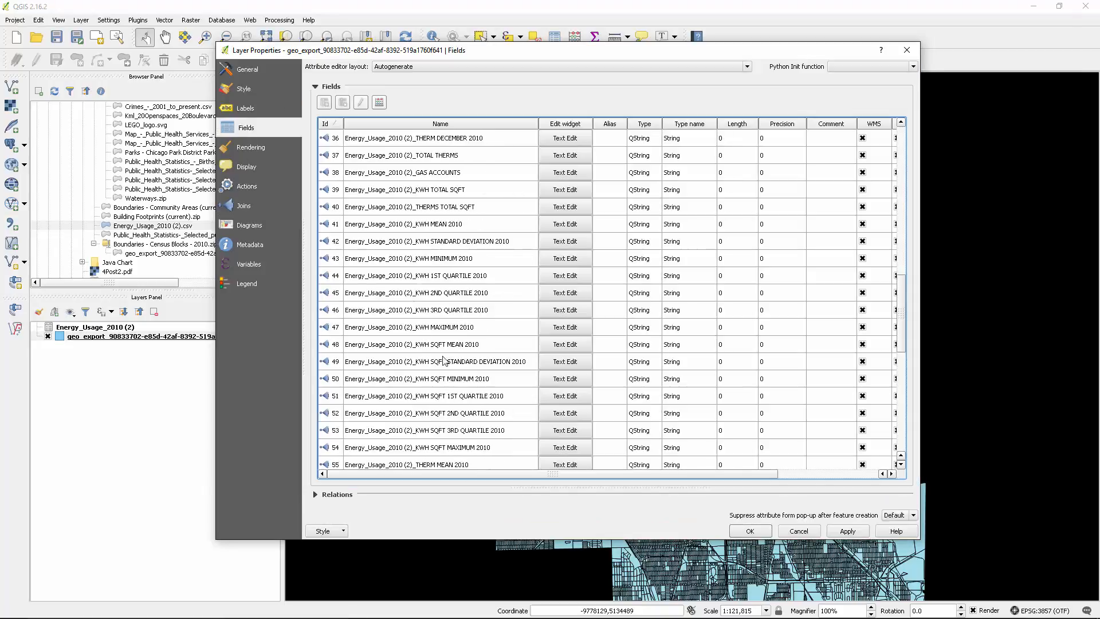
pyautogui.scroll(-3)
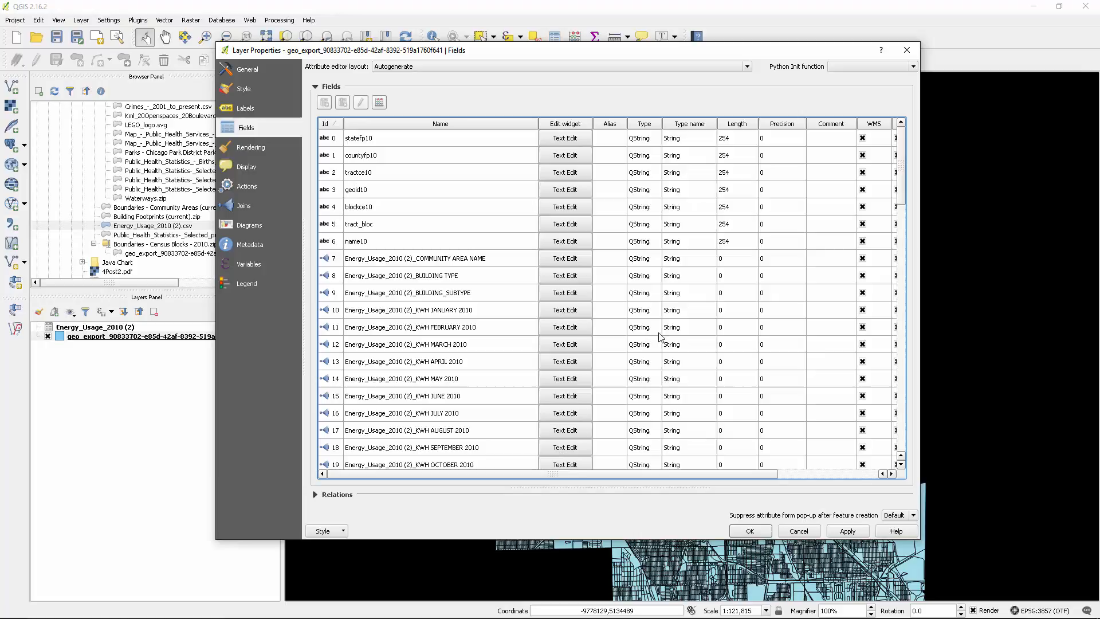
pyautogui.scroll(-3)
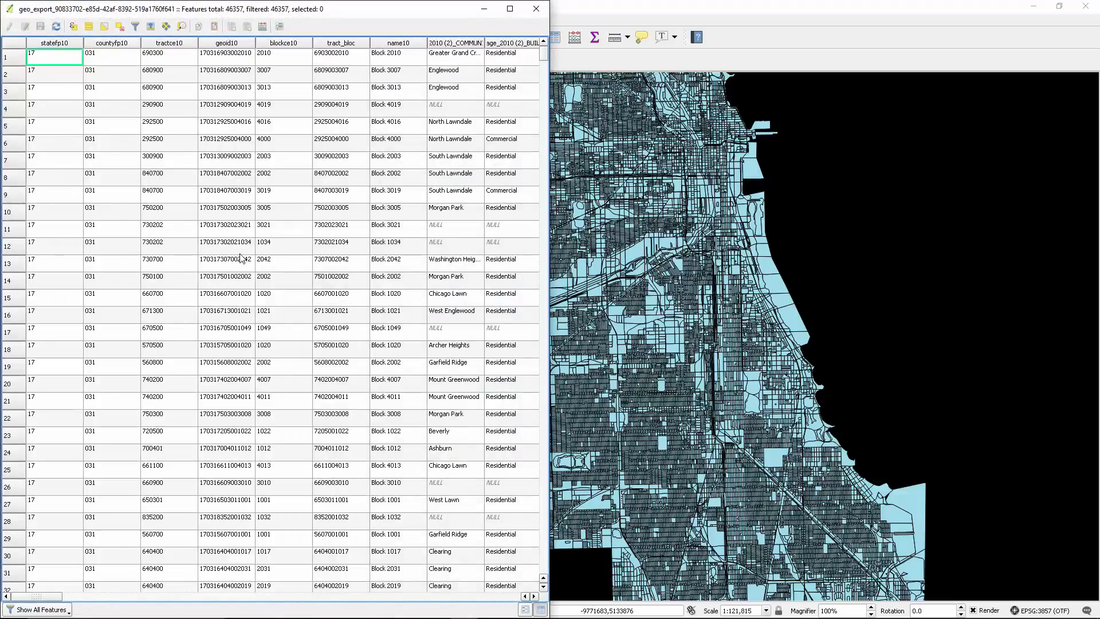
# Scroll through the joined Energy_Usage columns for each block, then close the attribute table.
pyautogui.scroll(-3)
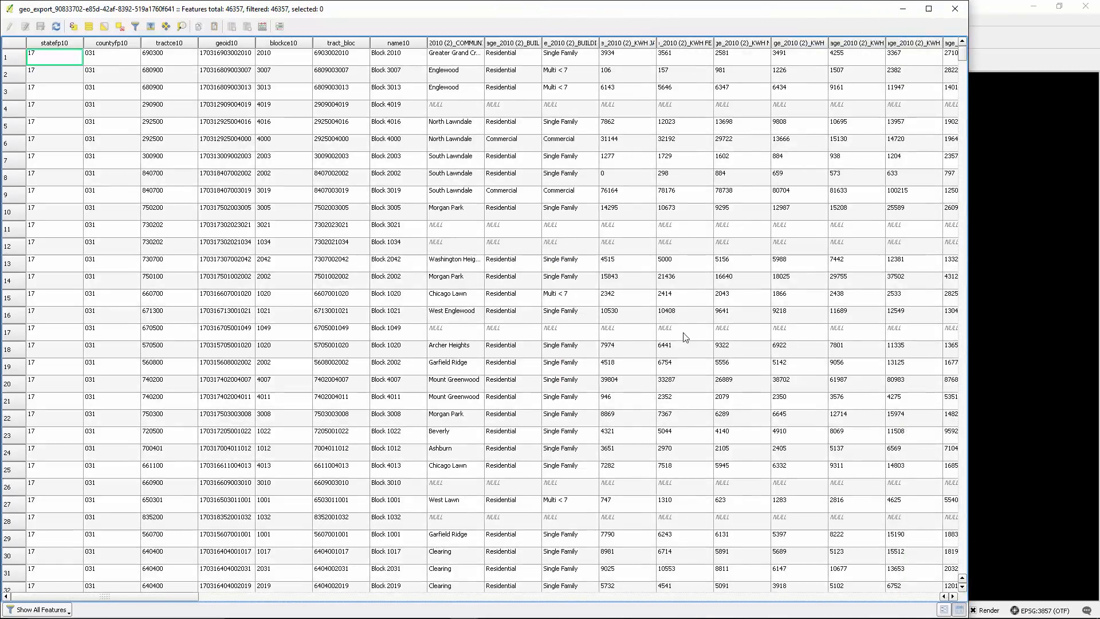
pyautogui.moveTo(974, 199)
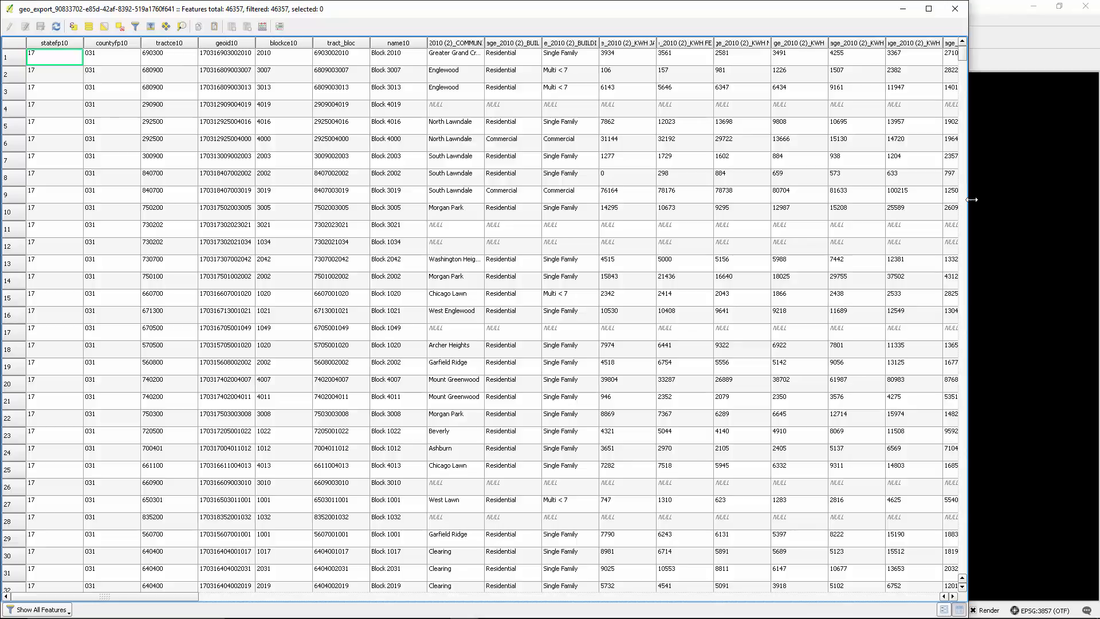
pyautogui.hscroll(3)
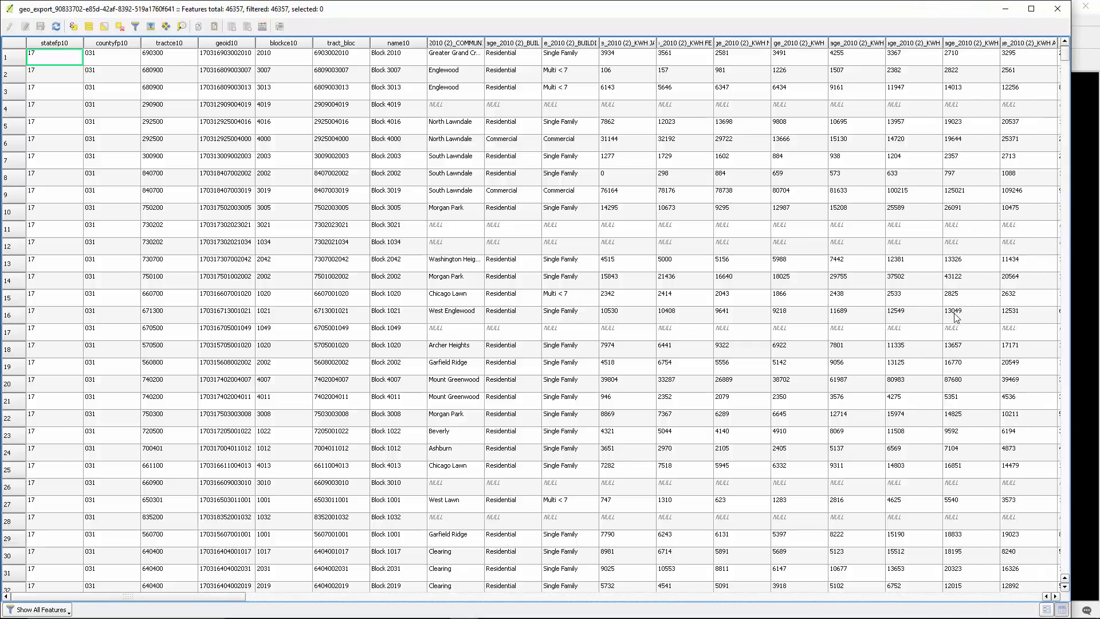
pyautogui.scroll(-3)
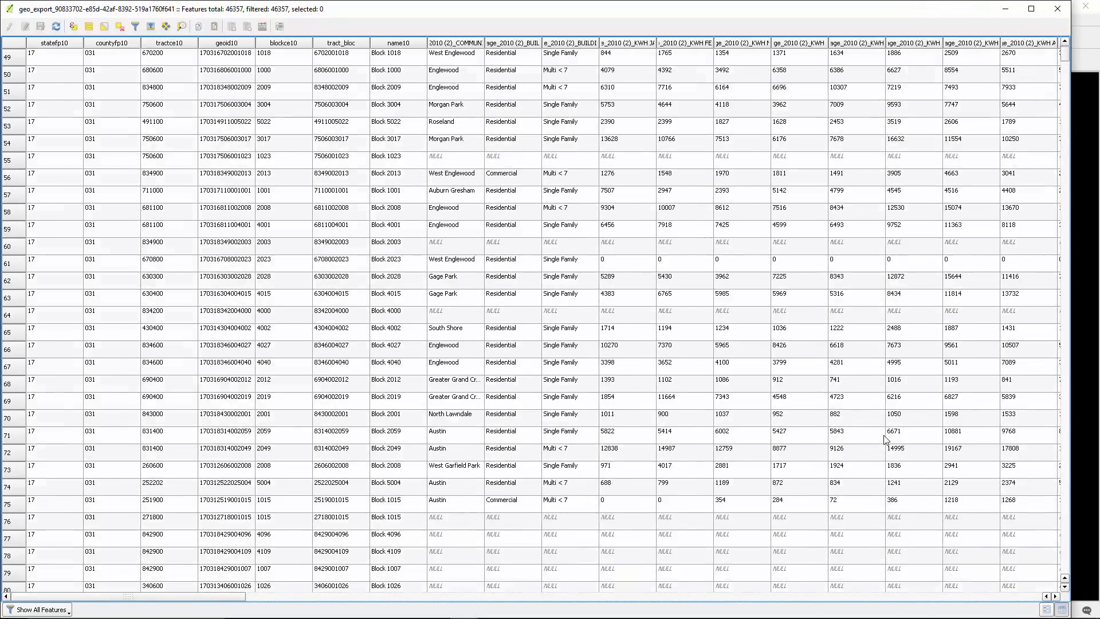
pyautogui.scroll(-3)
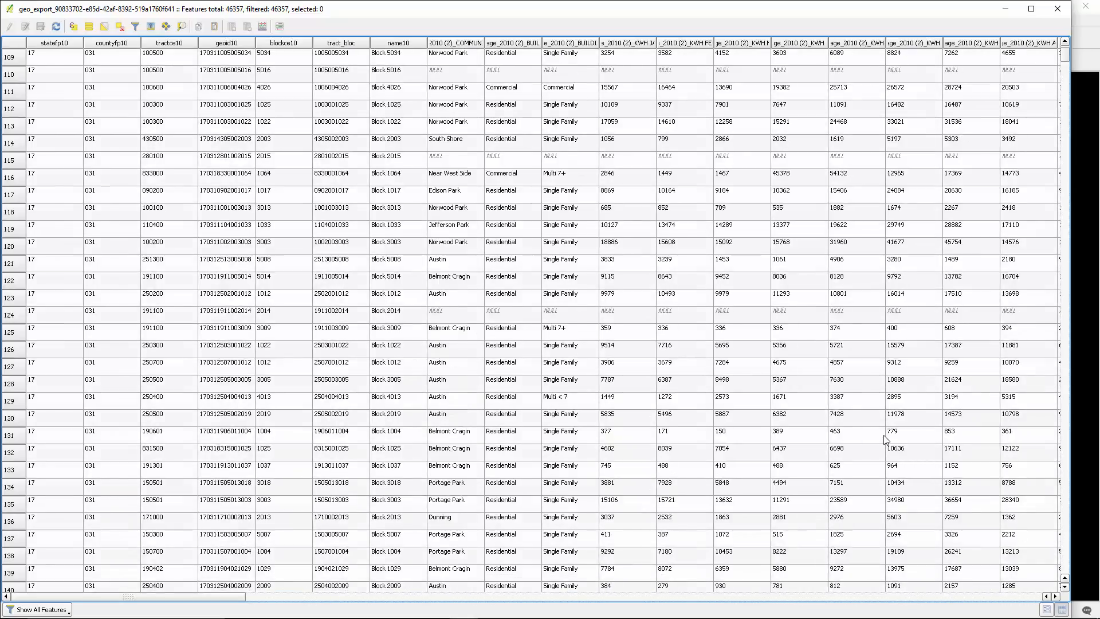
pyautogui.scroll(-3)
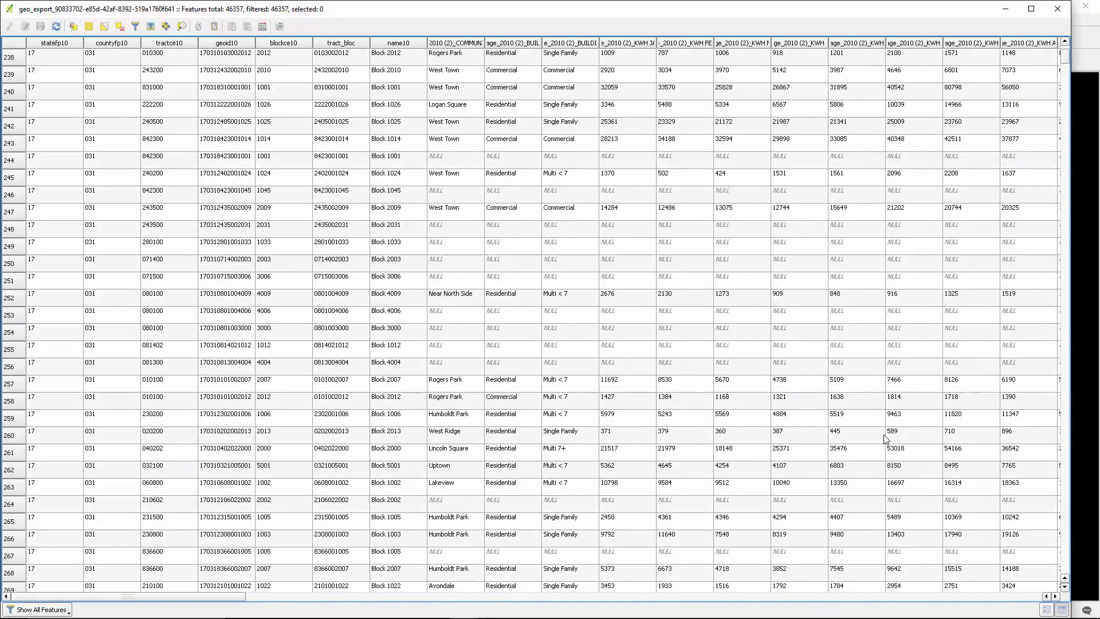
pyautogui.scroll(-3)
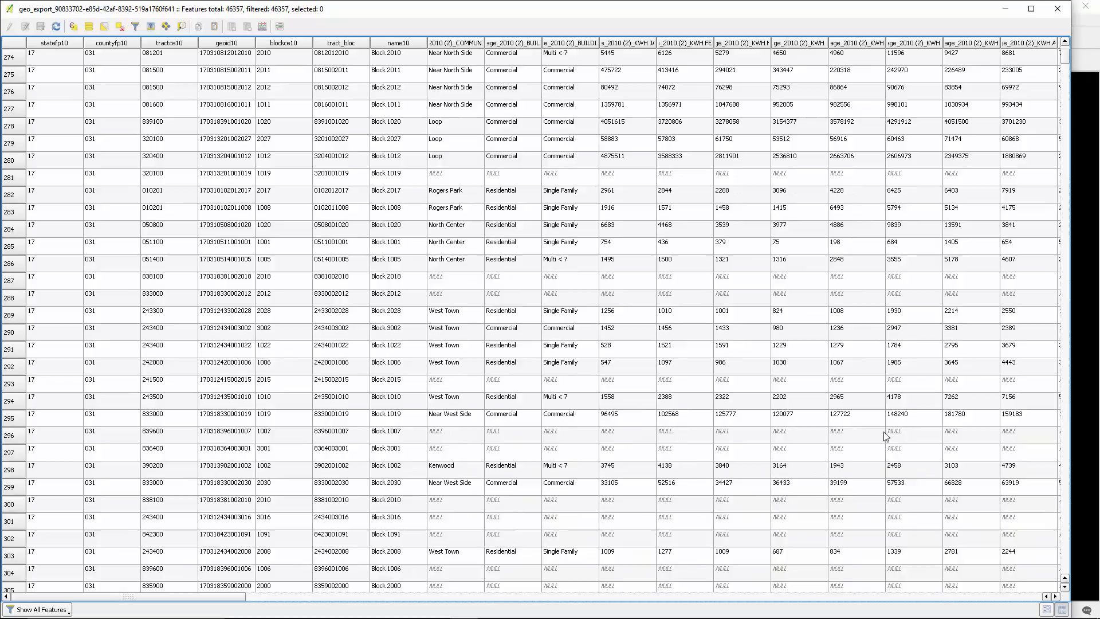
pyautogui.moveTo(872, 448)
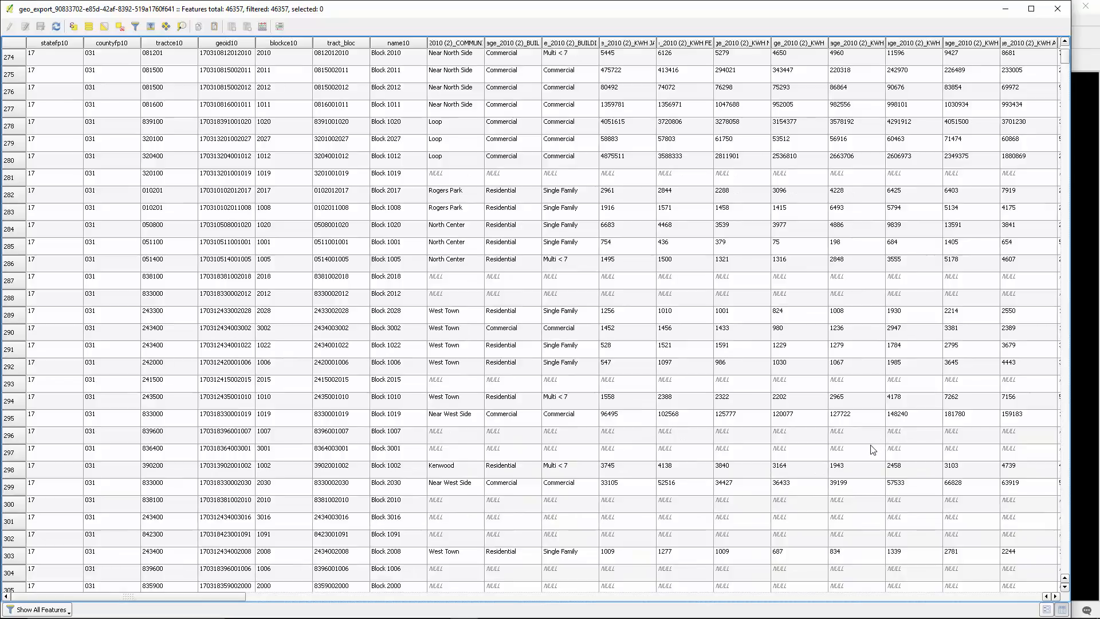
pyautogui.scroll(-3)
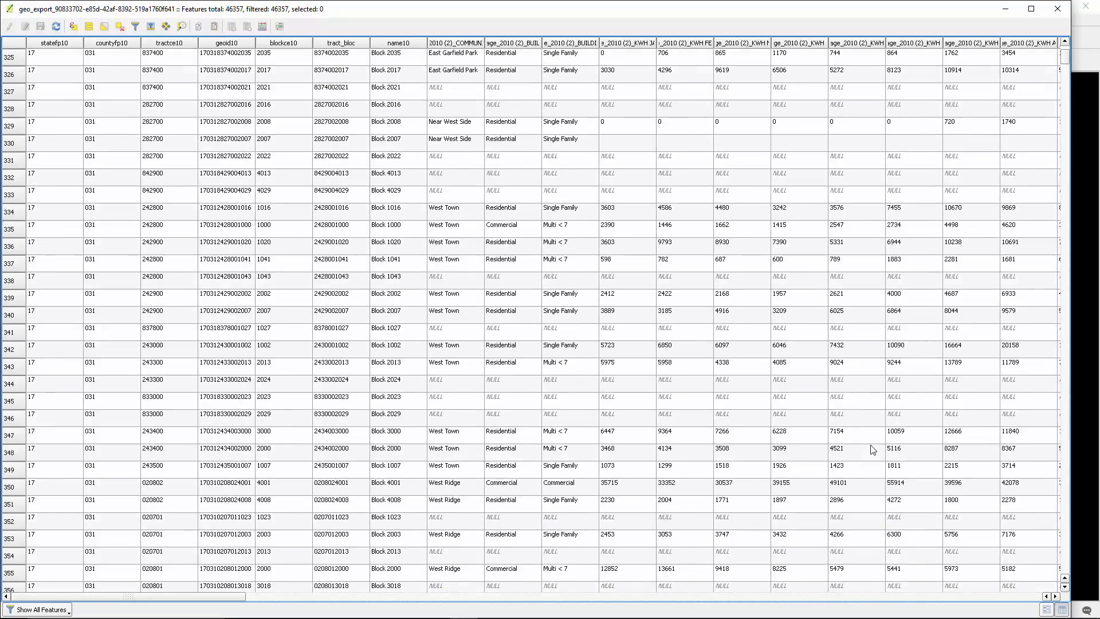
pyautogui.scroll(-3)
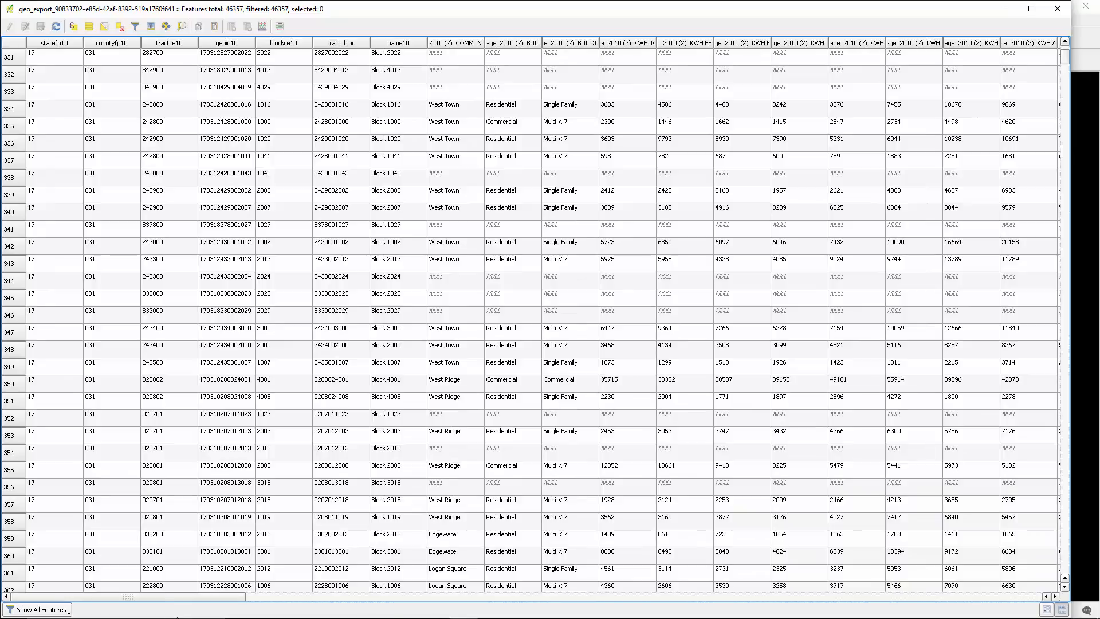
pyautogui.hscroll(3)
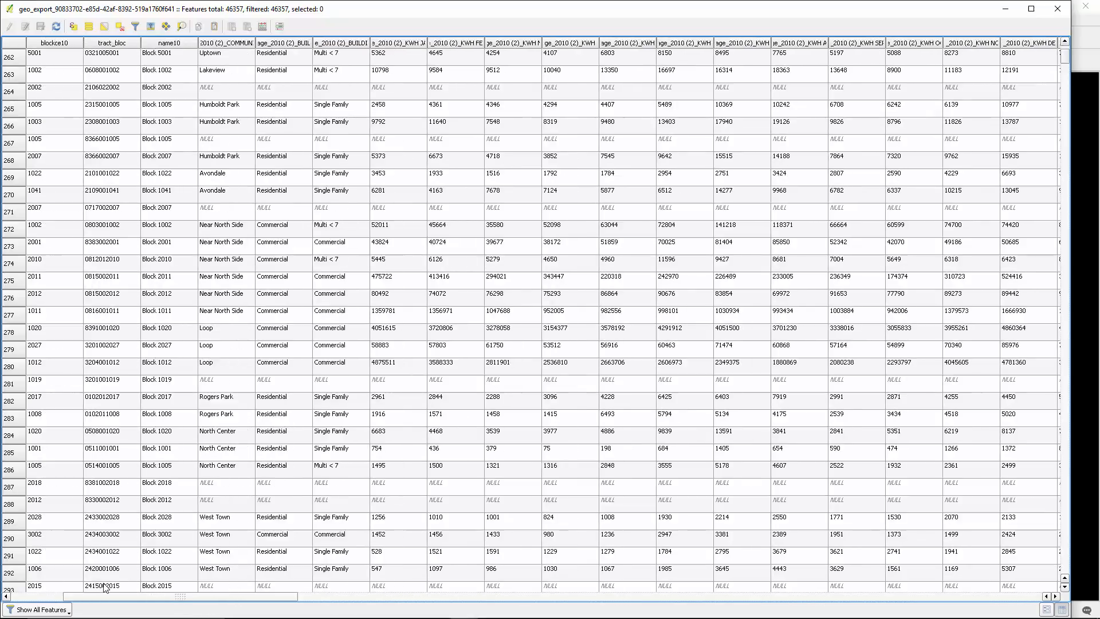
pyautogui.hscroll(3)
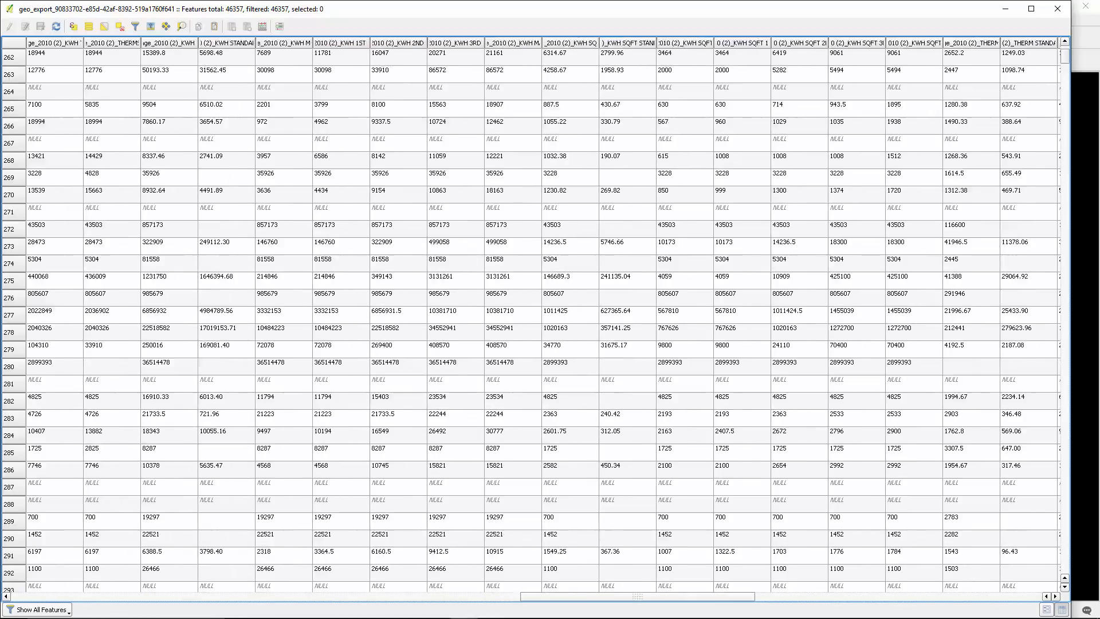
pyautogui.hscroll(3)
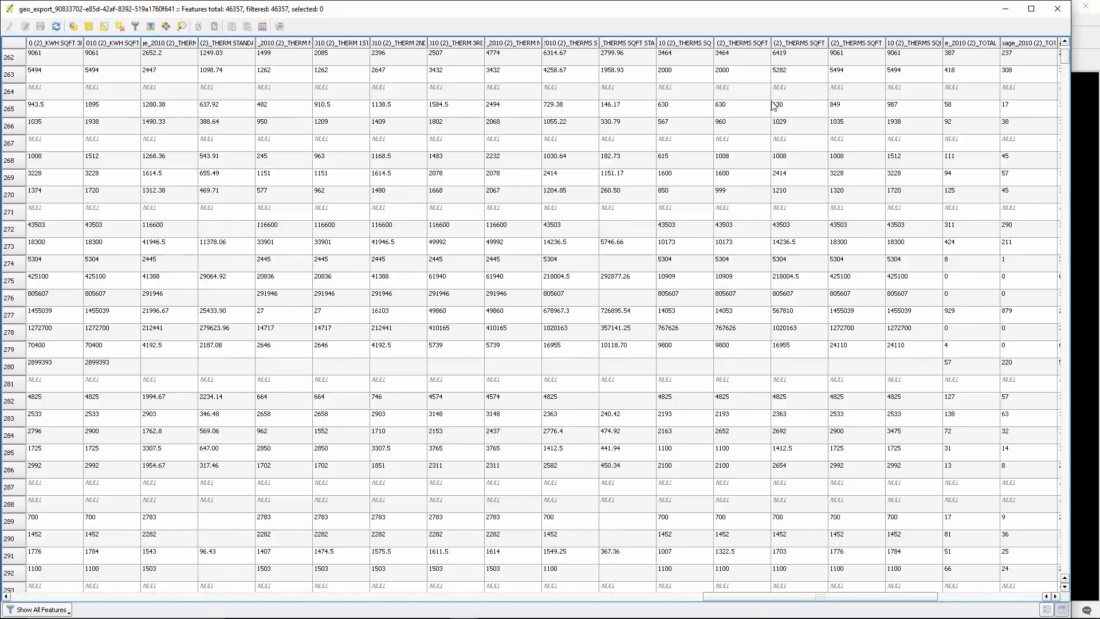
pyautogui.moveTo(1057, 10)
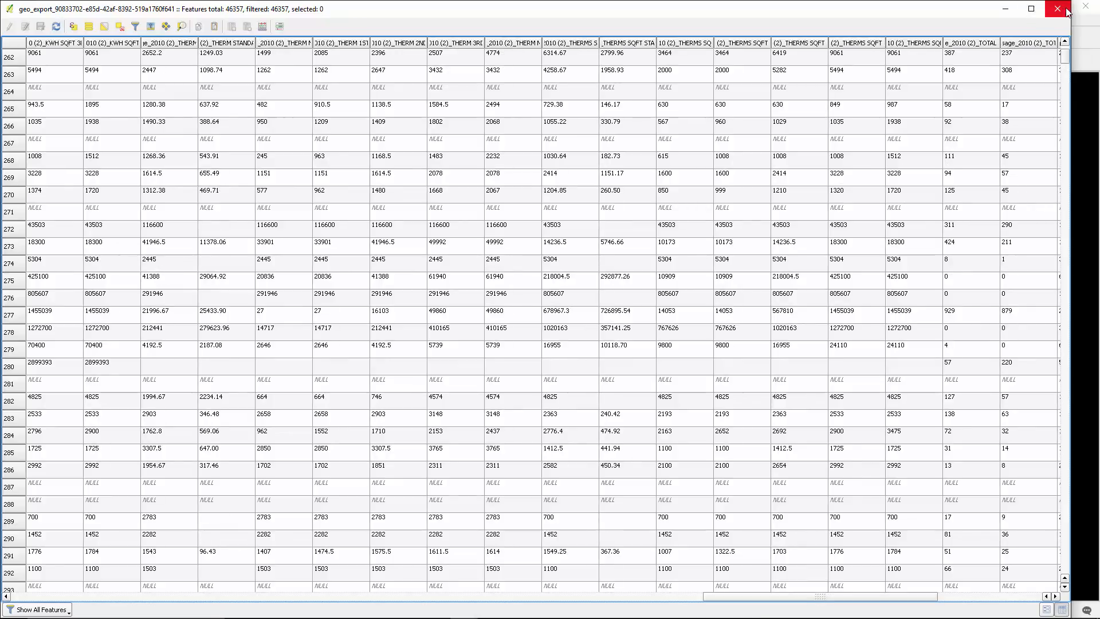
pyautogui.moveTo(1055, 10)
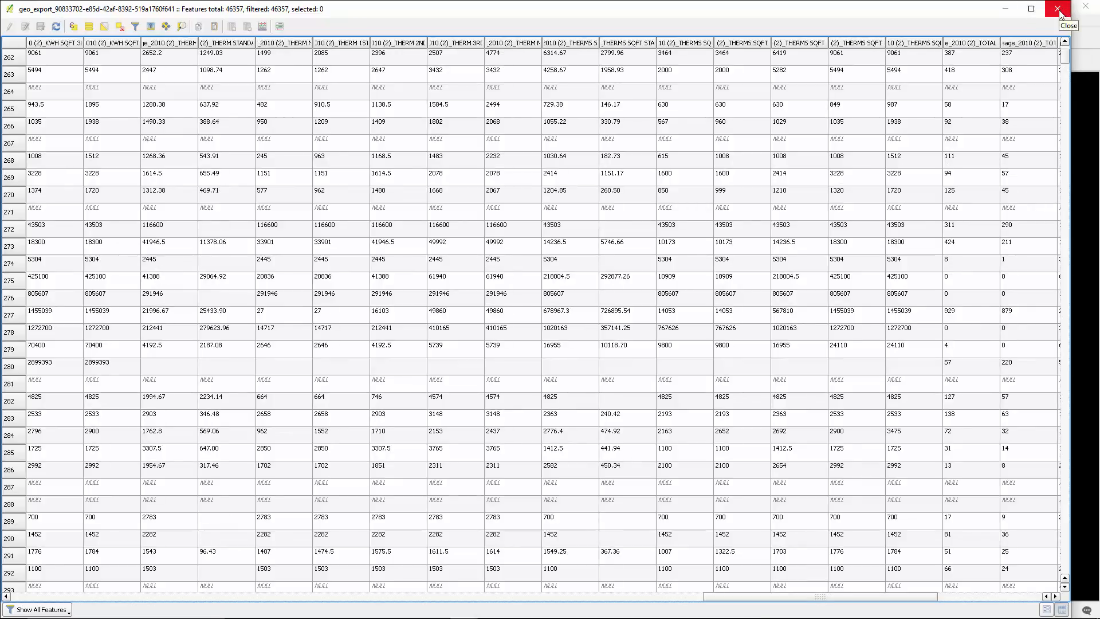
pyautogui.click(1051, 10)
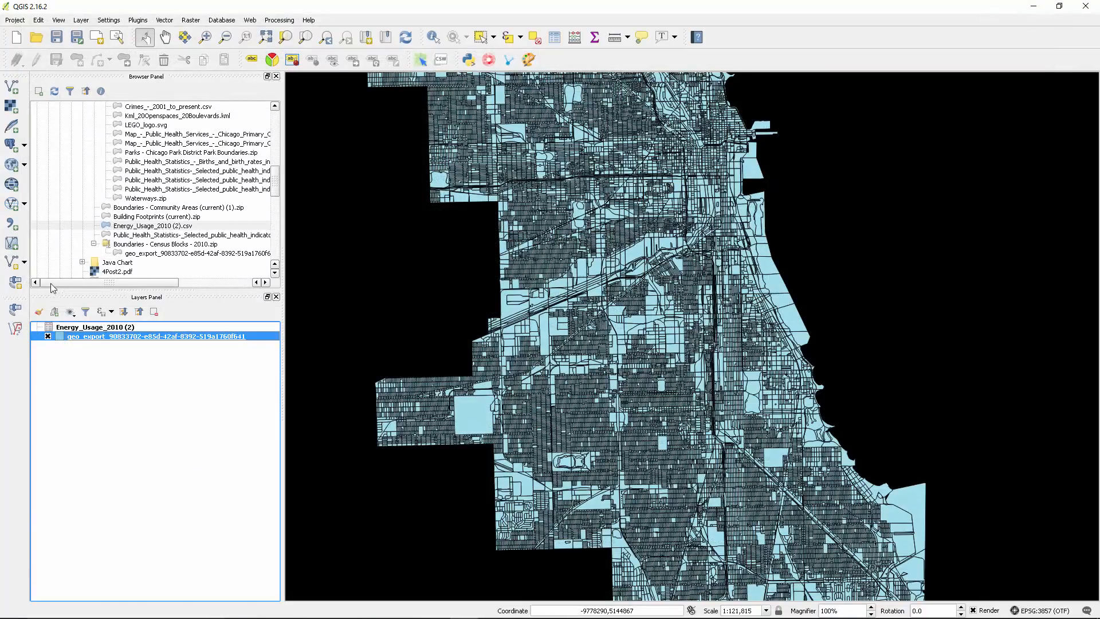
pyautogui.moveTo(99, 335)
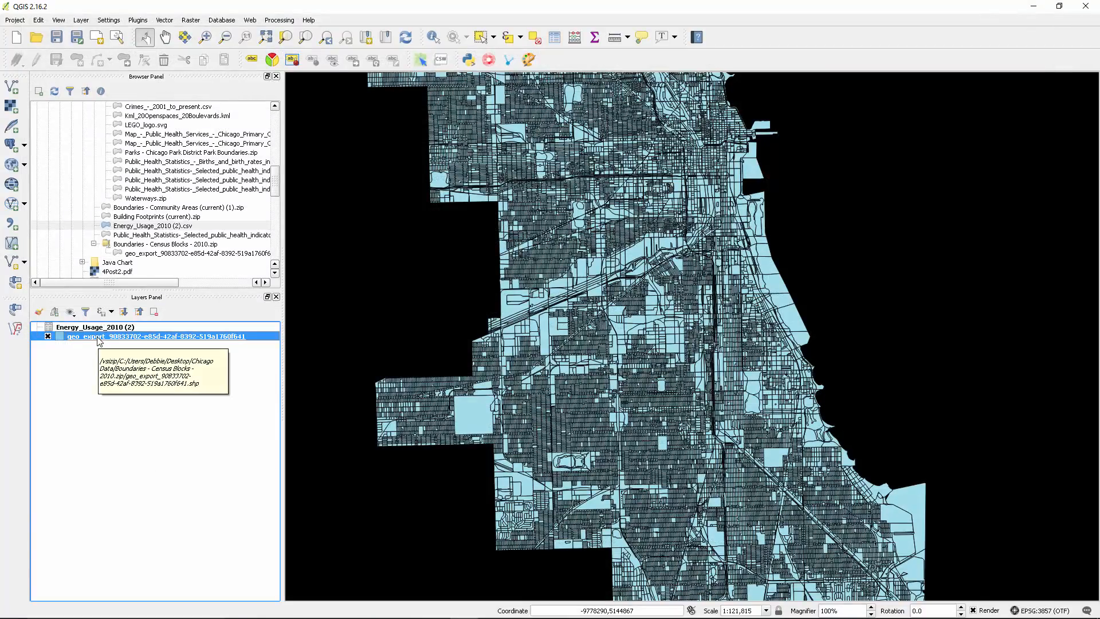
# Open the Field Calculator, name the new field KWH, and set type Decimal number (real).
pyautogui.doubleClick(141, 336)
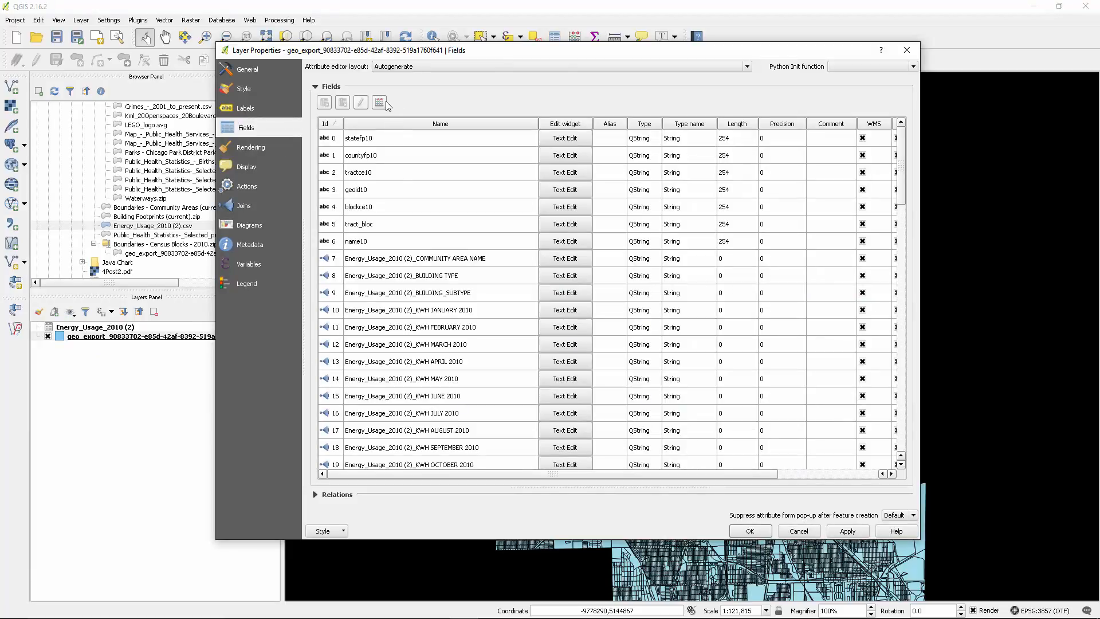
pyautogui.moveTo(380, 102)
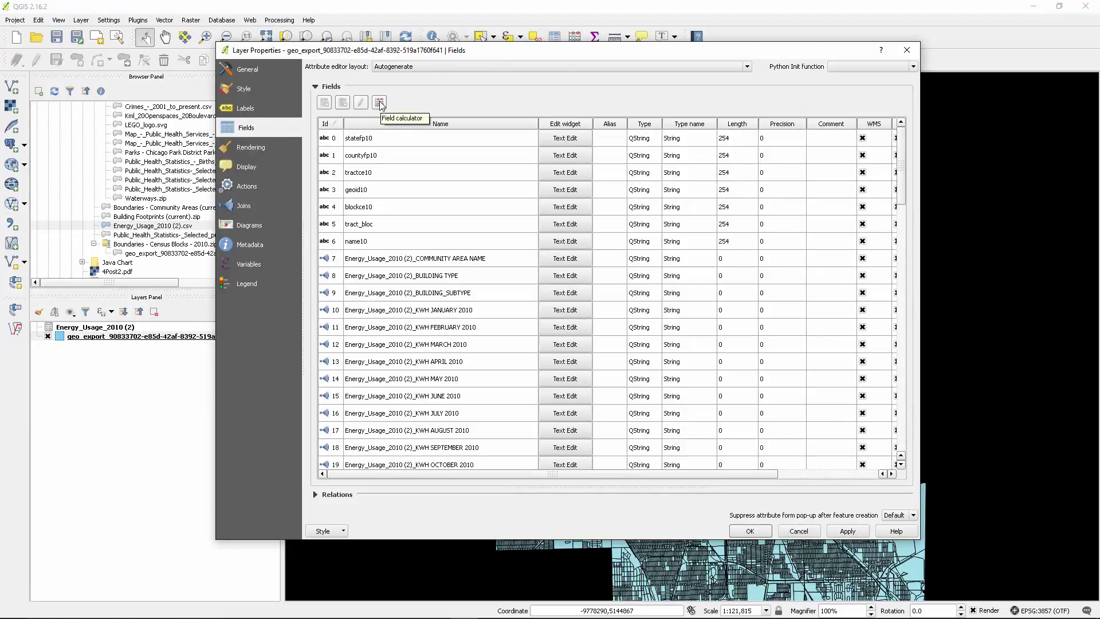
pyautogui.moveTo(433, 102)
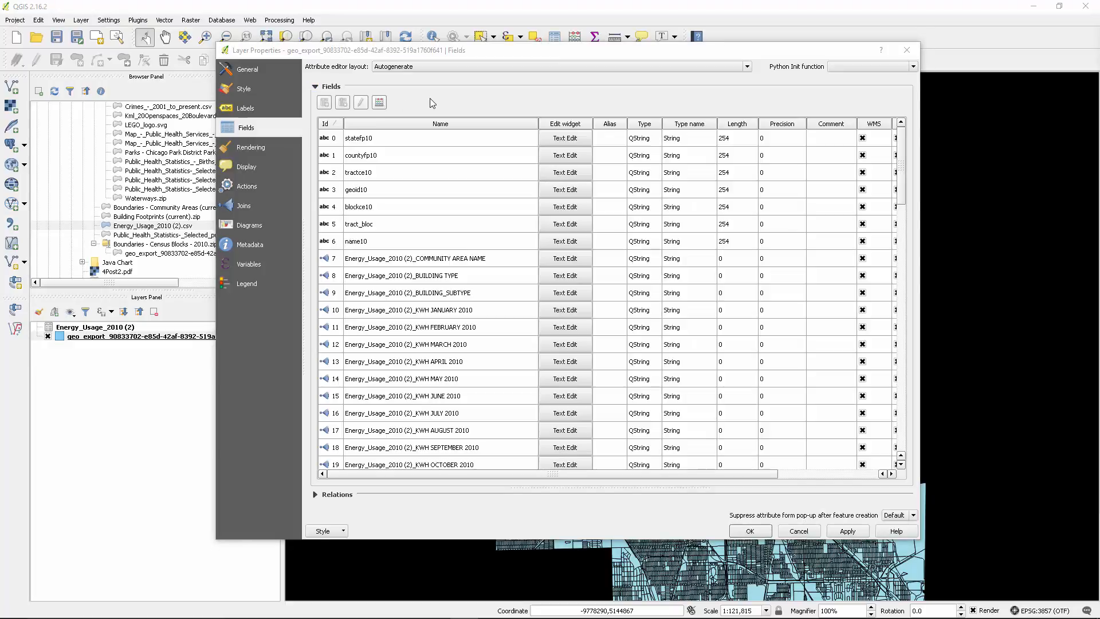
pyautogui.click(379, 102)
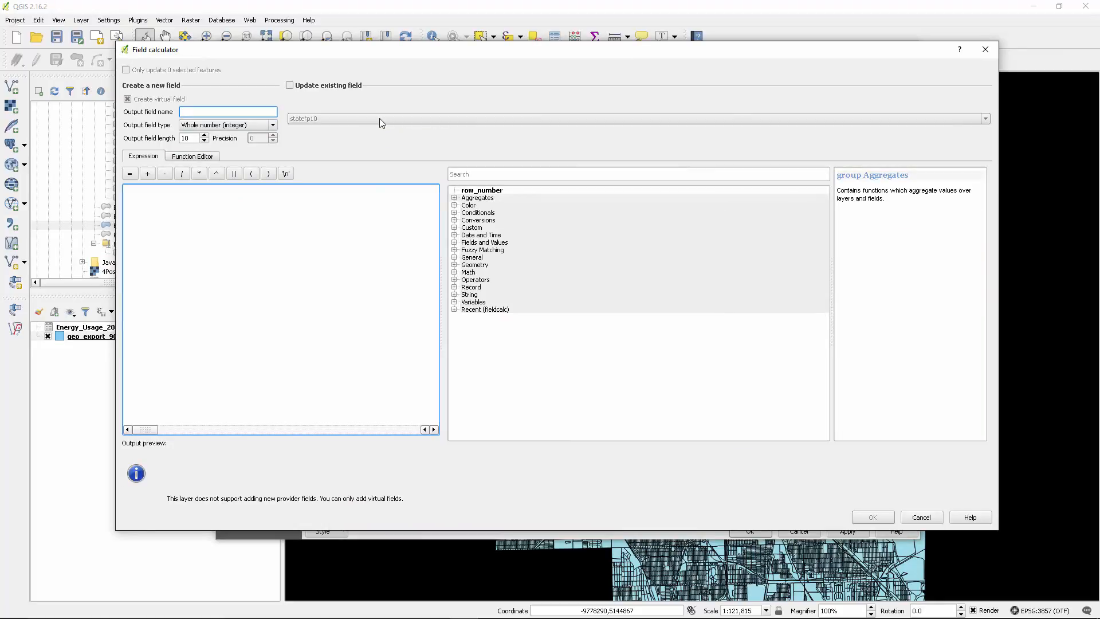
pyautogui.moveTo(389, 55)
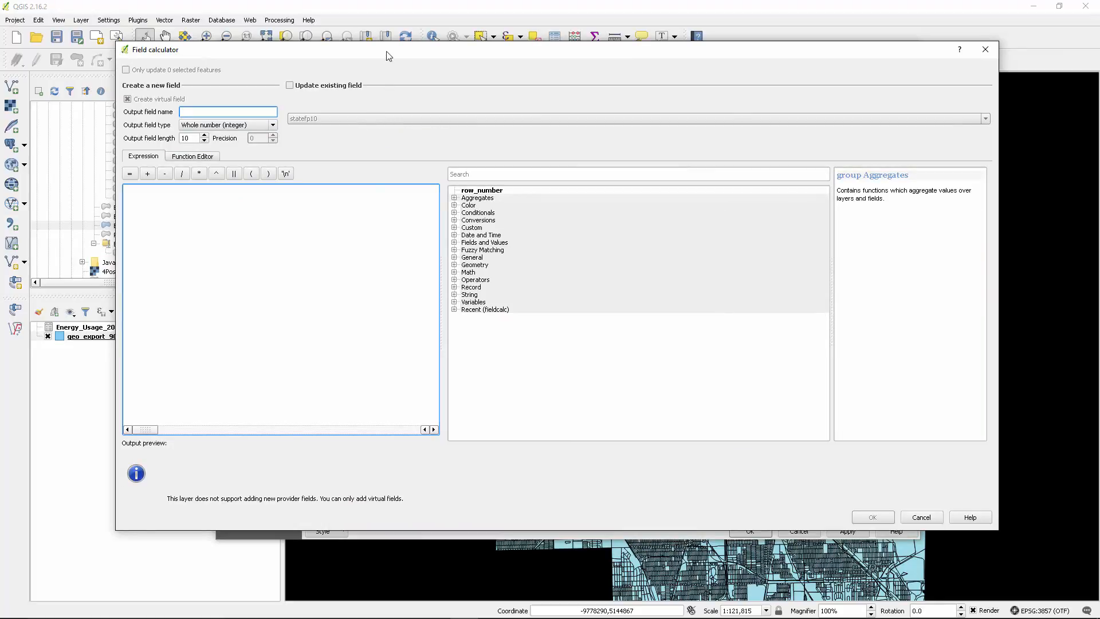
pyautogui.write('k')
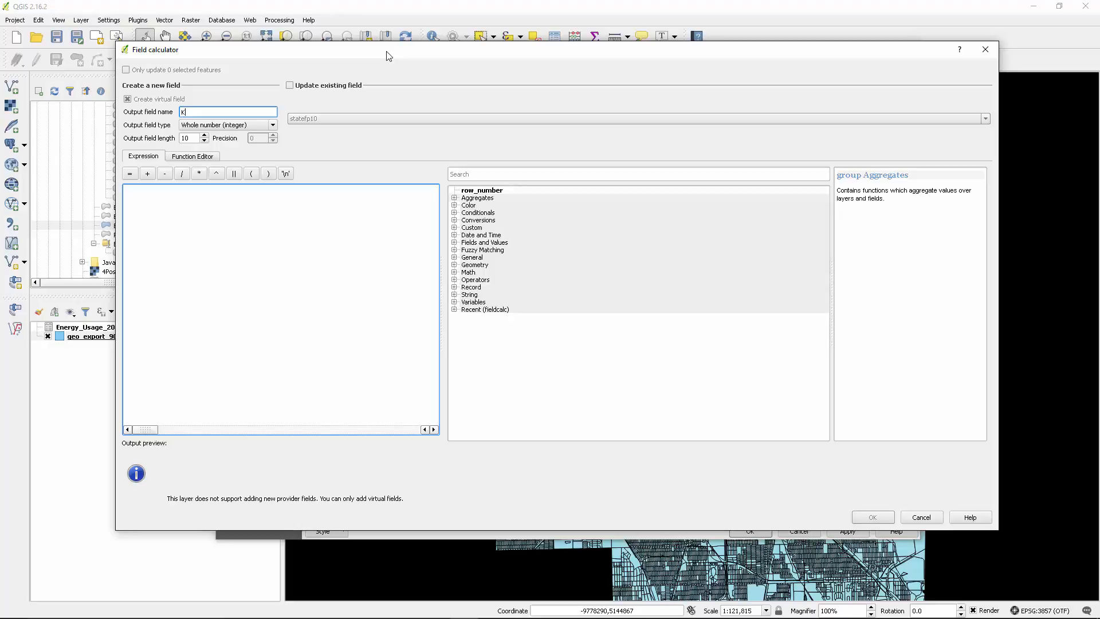
pyautogui.press('Backspace')
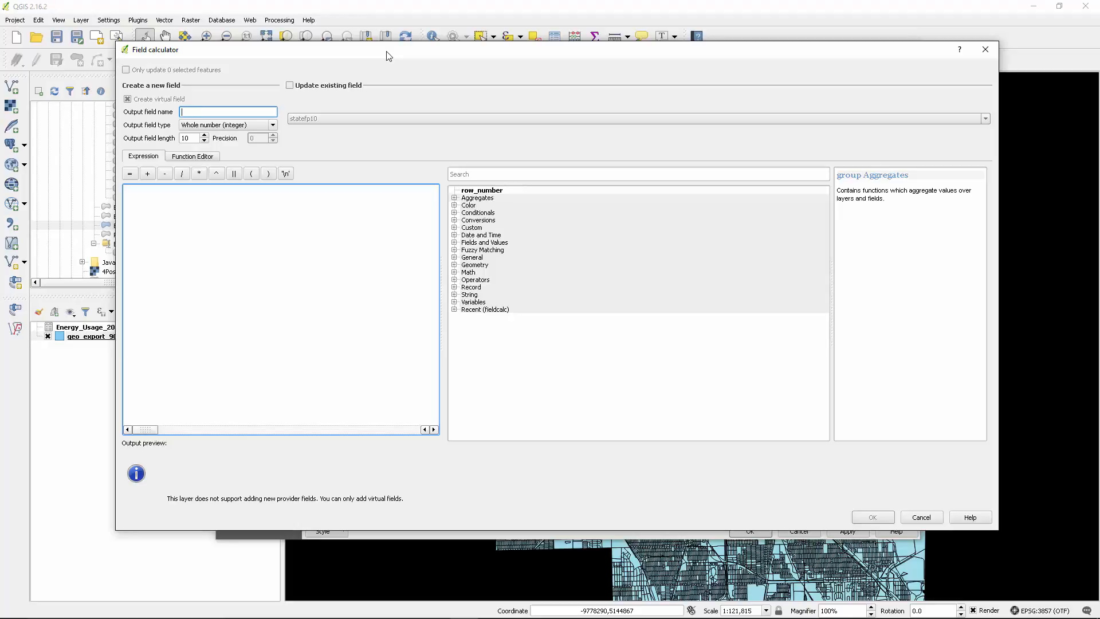
pyautogui.write('Kw')
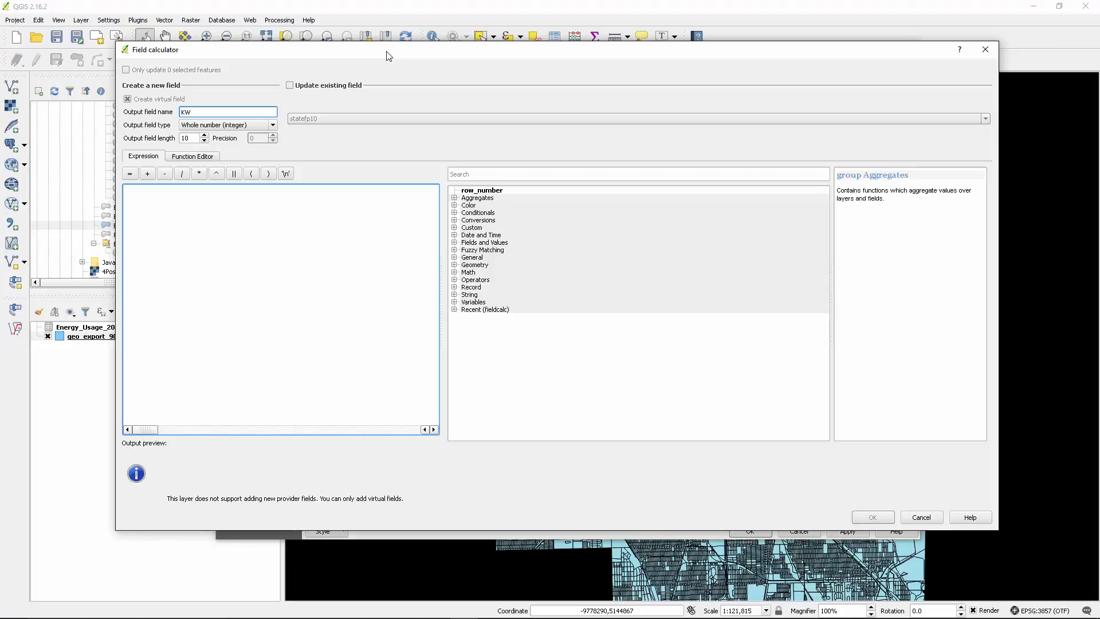
pyautogui.write('H')
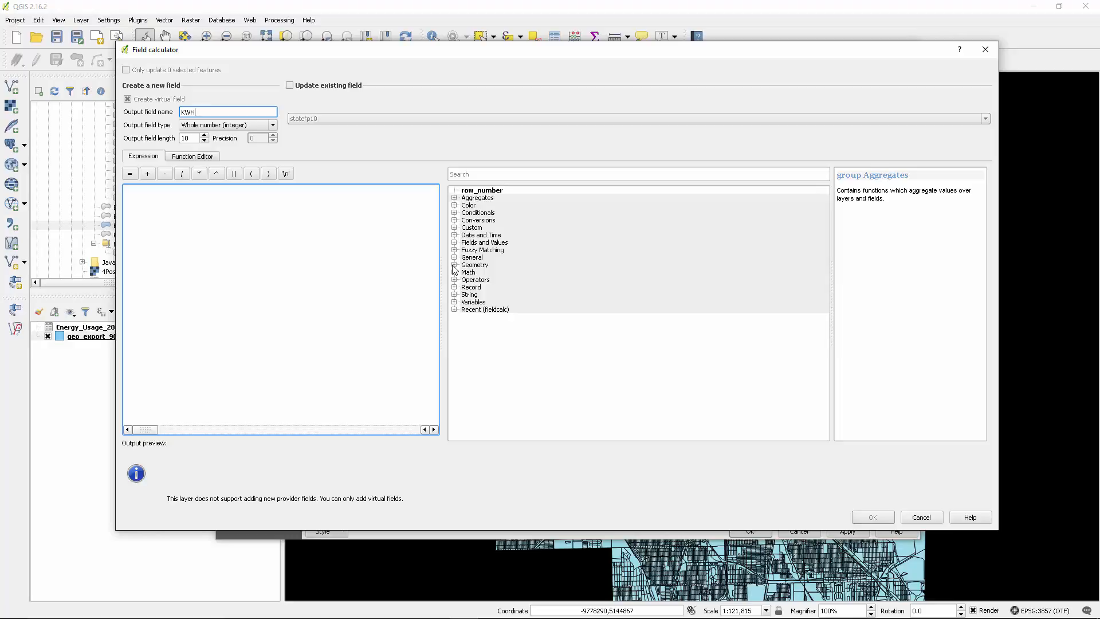
pyautogui.moveTo(452, 232)
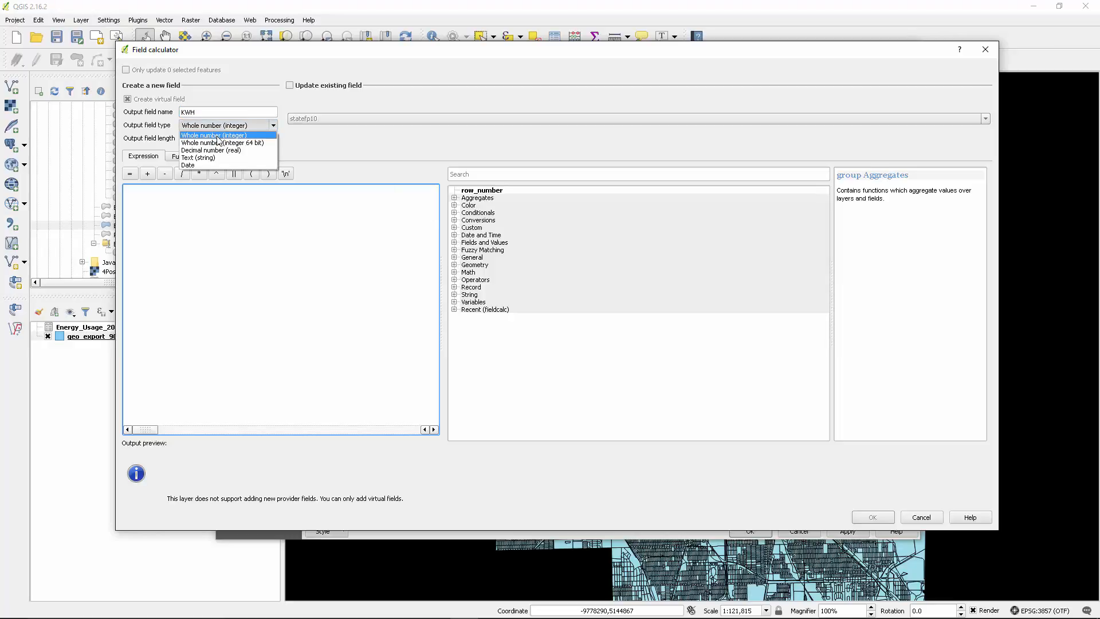
pyautogui.click(211, 150)
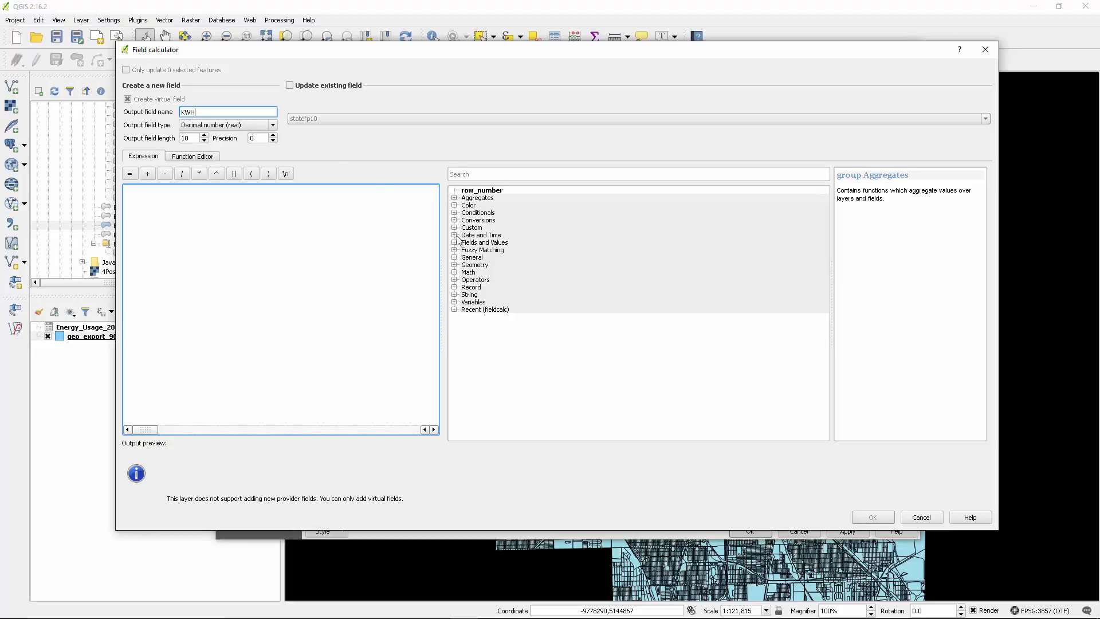
pyautogui.moveTo(477, 220)
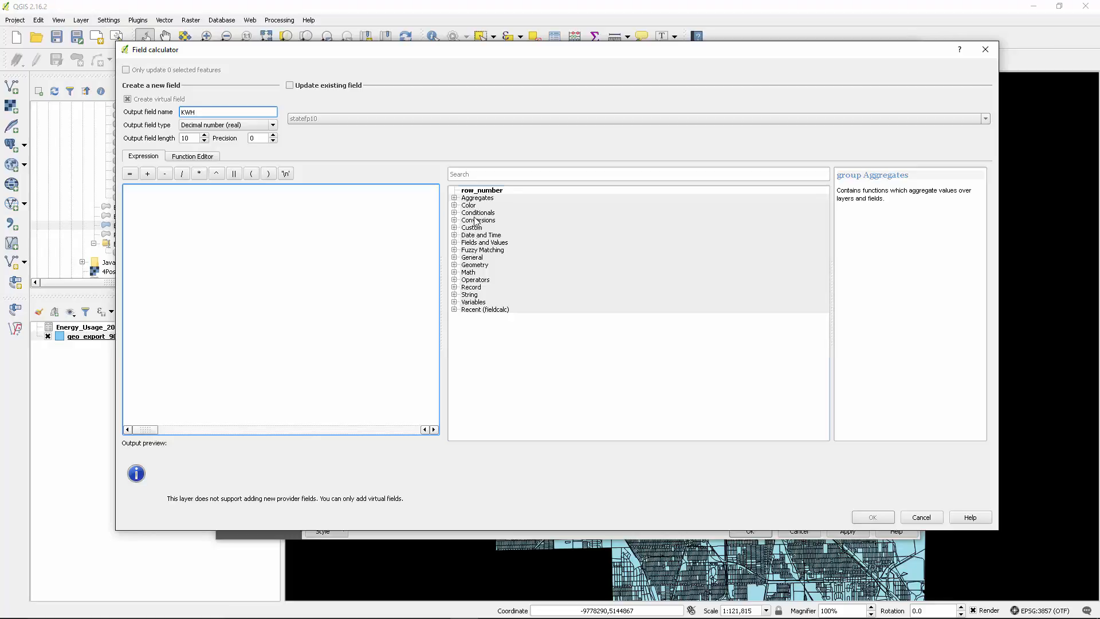
# Define the KWH field as to_real("Energy_Usage_2010 (2)_TOTAL KWH") and create it.
pyautogui.click(454, 220)
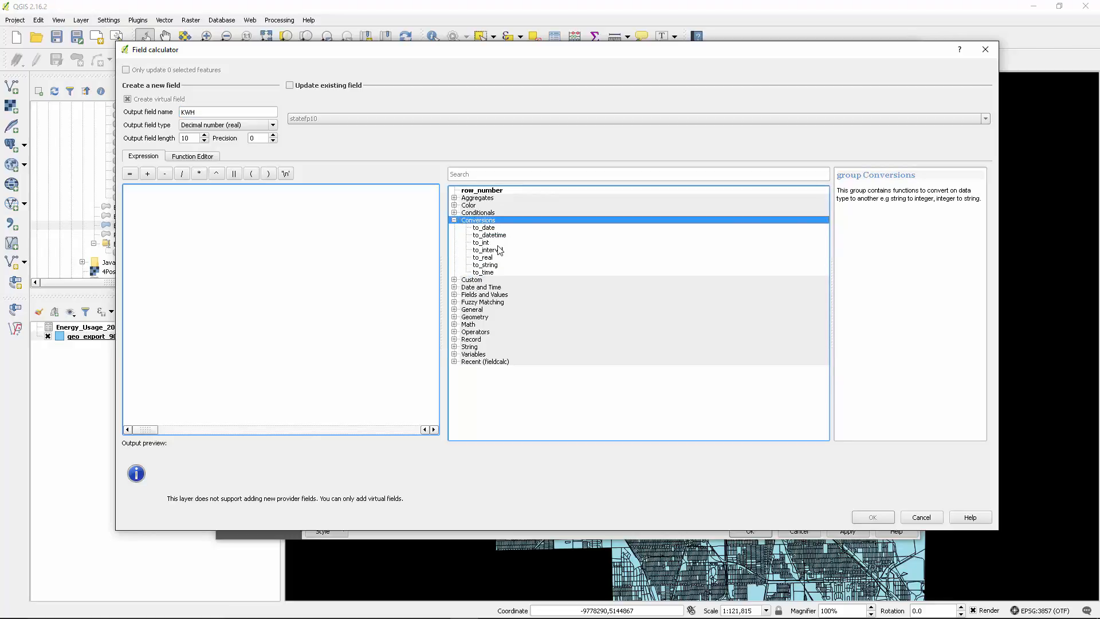
pyautogui.moveTo(486, 242)
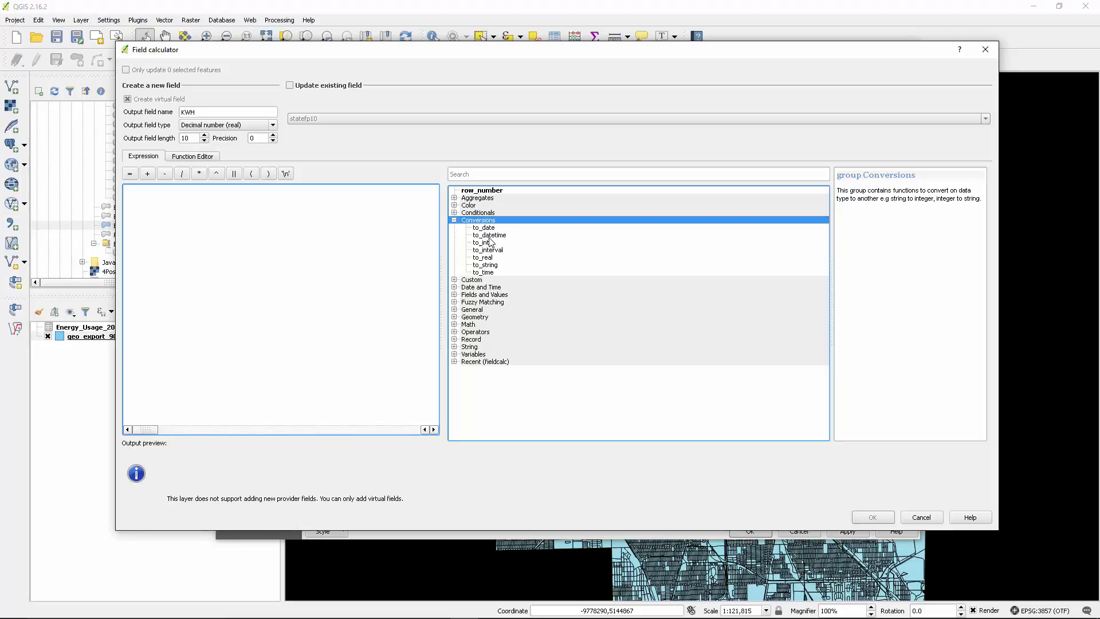
pyautogui.doubleClick(483, 257)
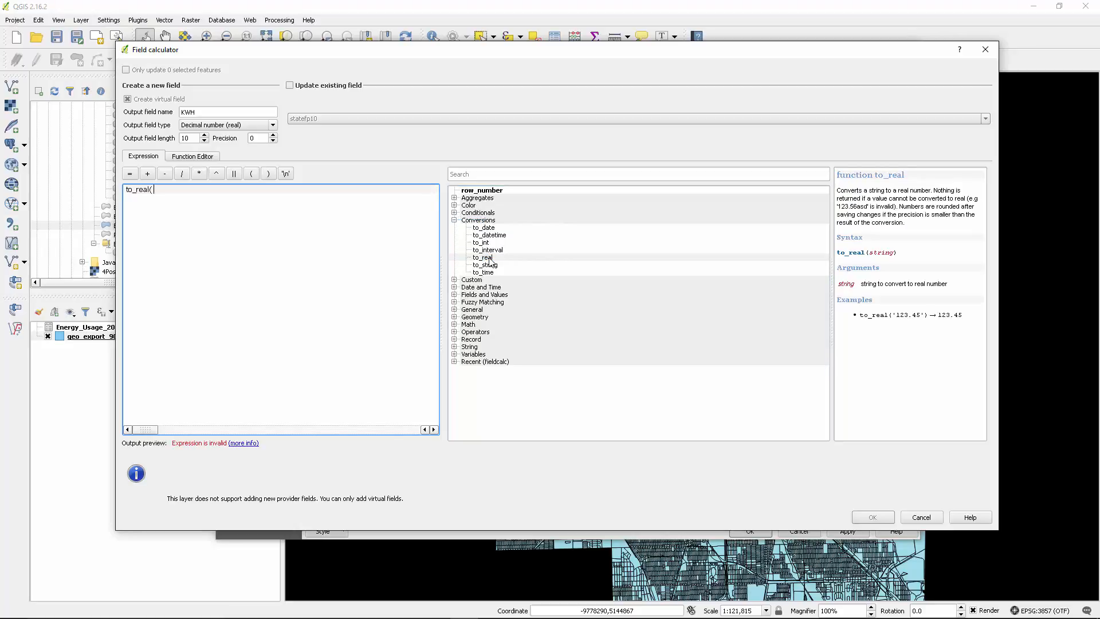
pyautogui.click(484, 295)
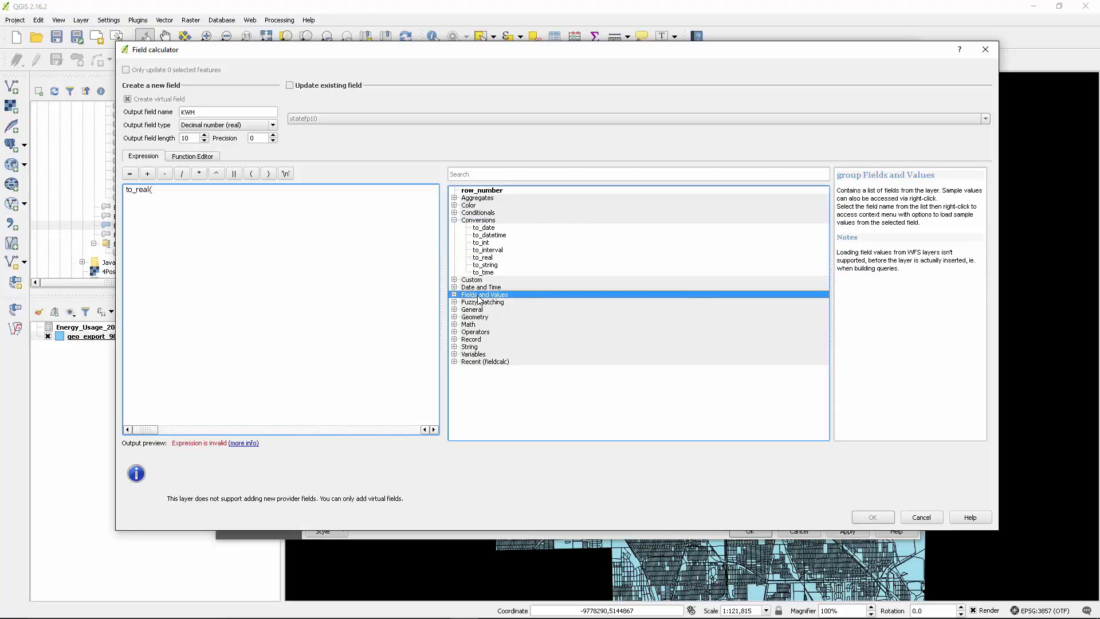
pyautogui.click(453, 294)
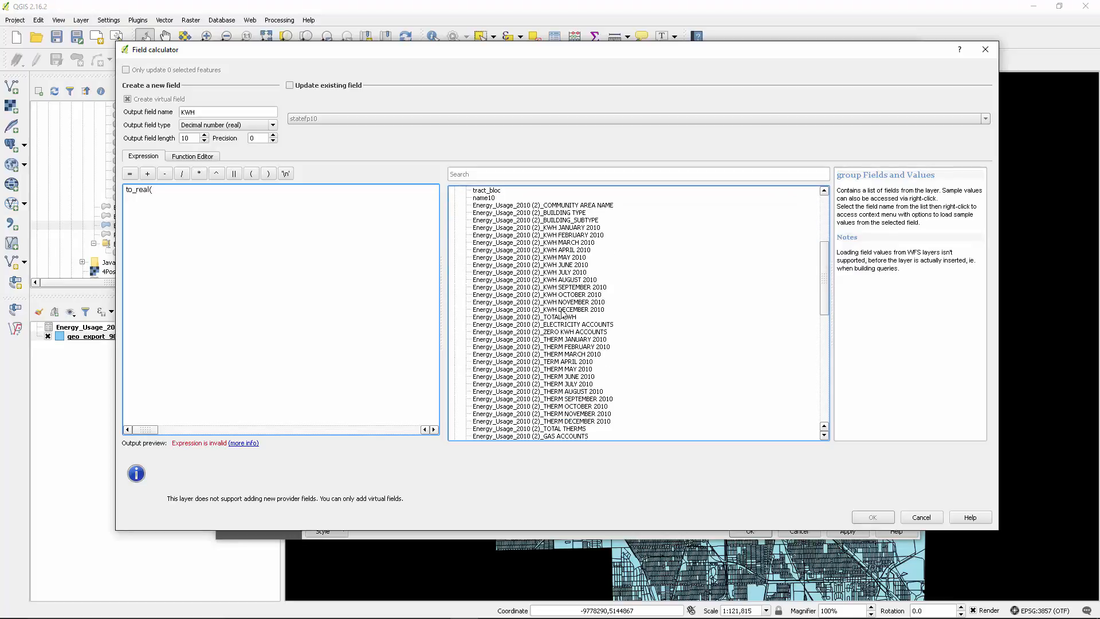
pyautogui.click(533, 317)
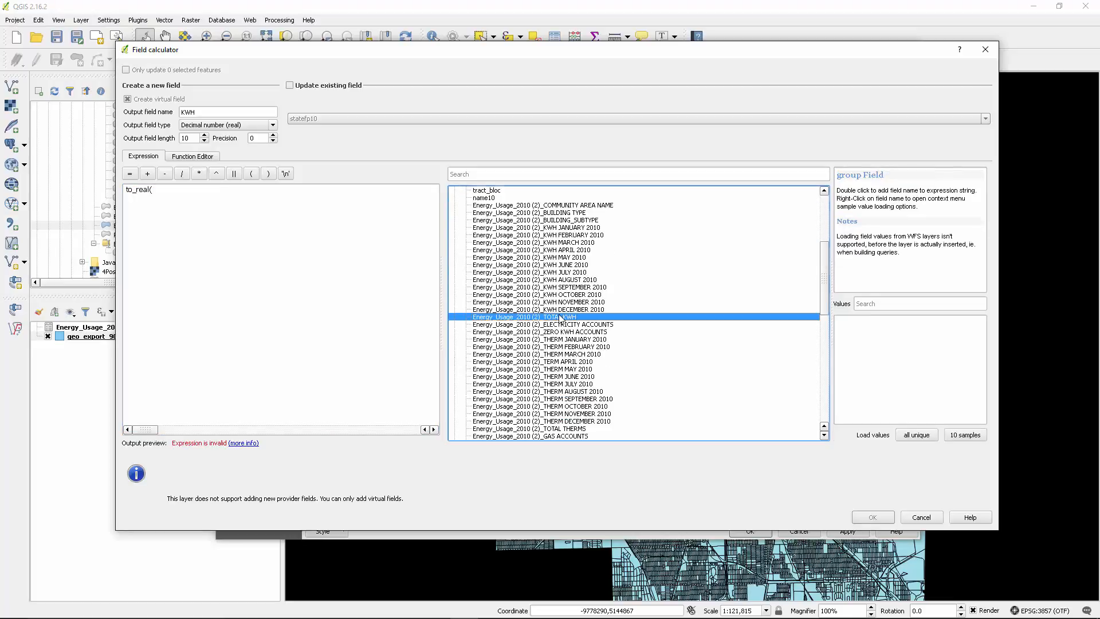
pyautogui.doubleClick(528, 316)
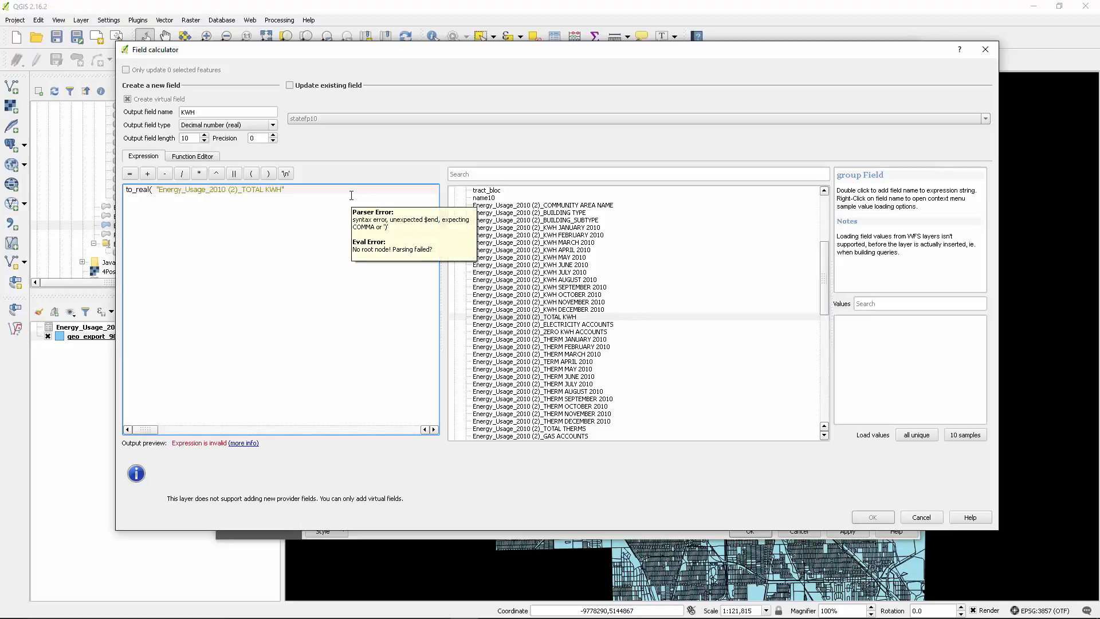
pyautogui.write(')')
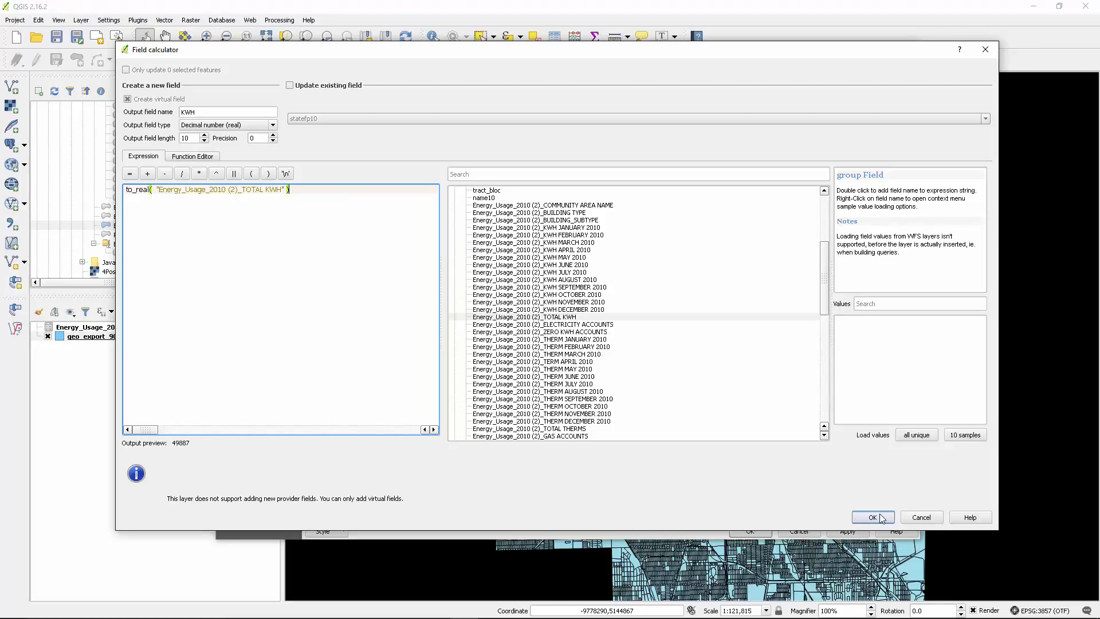
pyautogui.click(872, 517)
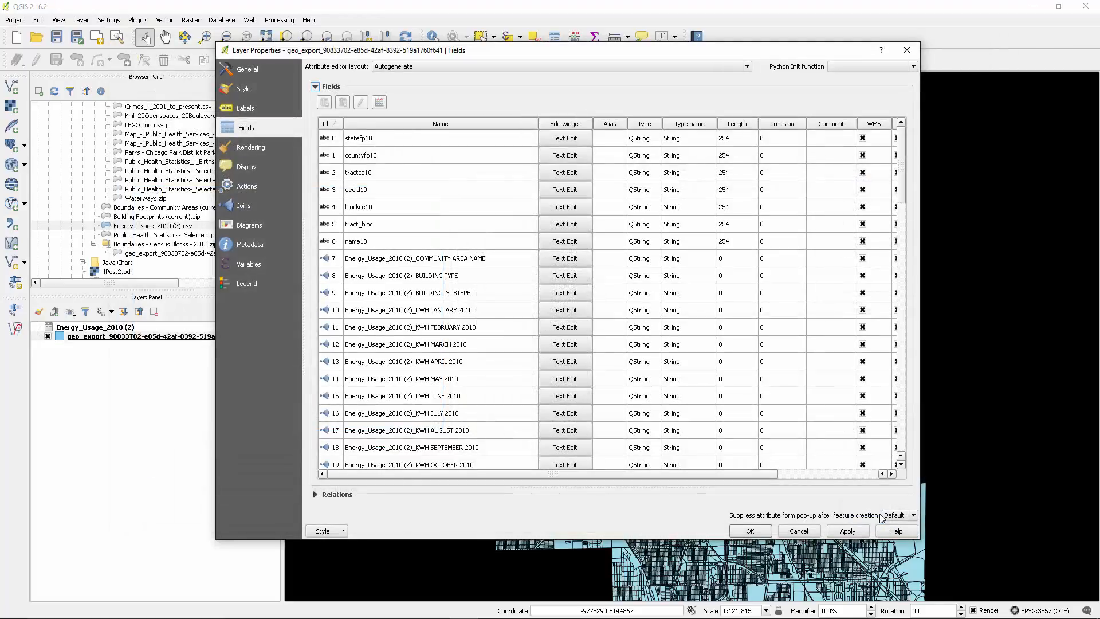
pyautogui.moveTo(467, 315)
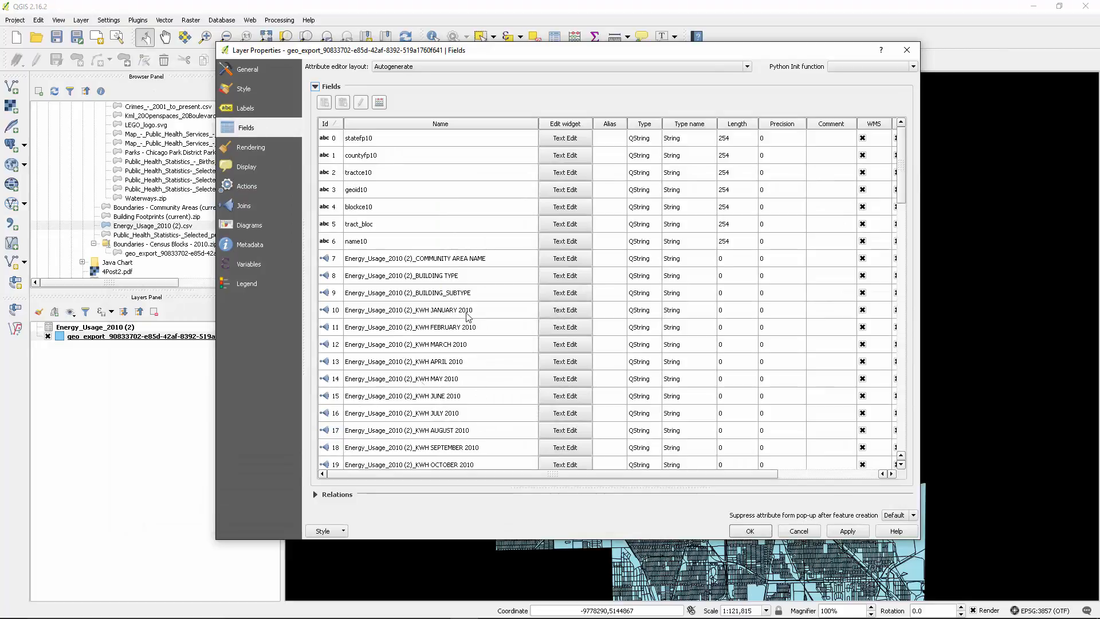
pyautogui.moveTo(485, 383)
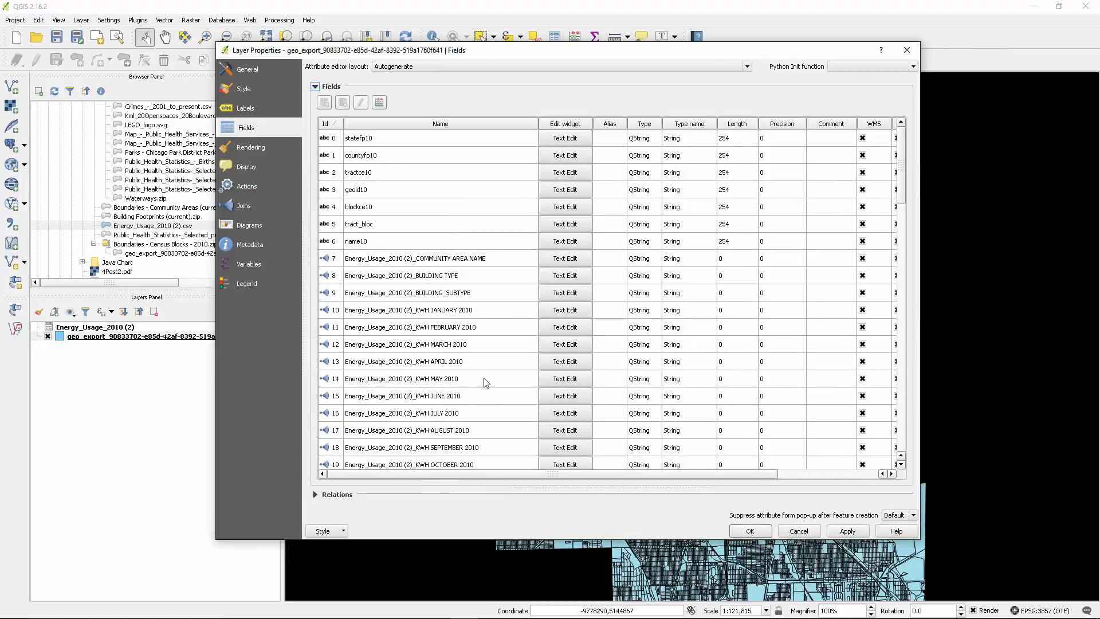
pyautogui.scroll(-3)
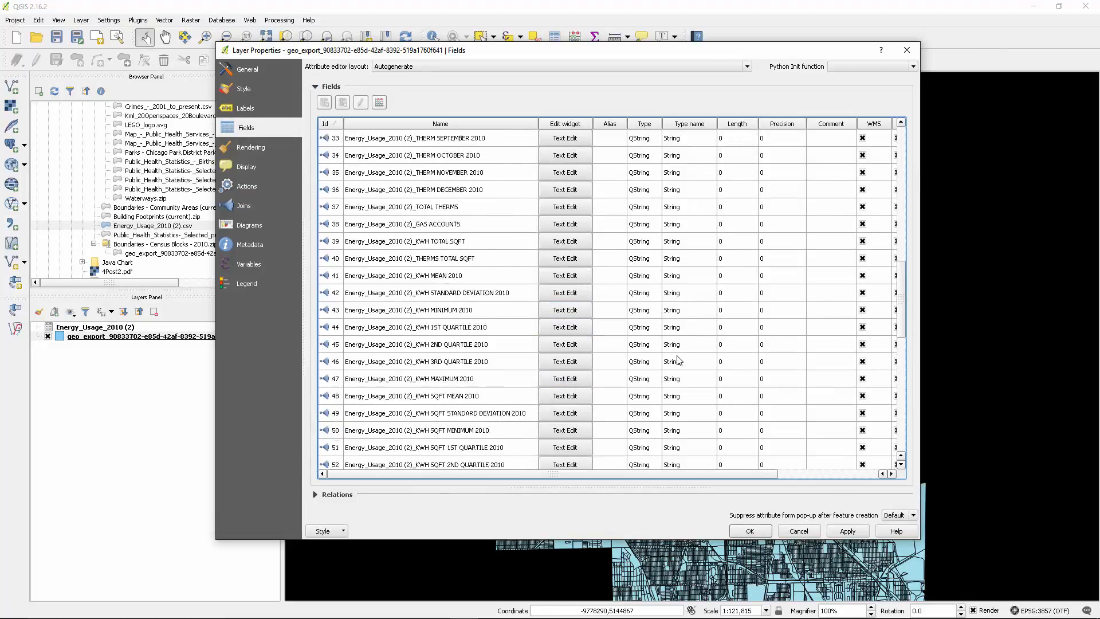
pyautogui.scroll(-3)
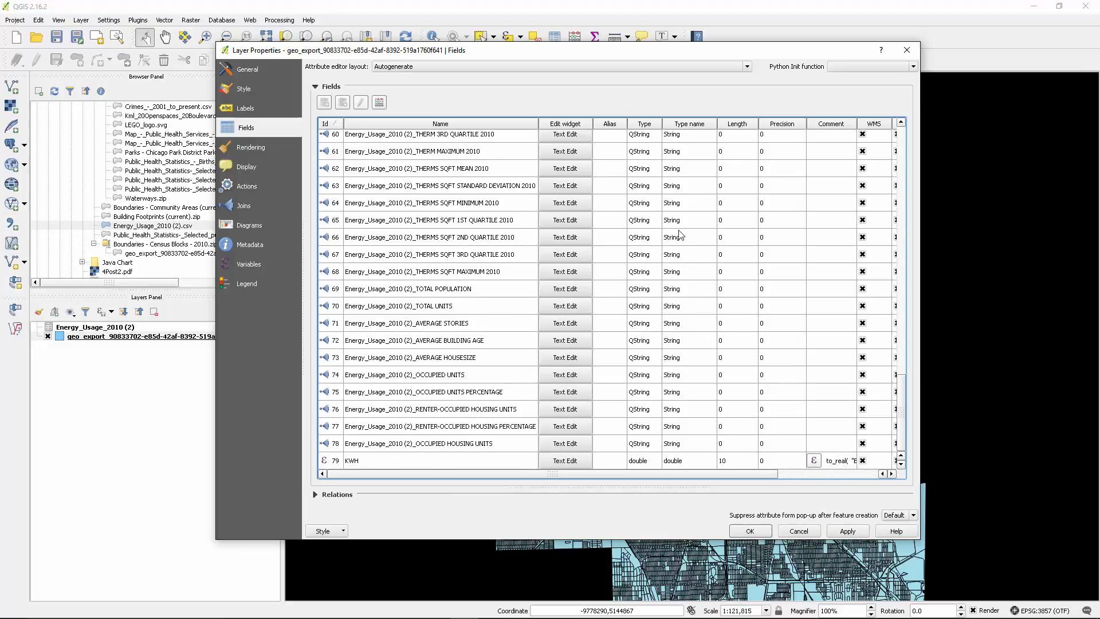
pyautogui.moveTo(693, 218)
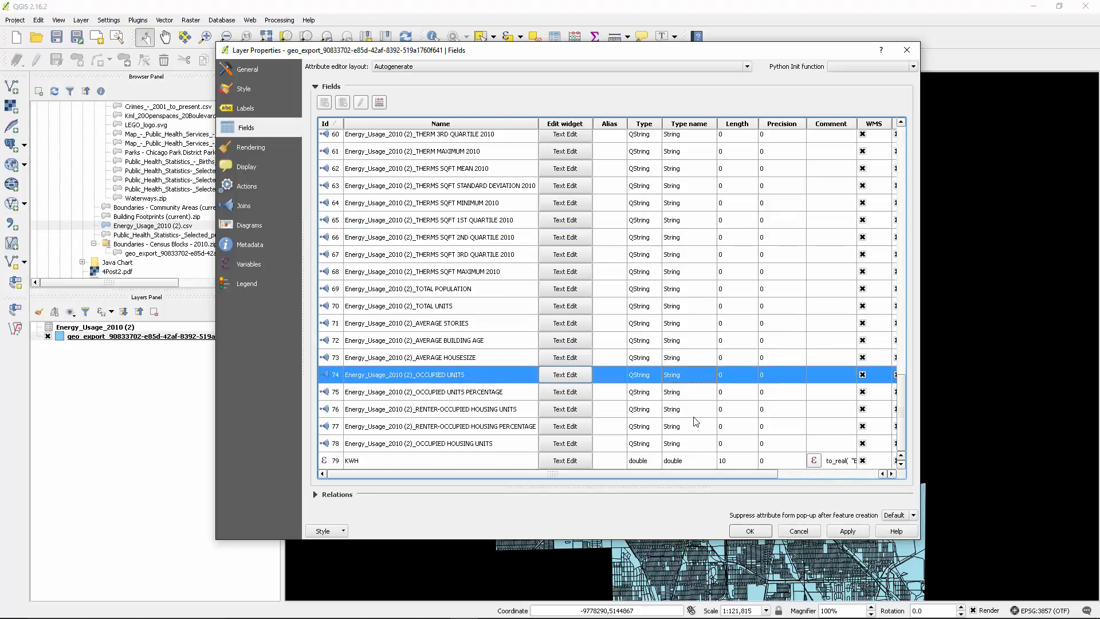
pyautogui.moveTo(377, 451)
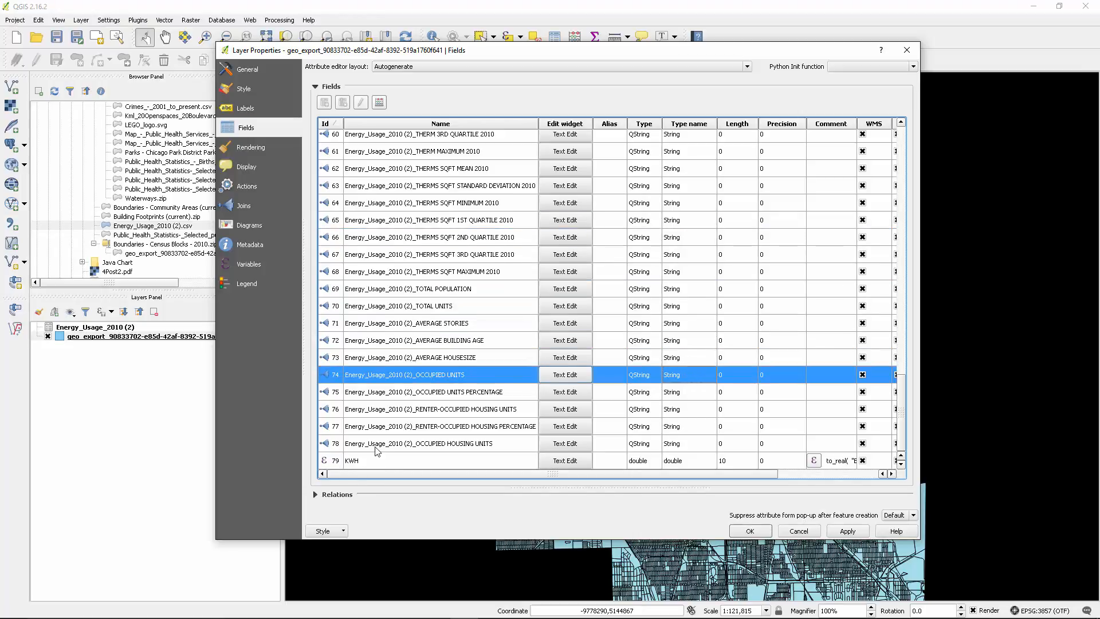
pyautogui.moveTo(457, 243)
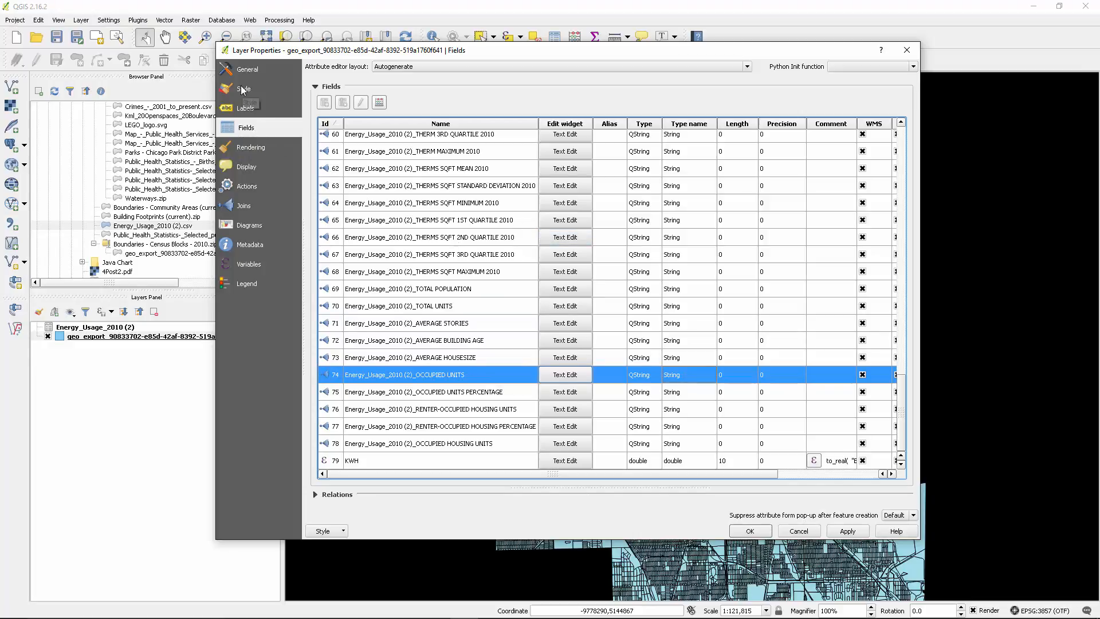
# Shade census blocks by KWH in five equal-interval Blues classes and apply to the map.
pyautogui.click(244, 89)
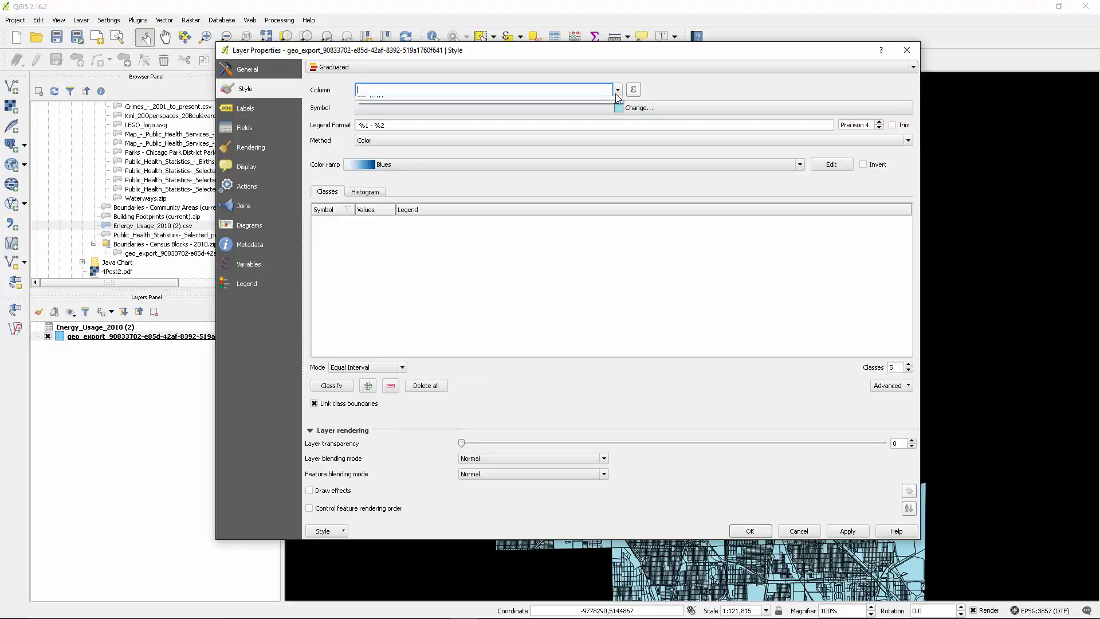
pyautogui.click(617, 89)
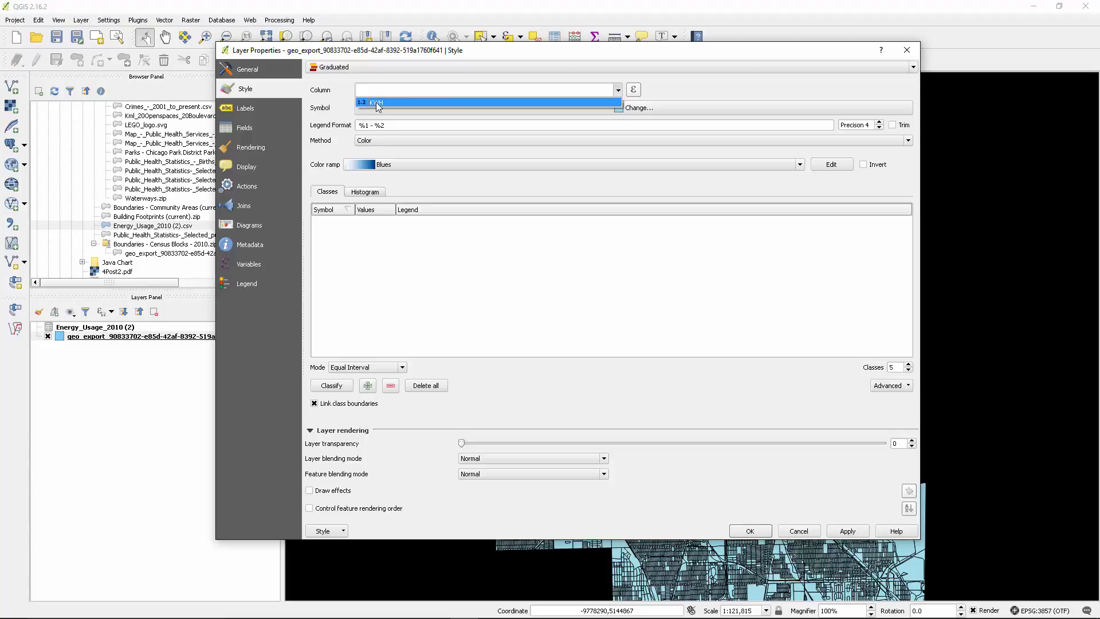
pyautogui.click(377, 101)
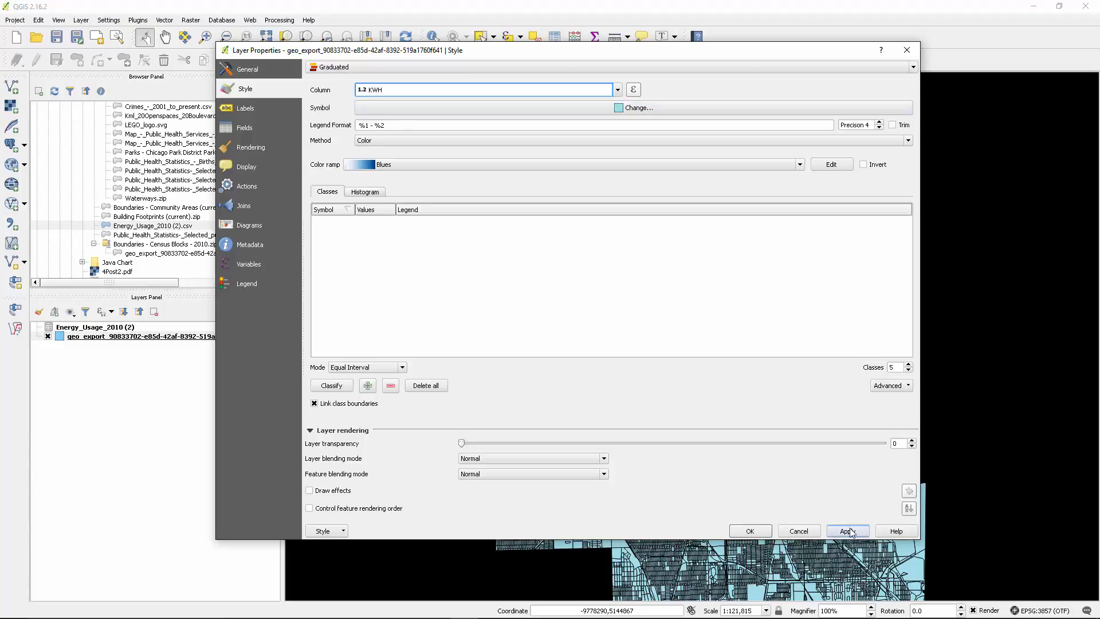
pyautogui.click(847, 530)
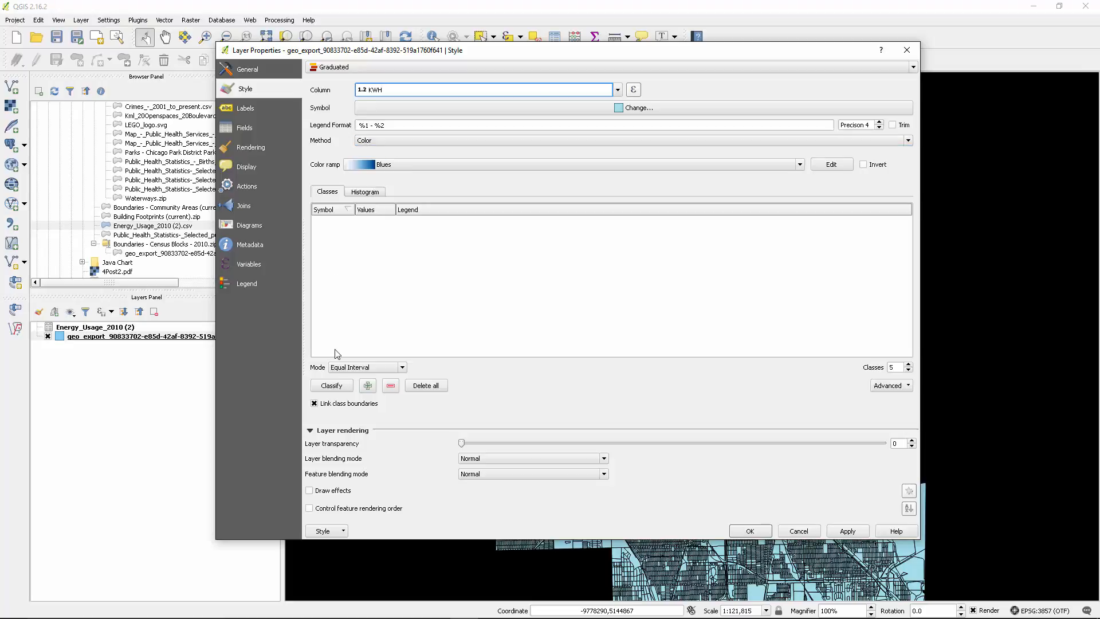
pyautogui.click(331, 385)
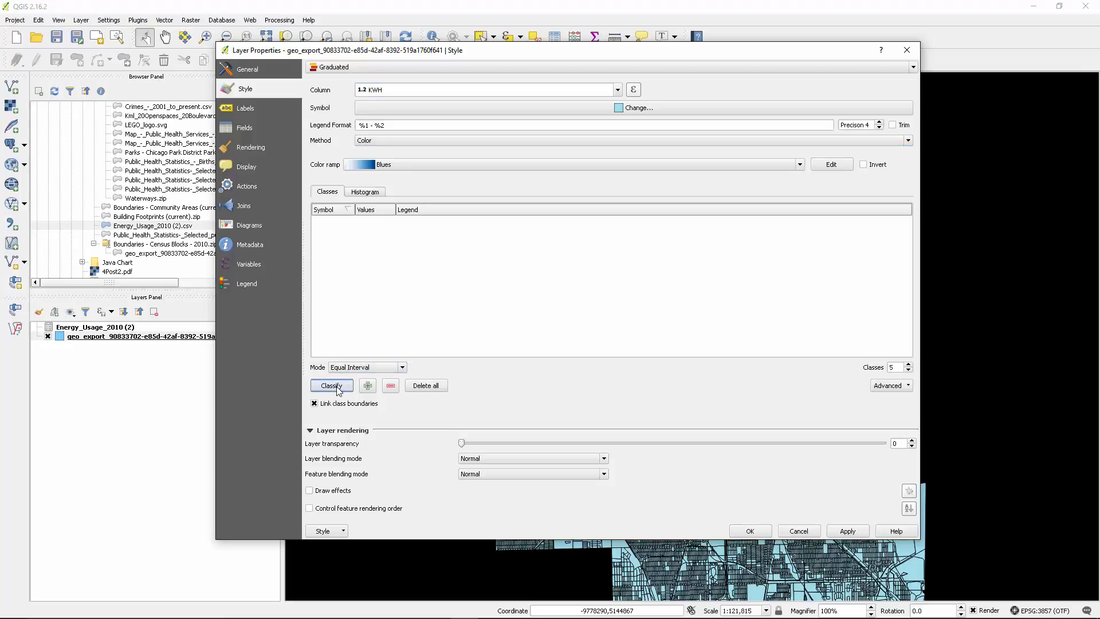
pyautogui.click(331, 384)
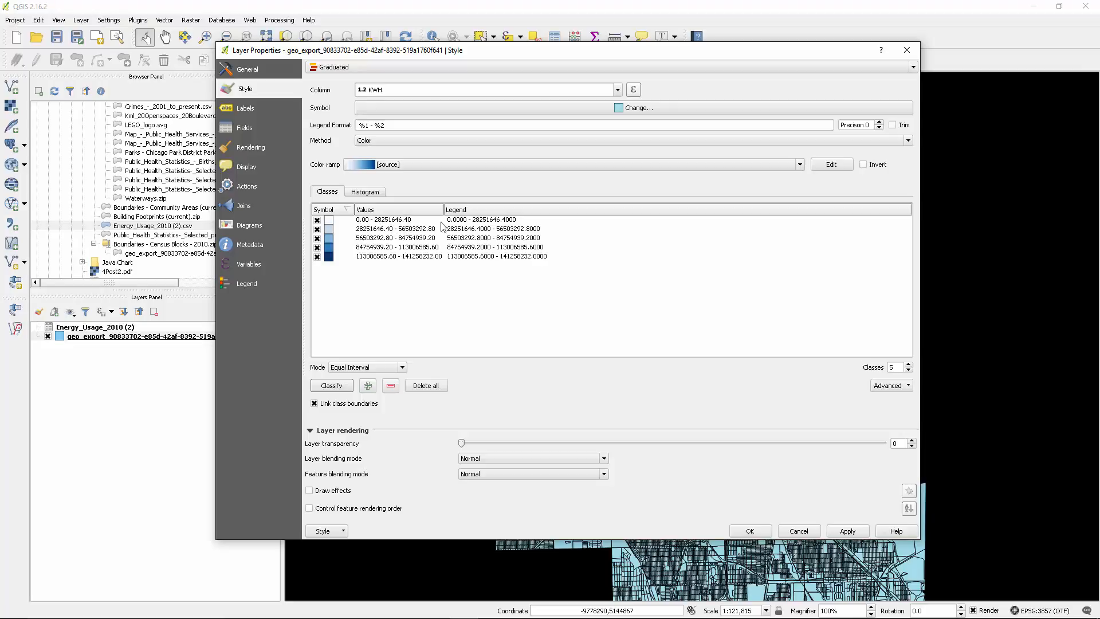
pyautogui.moveTo(513, 265)
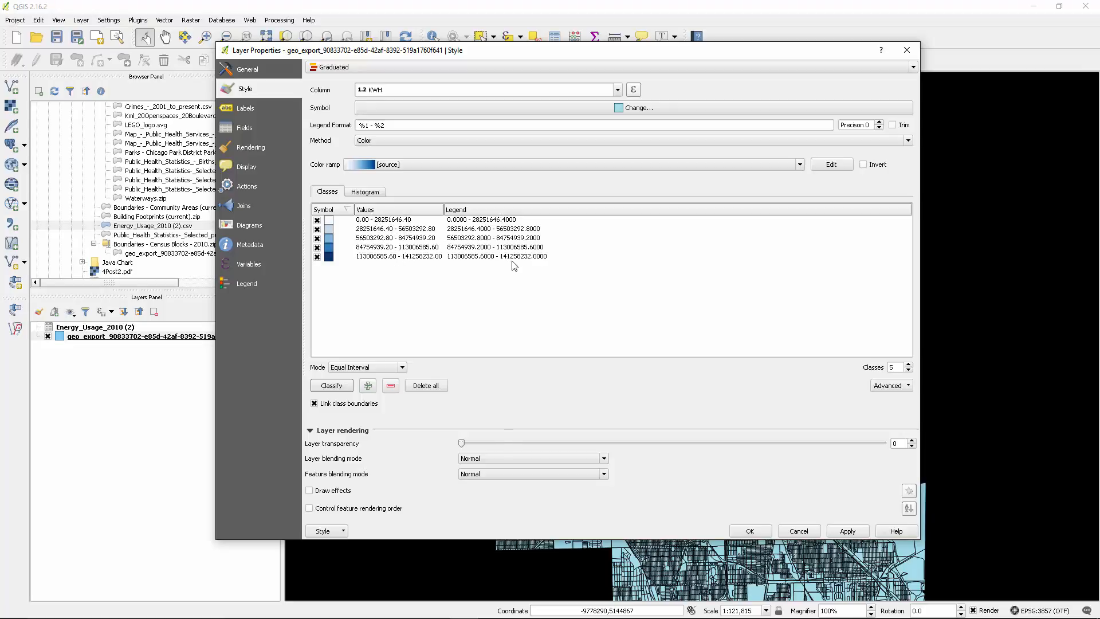
pyautogui.click(848, 530)
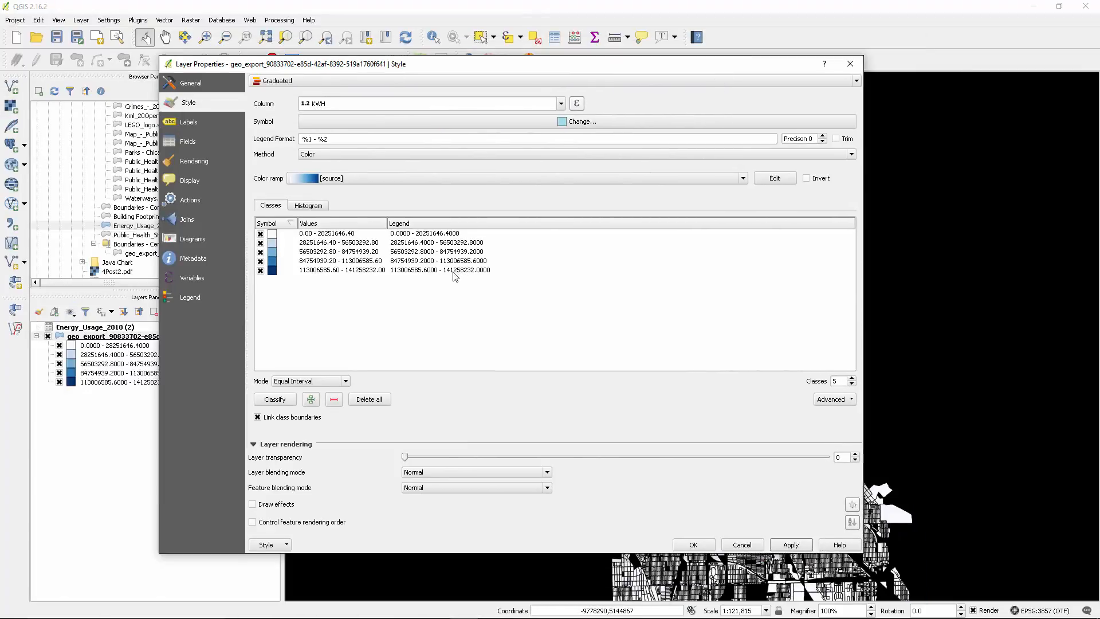
pyautogui.moveTo(479, 271)
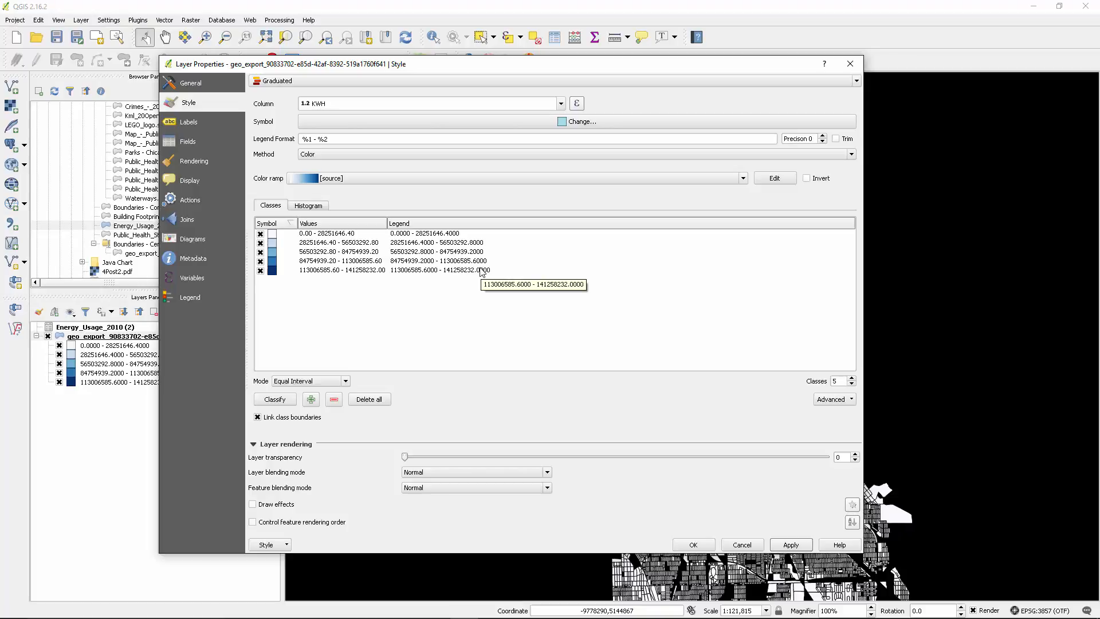
pyautogui.moveTo(424, 260)
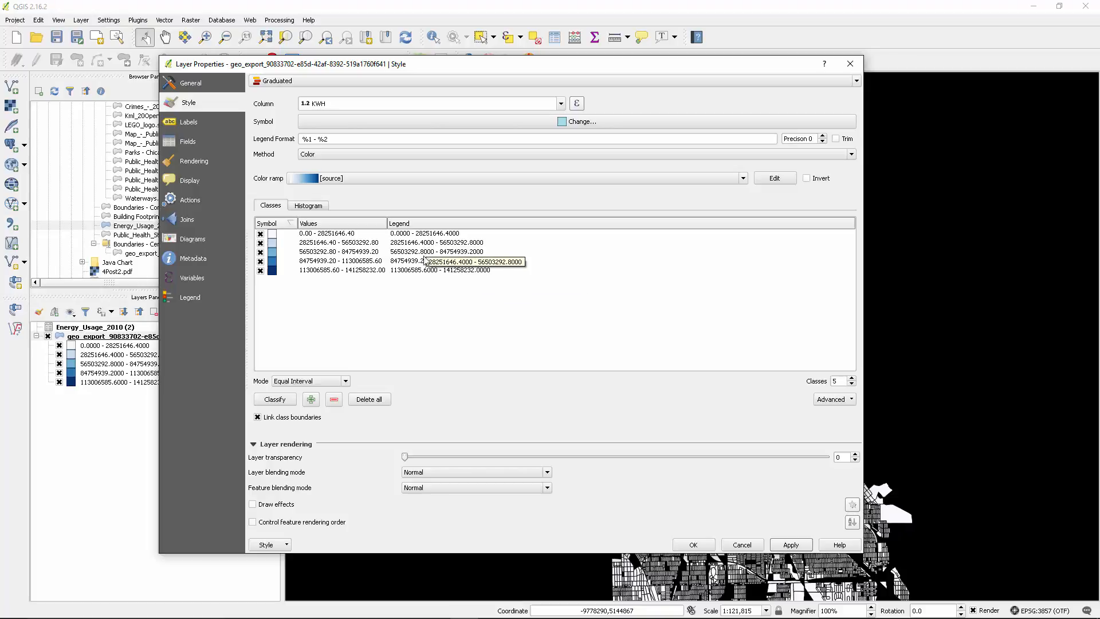
pyautogui.moveTo(429, 268)
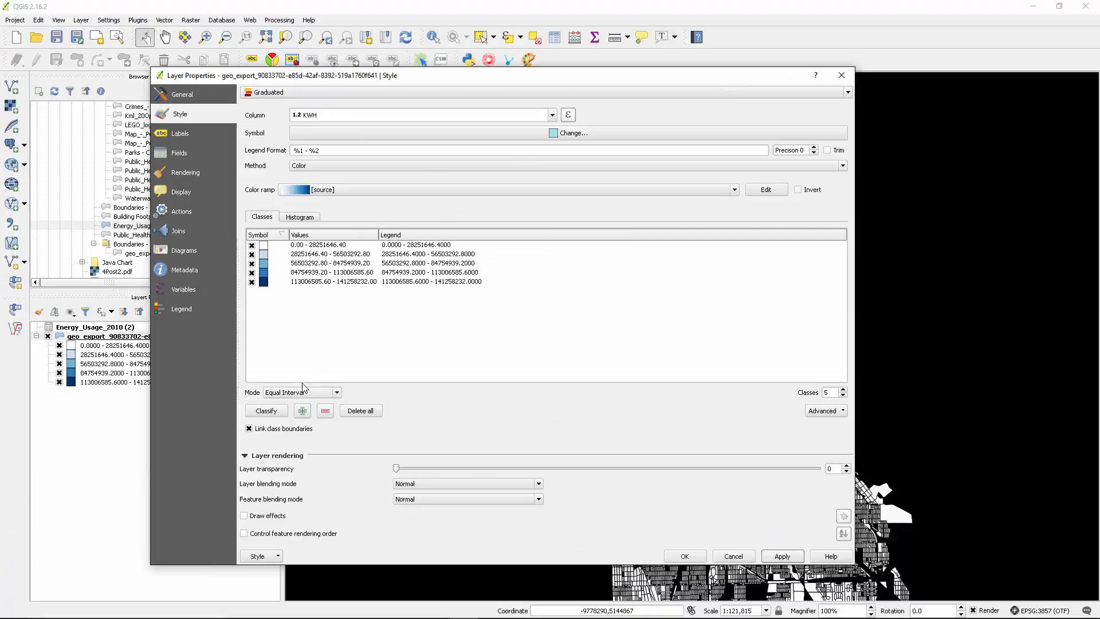
# Show the empty KWH histogram view in the census blocks style settings.
pyautogui.click(301, 392)
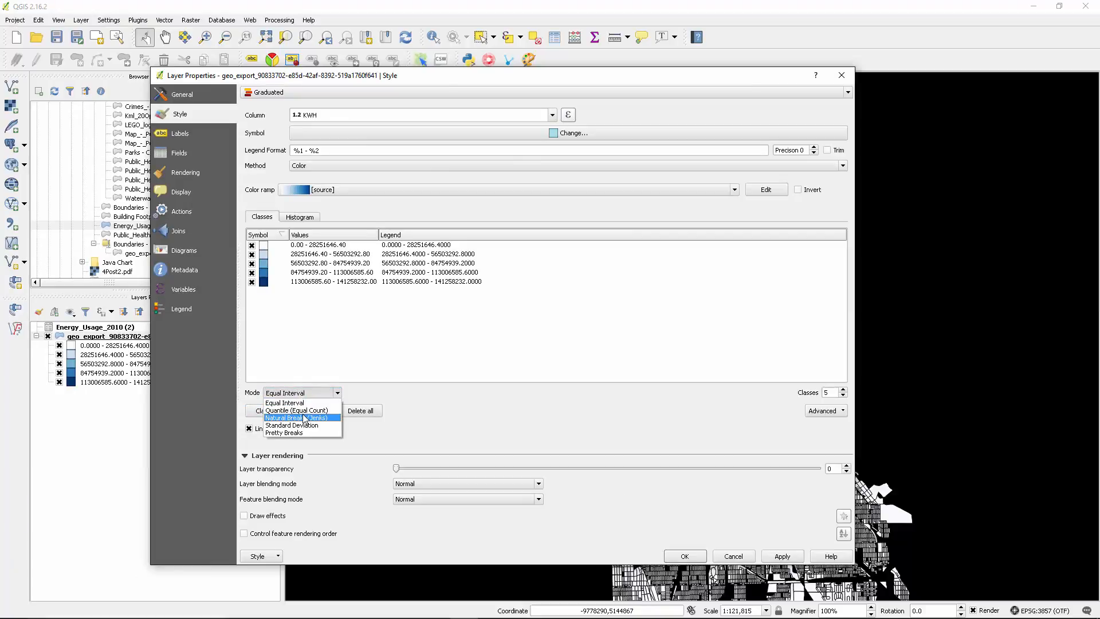
pyautogui.click(299, 217)
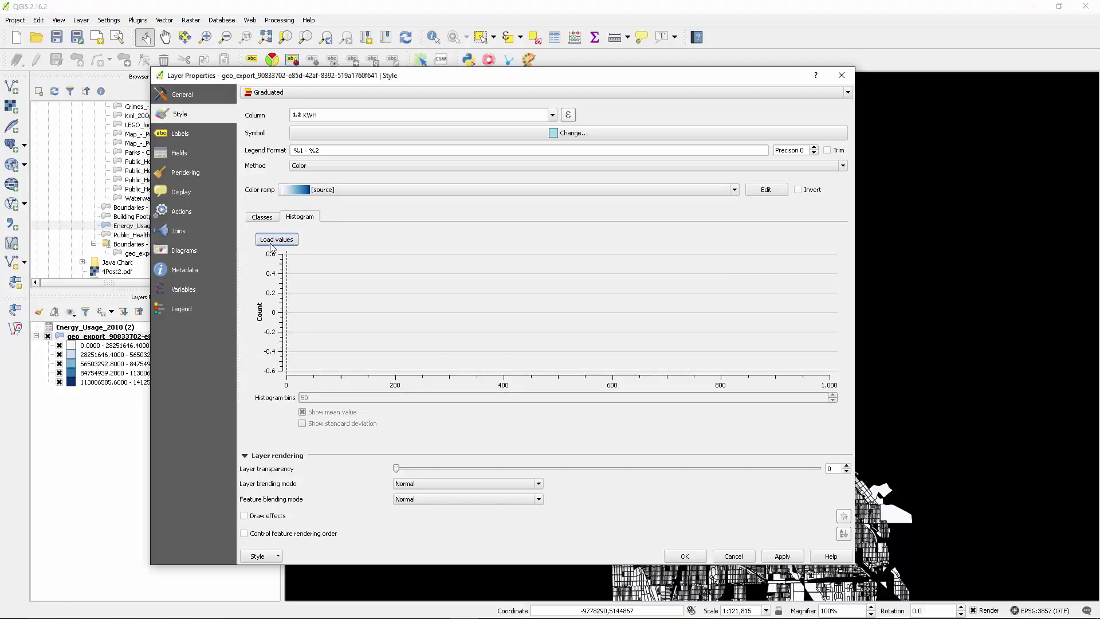
# Load the KWH histogram with its five class breaks, then return to the class list.
pyautogui.click(276, 240)
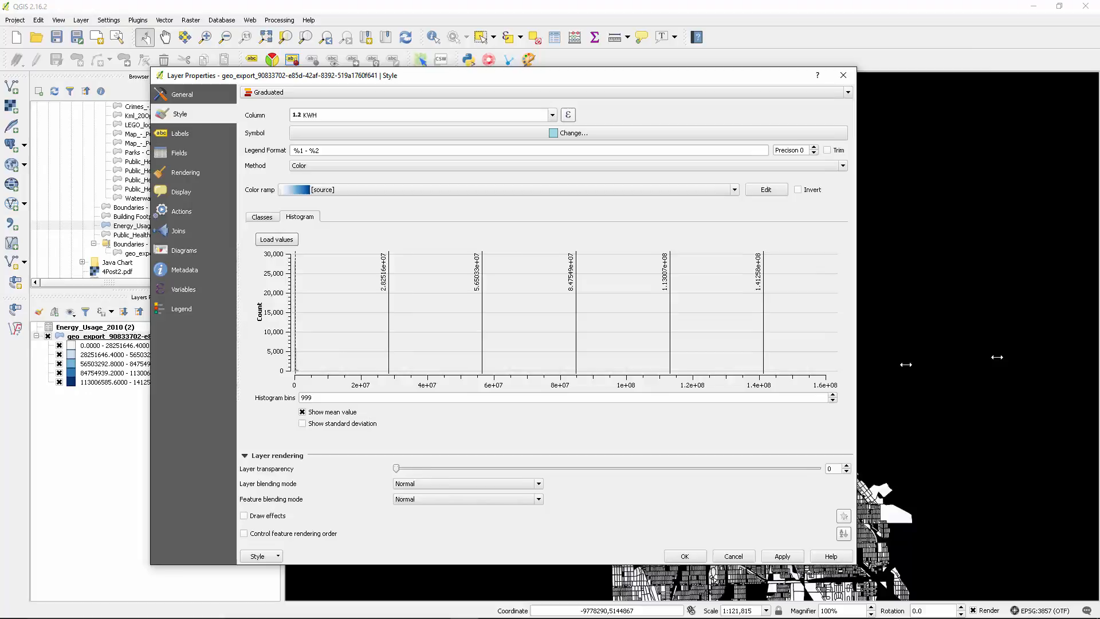
pyautogui.click(262, 217)
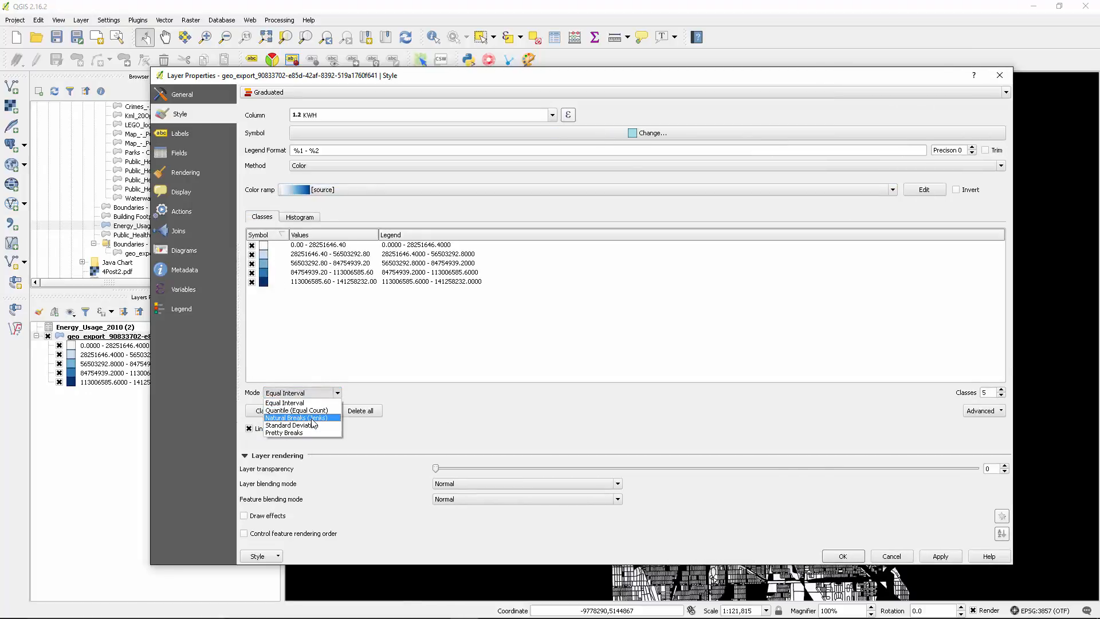
# Try Natural Breaks (Jenks), set 10 classes, then apply ten quantile KWH classes.
pyautogui.click(285, 402)
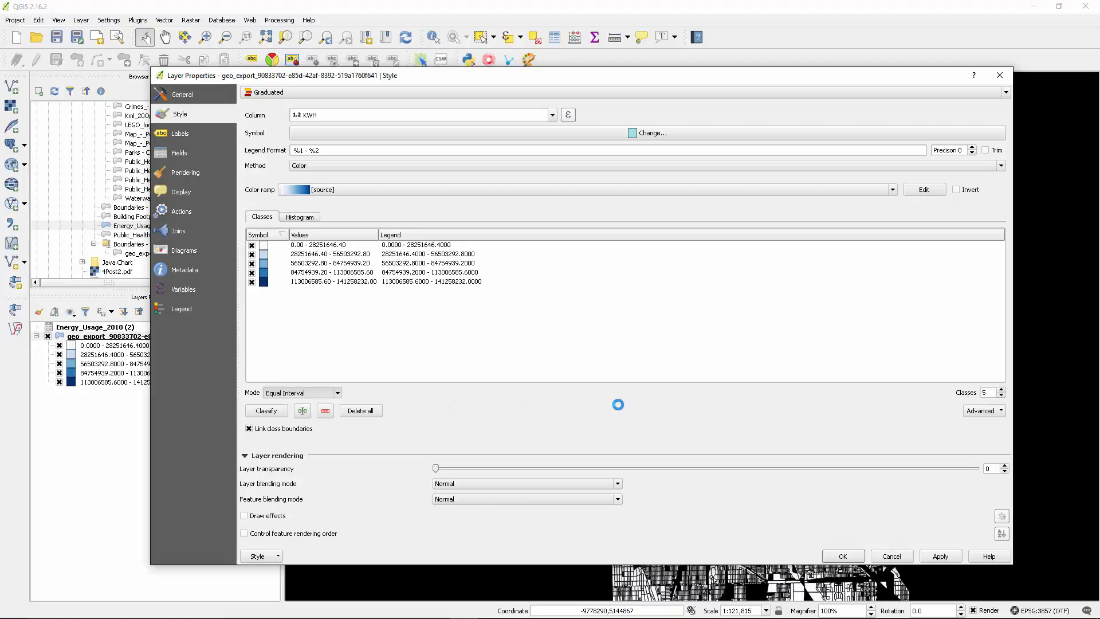
pyautogui.click(301, 393)
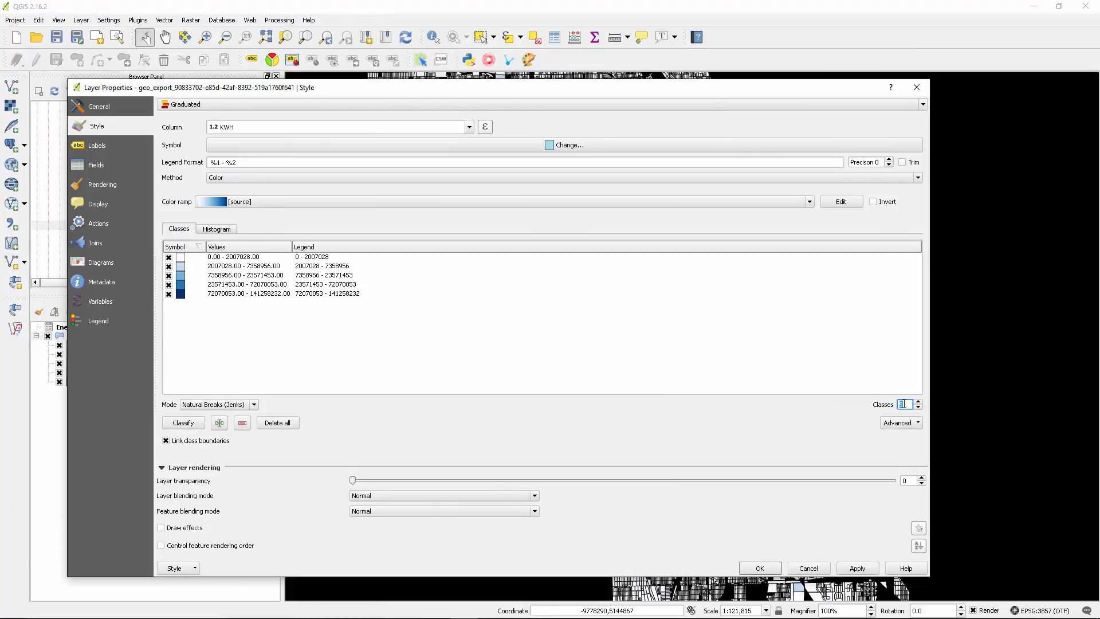
pyautogui.click(917, 408)
pyautogui.write('10')
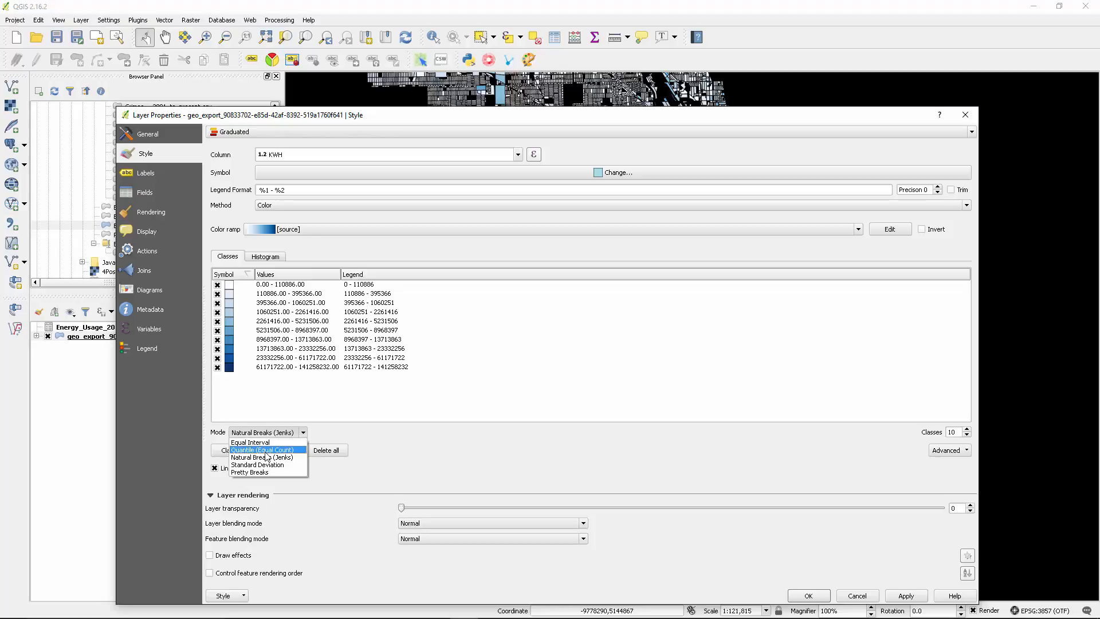
pyautogui.click(262, 456)
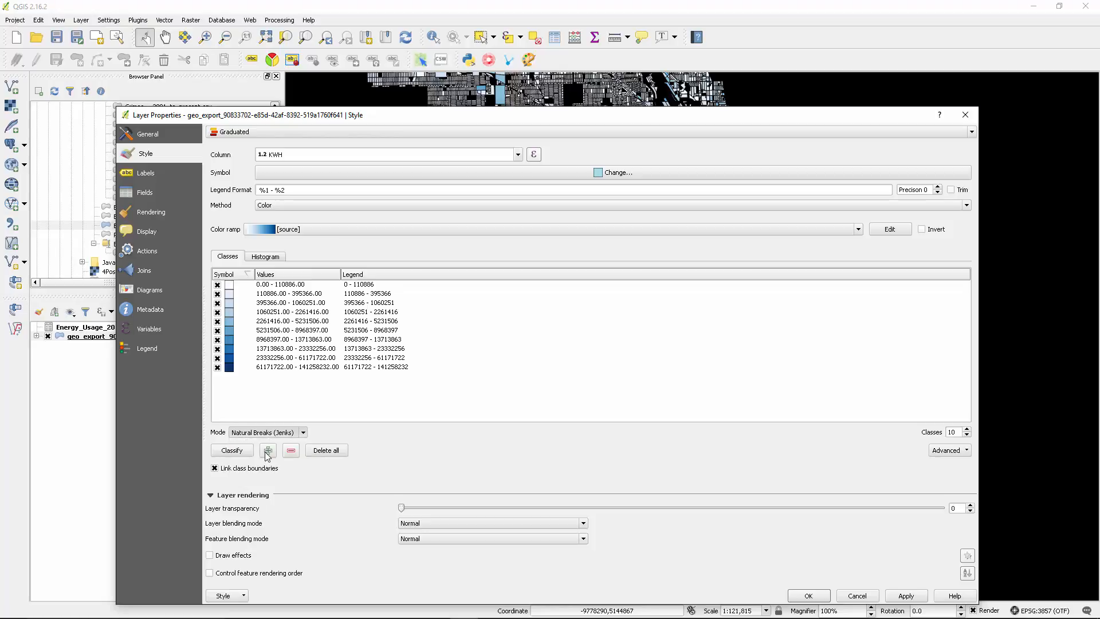
pyautogui.click(268, 432)
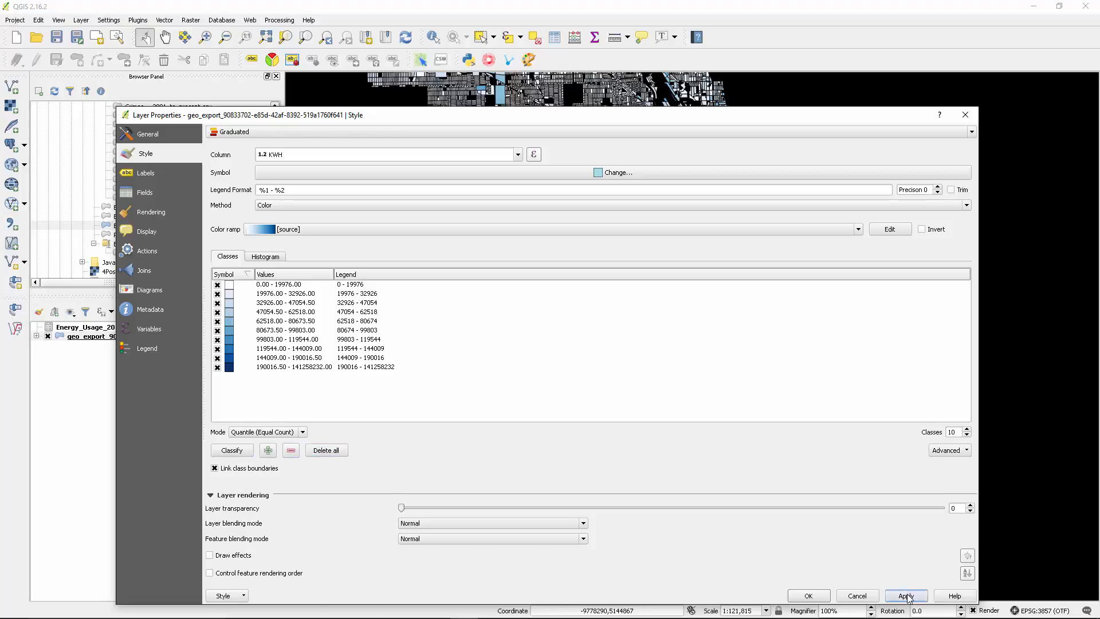
pyautogui.click(906, 595)
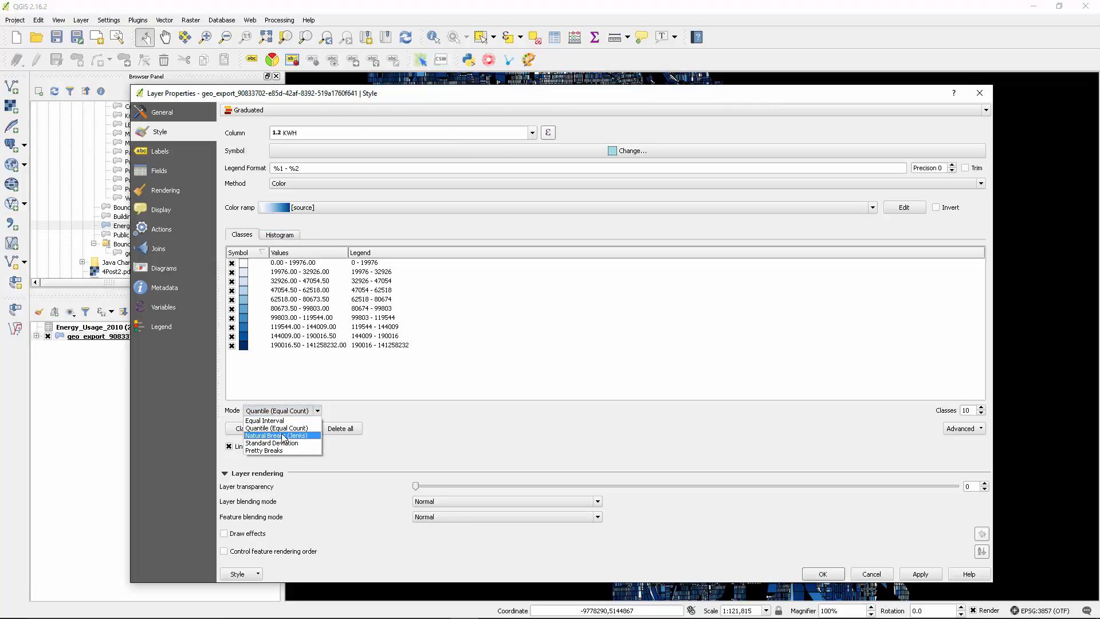
pyautogui.moveTo(276, 437)
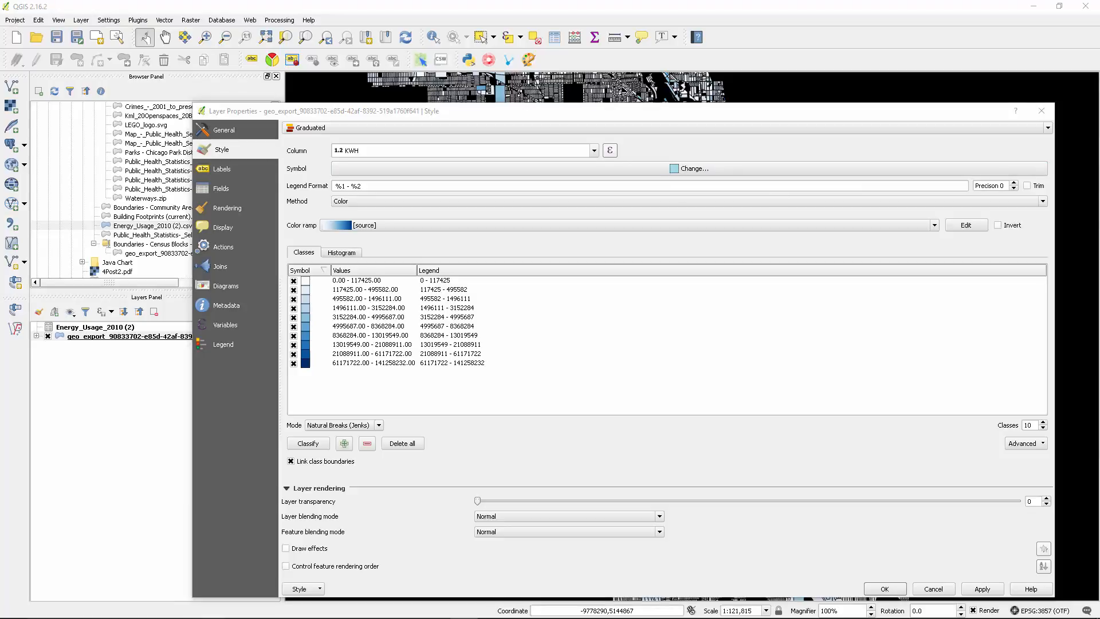
# Set the class symbols' simple fill outline to No Pen and apply it.
pyautogui.click(692, 168)
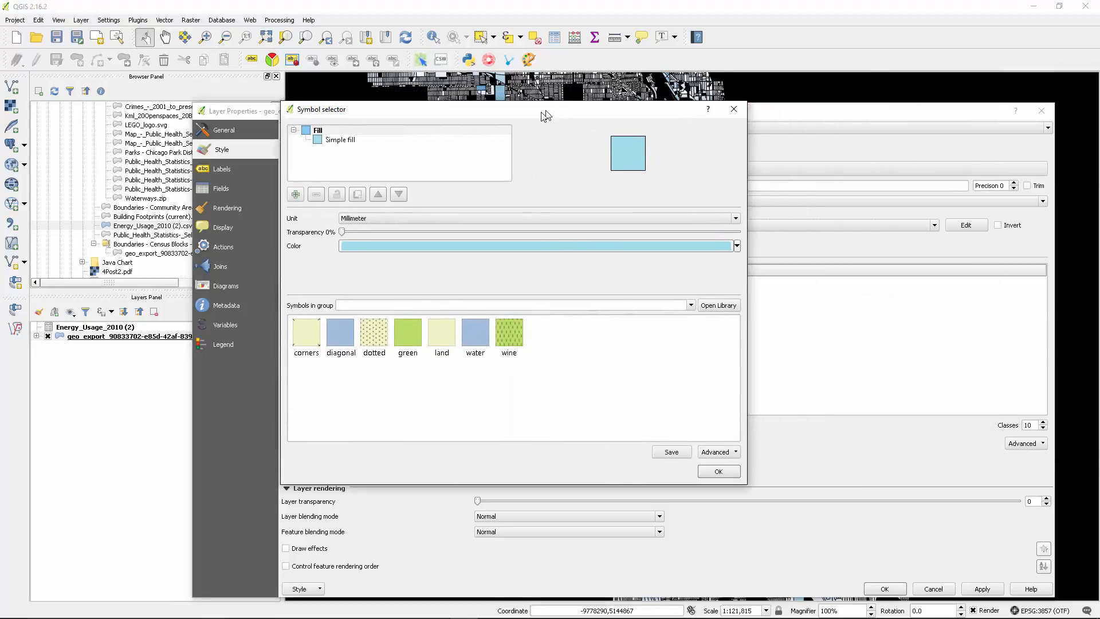
pyautogui.click(341, 142)
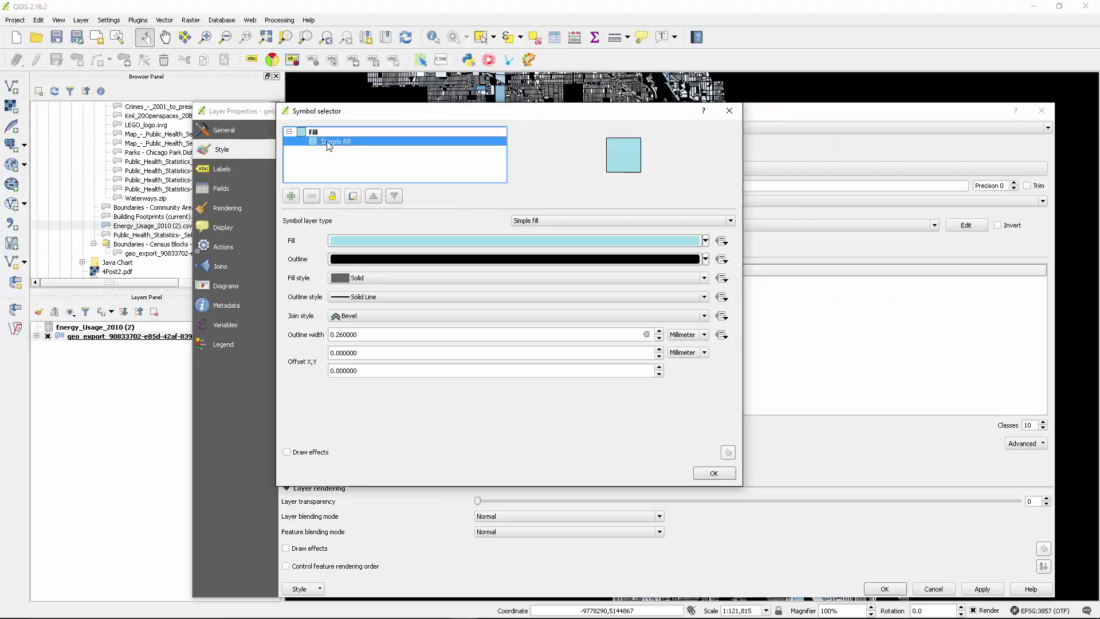
pyautogui.click(703, 296)
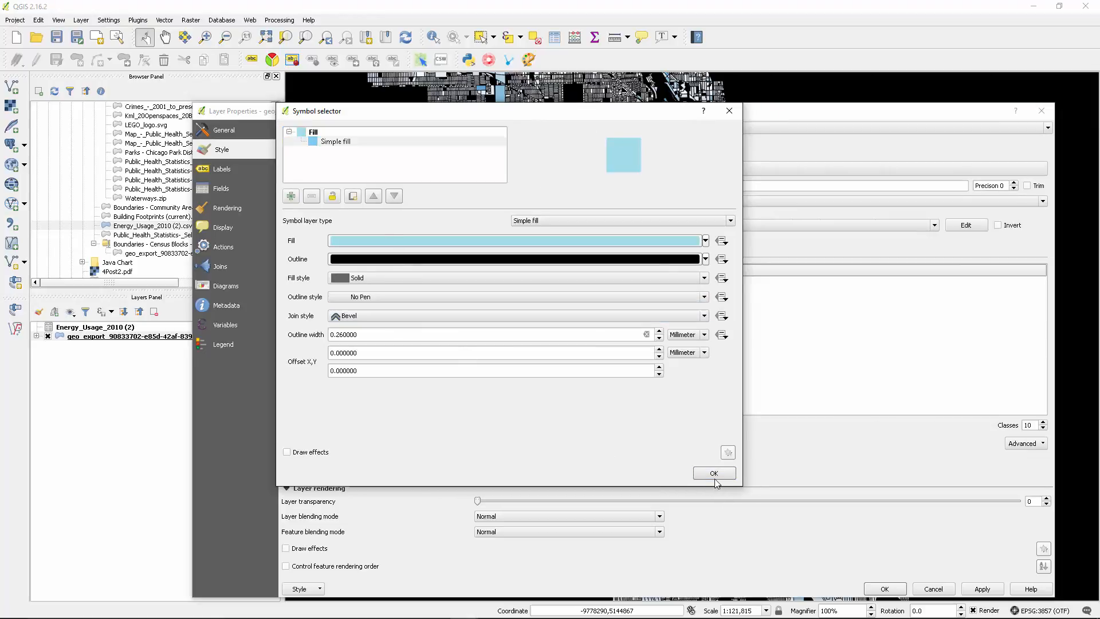
pyautogui.click(714, 473)
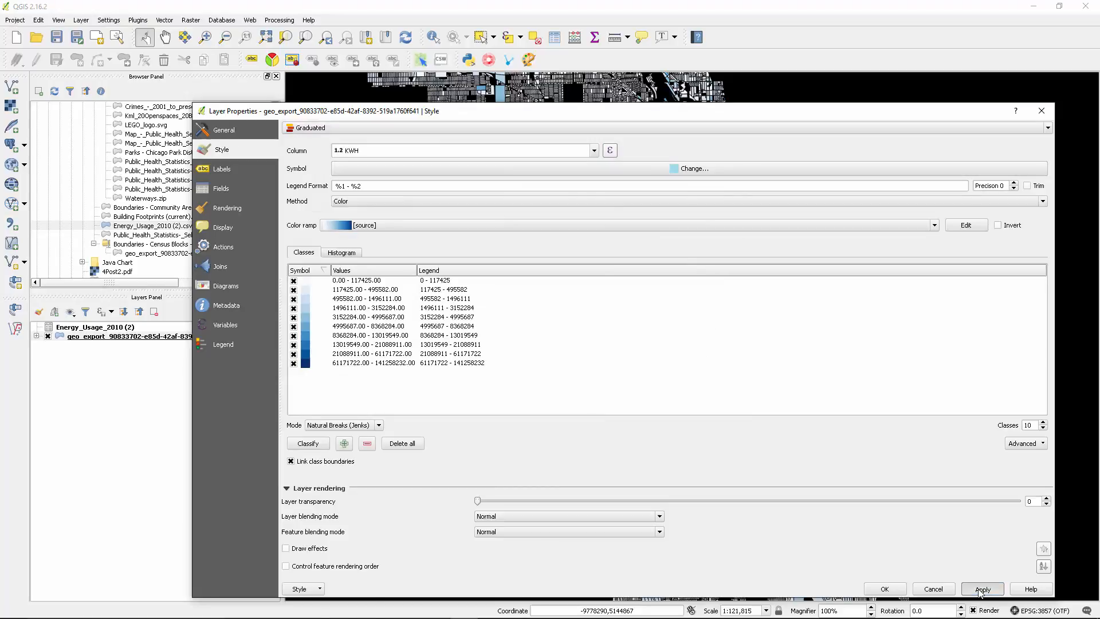
pyautogui.click(998, 589)
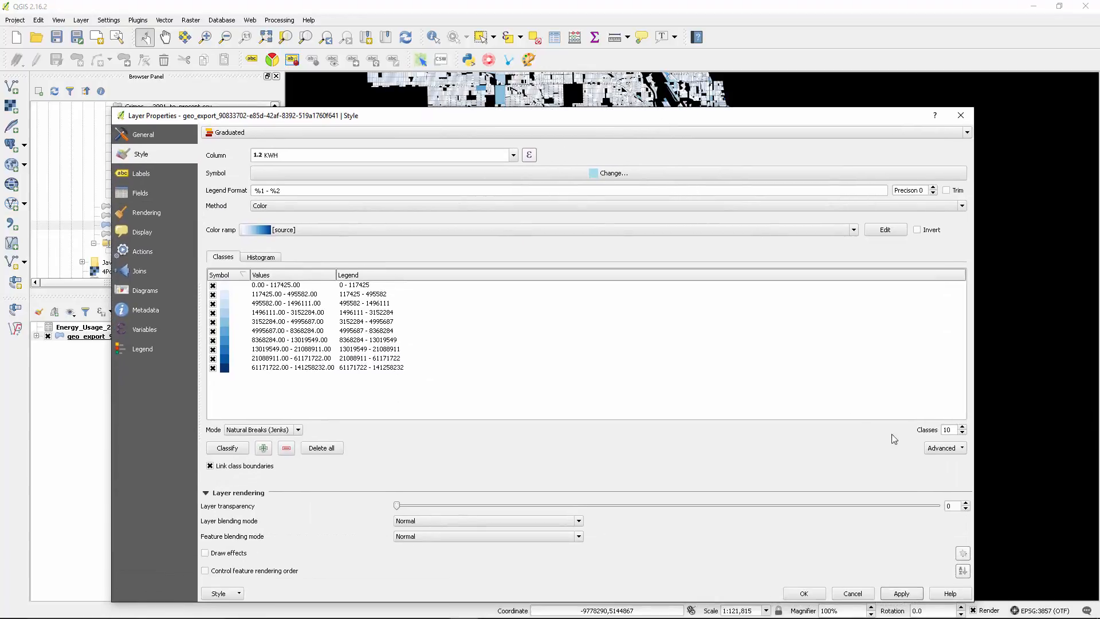
pyautogui.click(948, 429)
pyautogui.write('20')
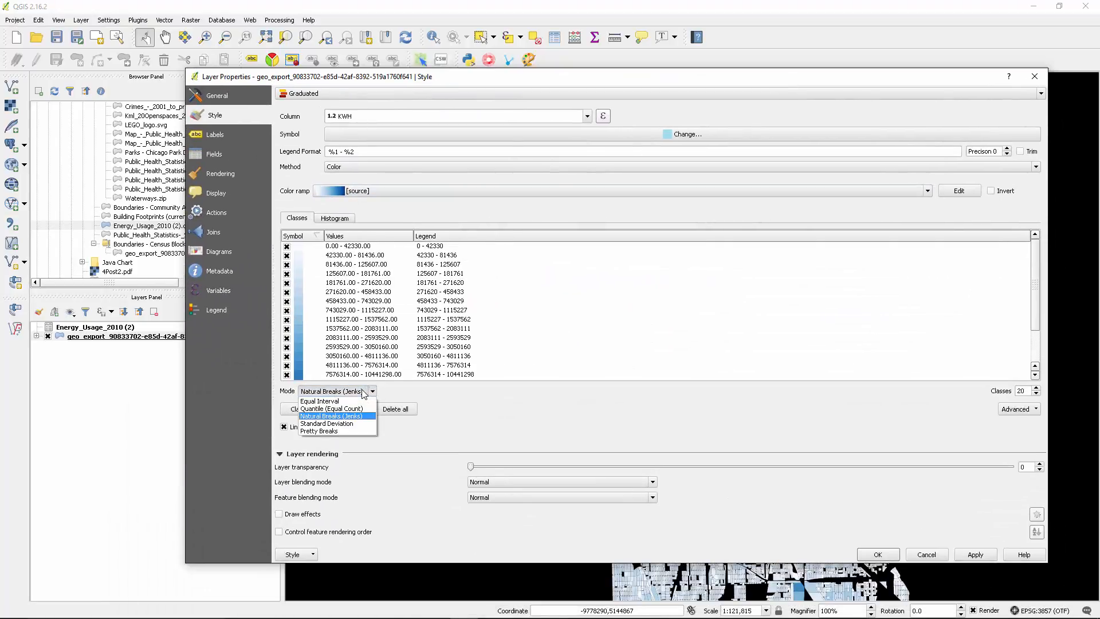
pyautogui.moveTo(332, 409)
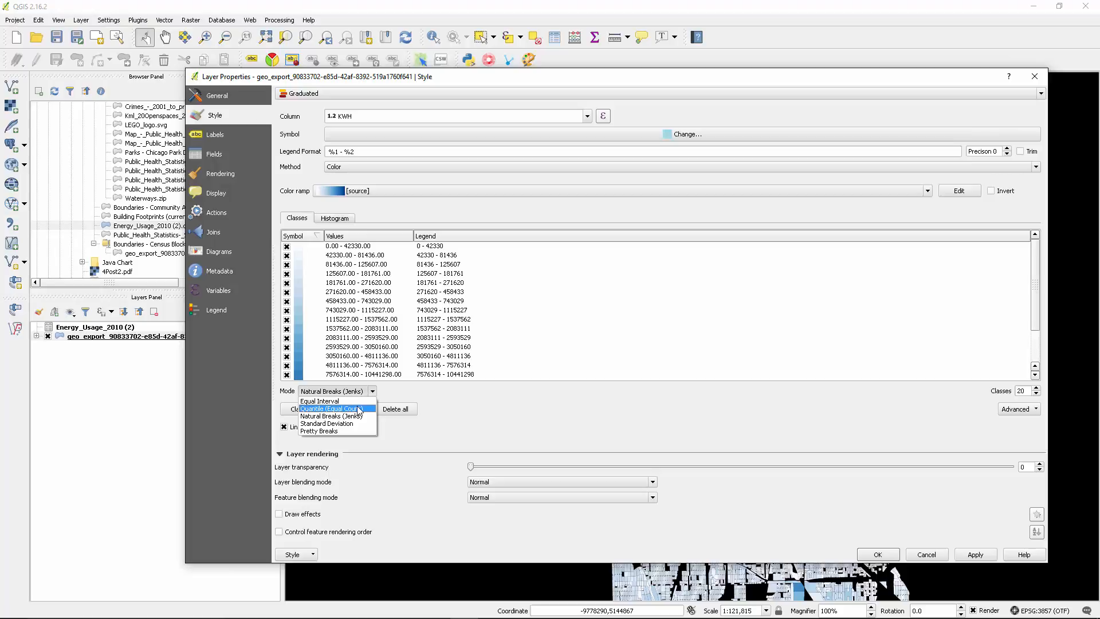
# After briefly trying quantile, apply 20 Natural Breaks (Jenks) KWH classes.
pyautogui.click(333, 416)
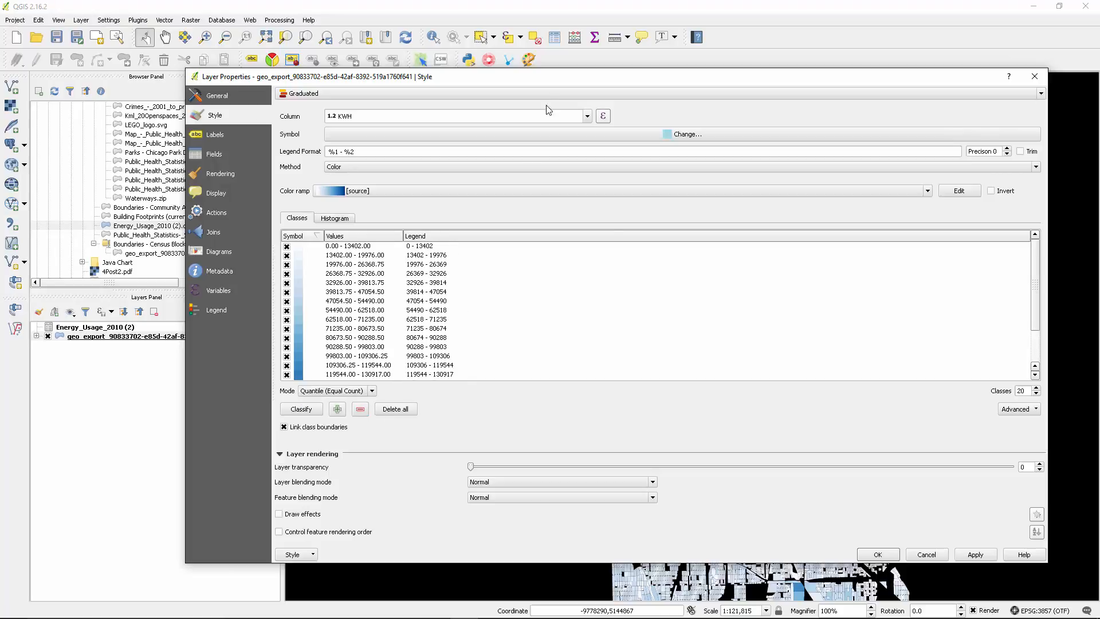
pyautogui.click(975, 554)
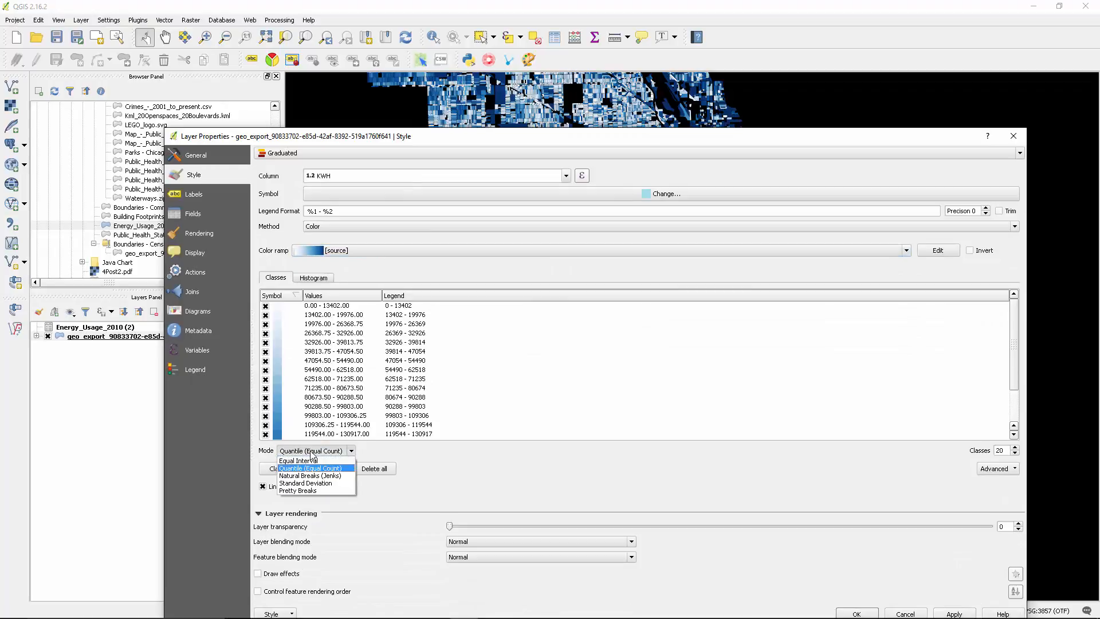
pyautogui.moveTo(313, 475)
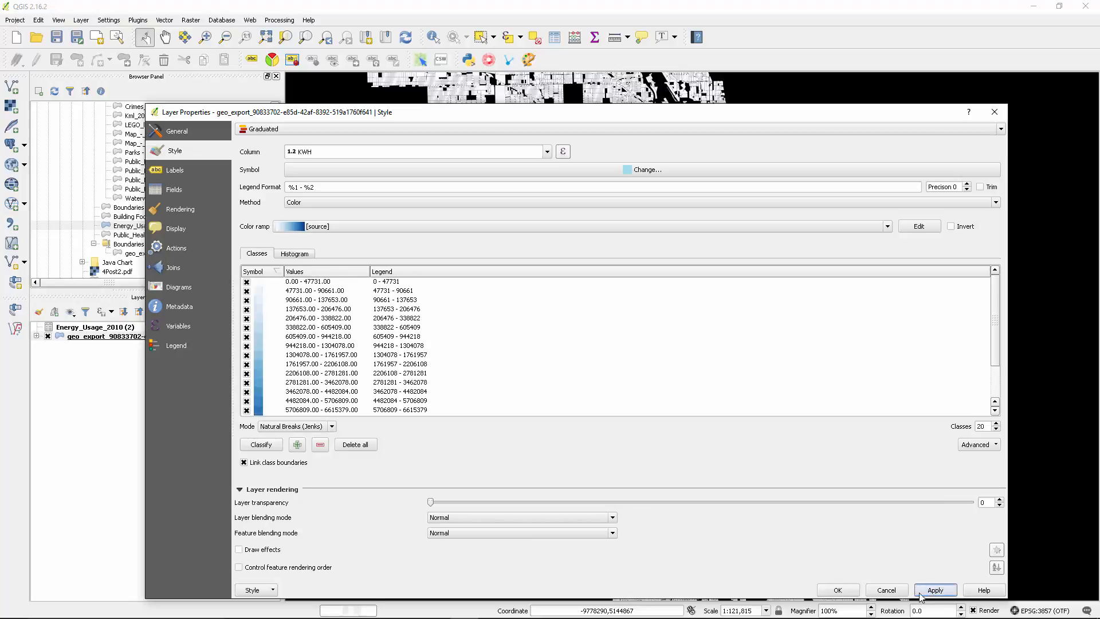
pyautogui.click(936, 590)
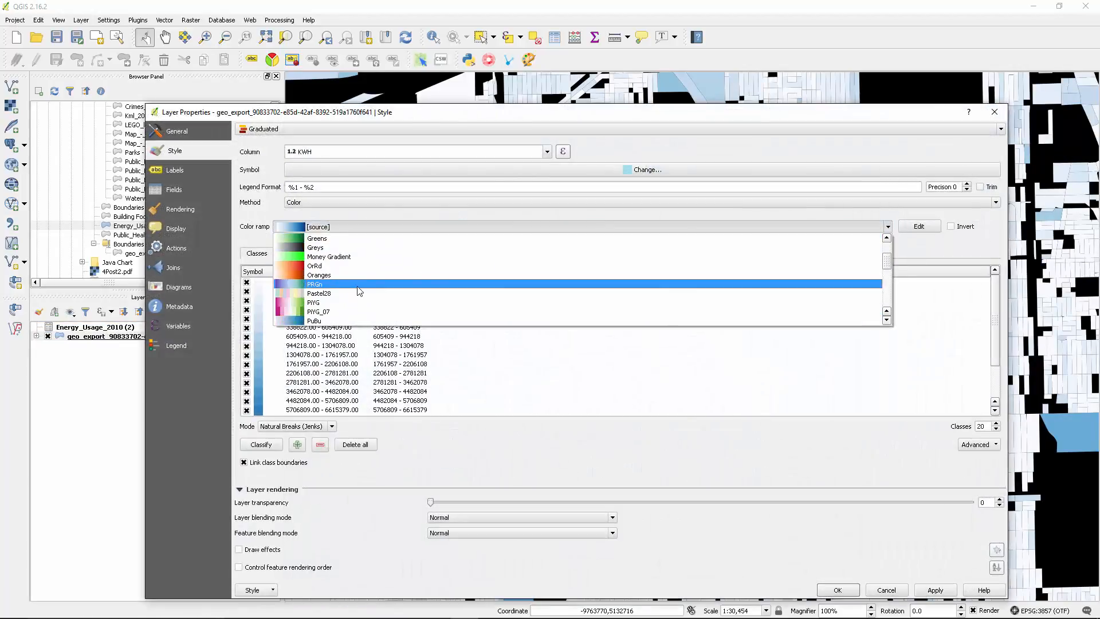
# Apply the OrRd colour ramp to the census blocks and close Layer Properties.
pyautogui.click(313, 265)
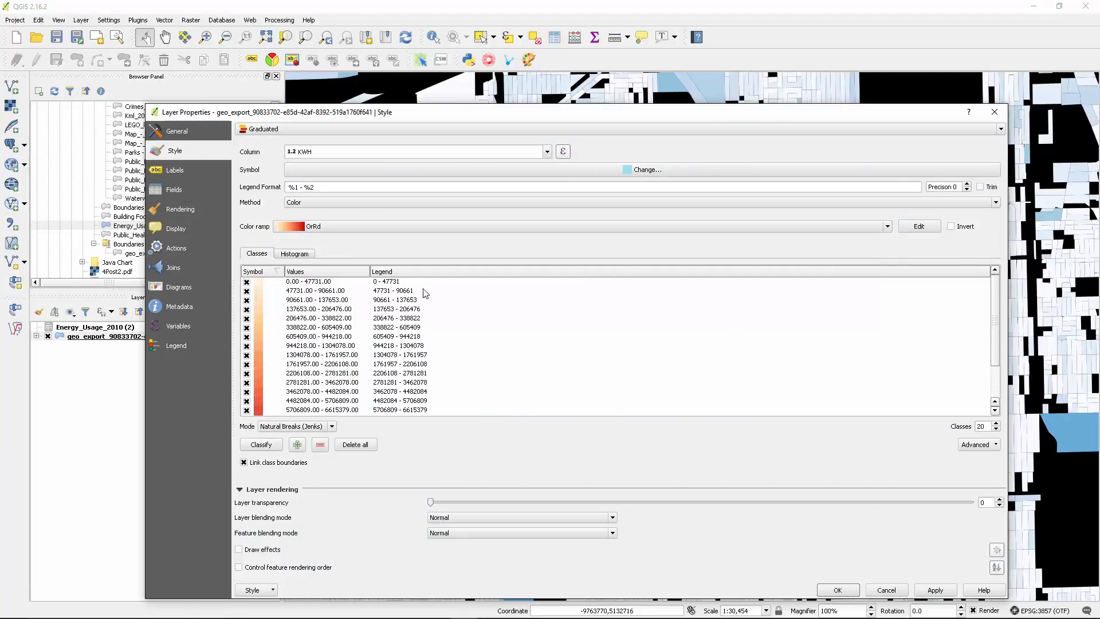
pyautogui.click(935, 590)
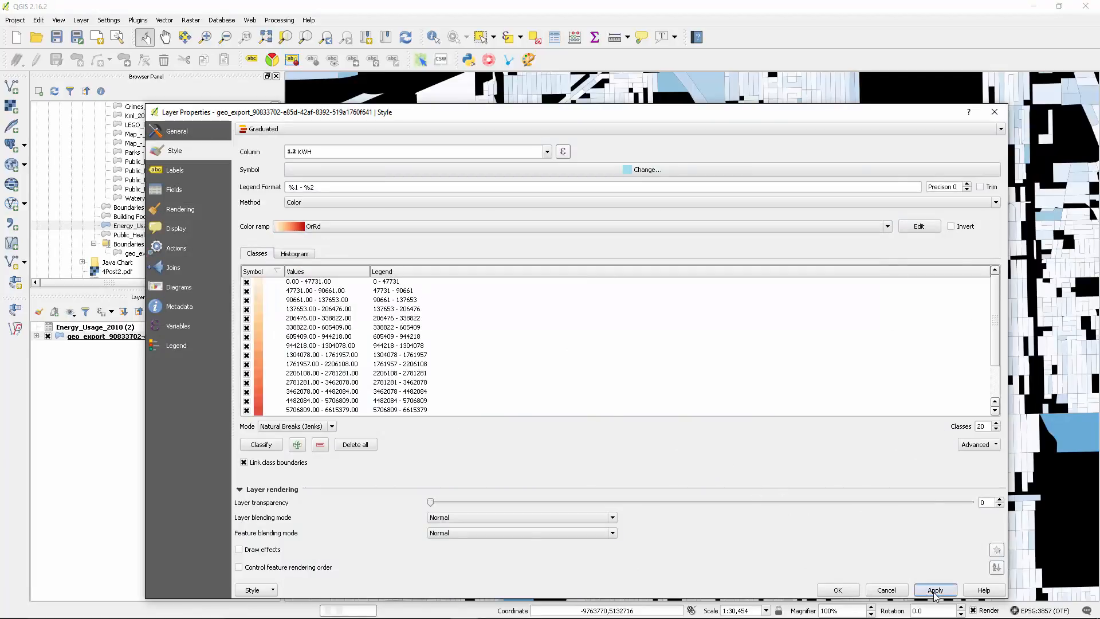
pyautogui.click(935, 590)
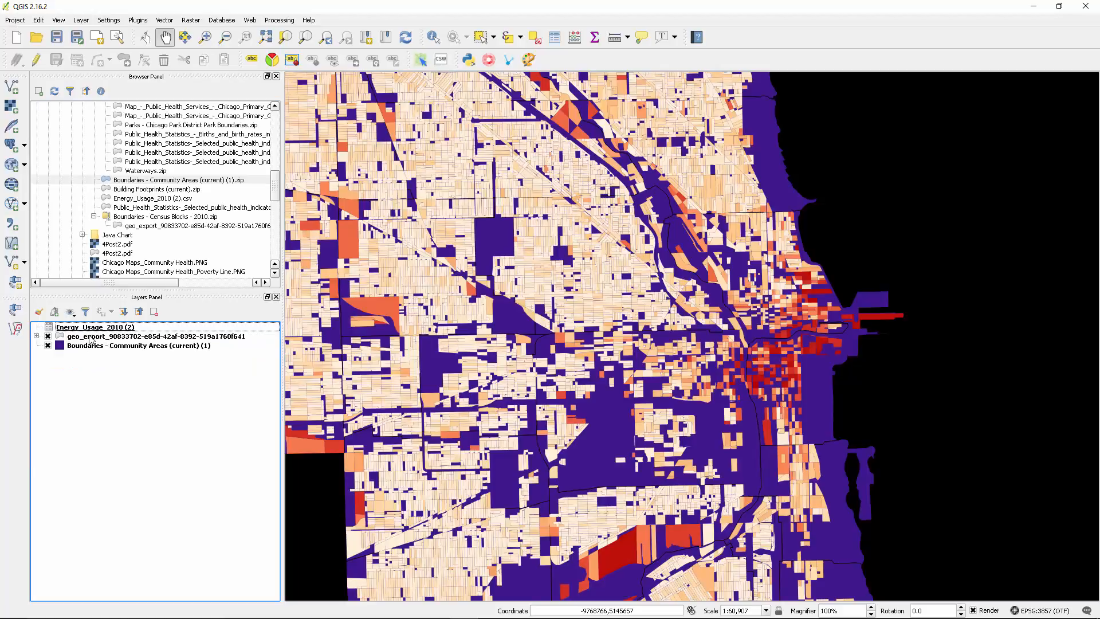
pyautogui.click(137, 345)
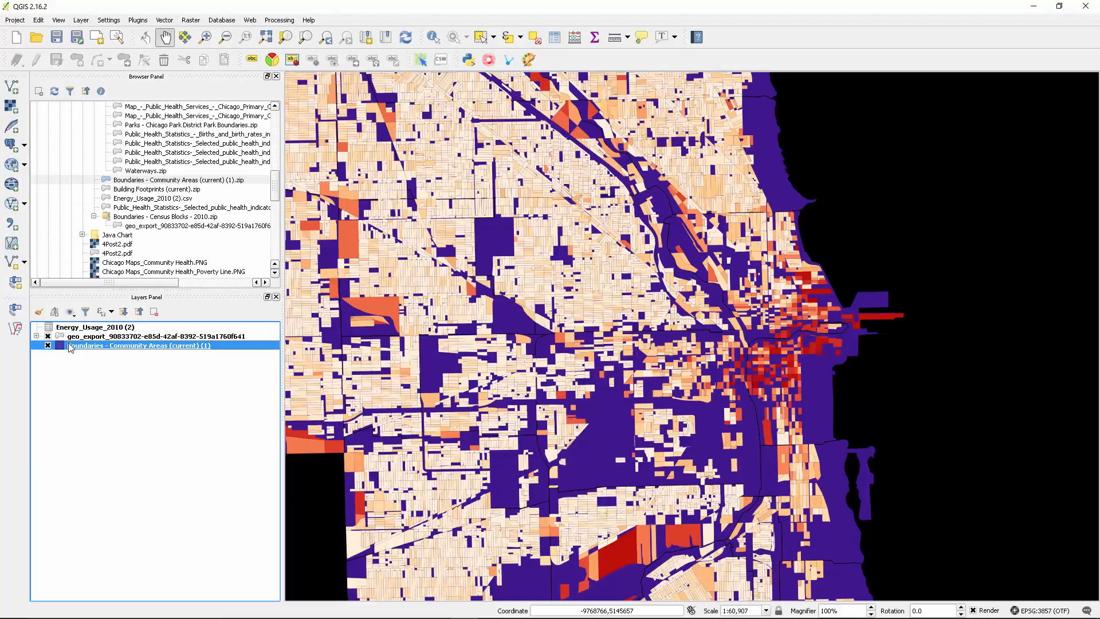
# Change the Community Areas fill from purple to dark gray #4e4e4e.
pyautogui.doubleClick(138, 345)
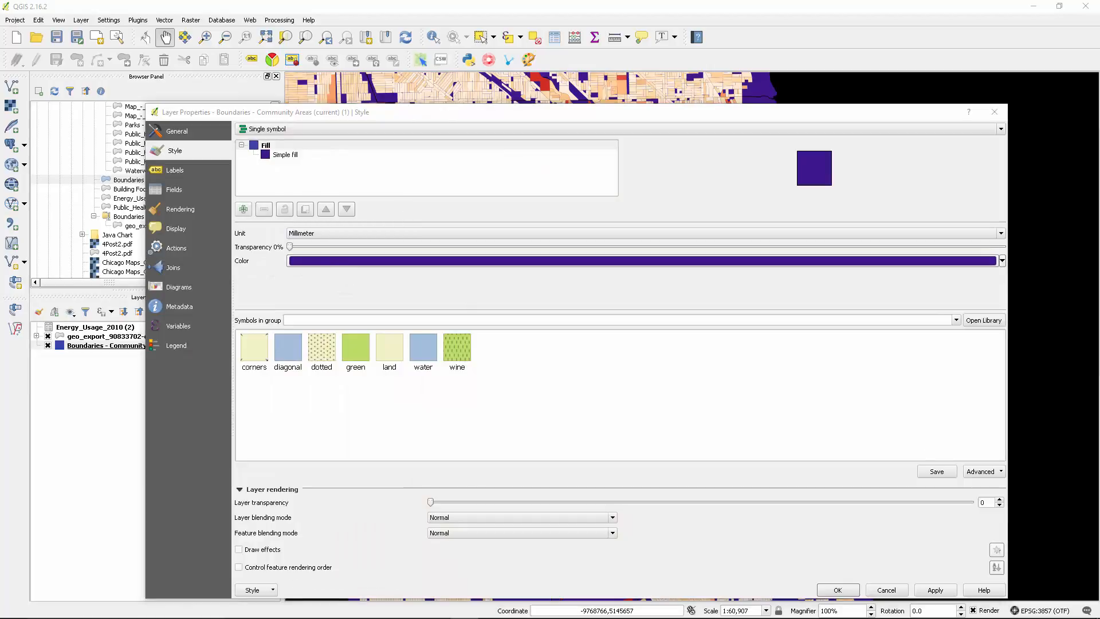
pyautogui.click(1000, 261)
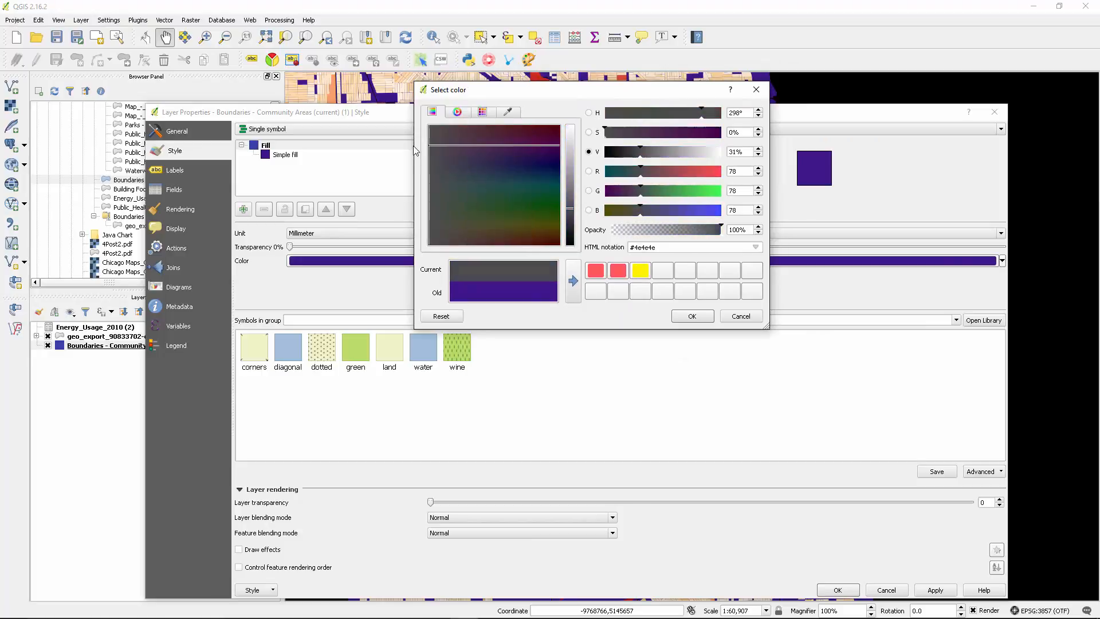
pyautogui.click(692, 316)
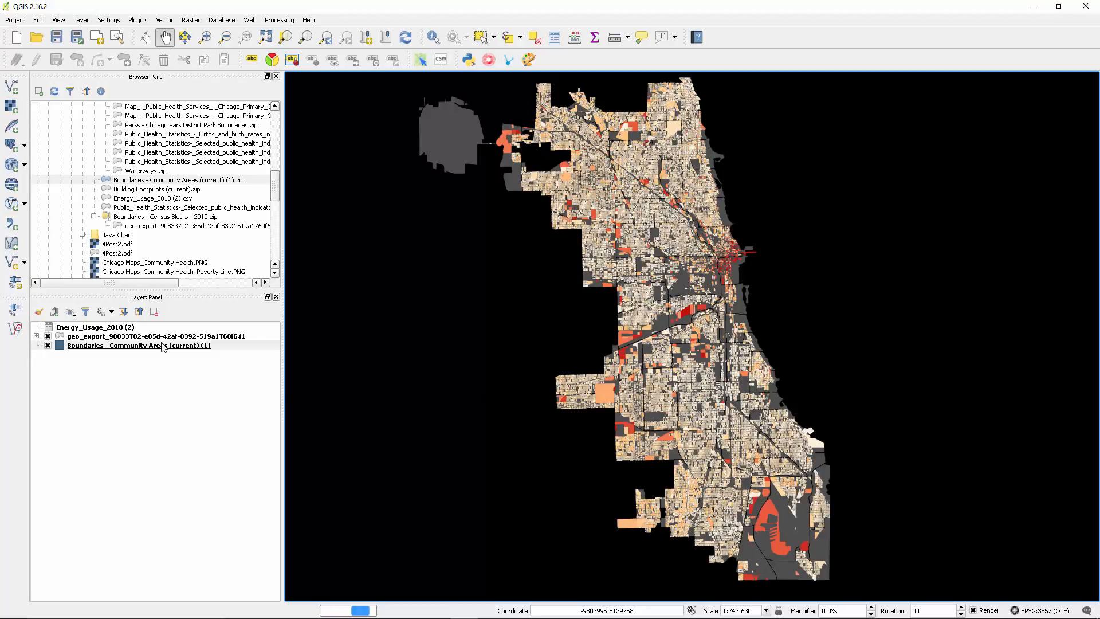
pyautogui.moveTo(163, 345)
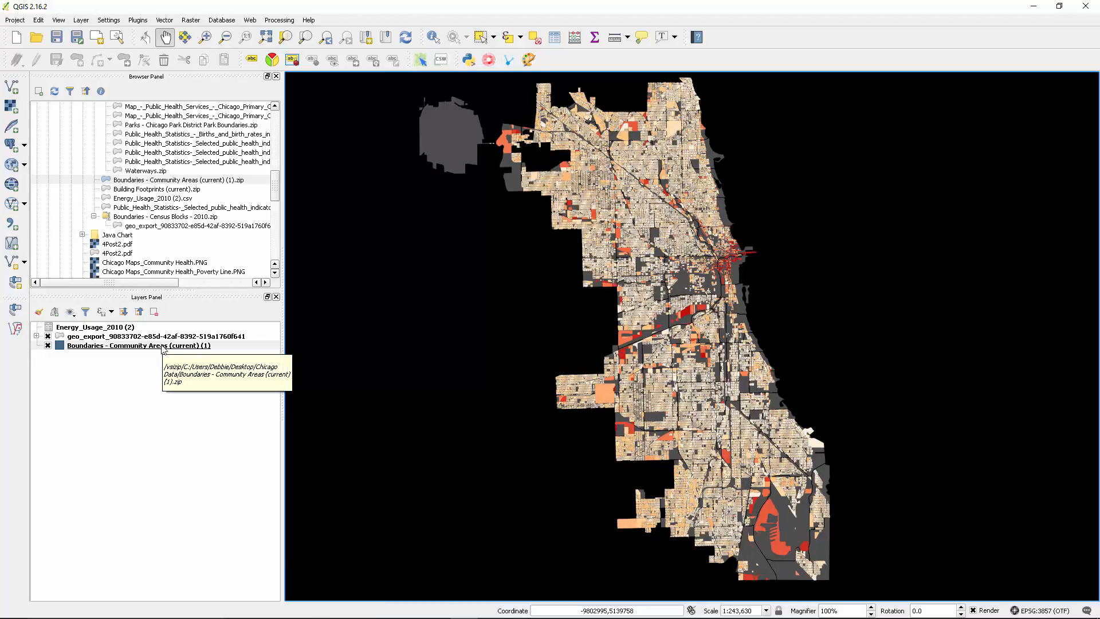
pyautogui.rightClick(138, 345)
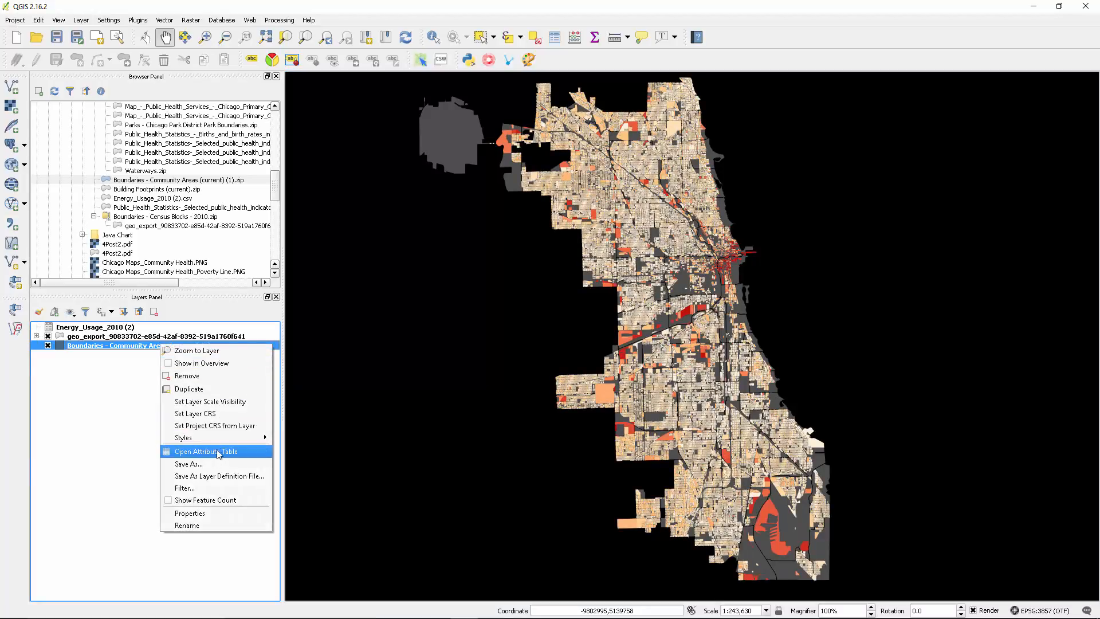
# Open the Community Areas and geo_export attribute tables to review joined energy columns.
pyautogui.click(207, 451)
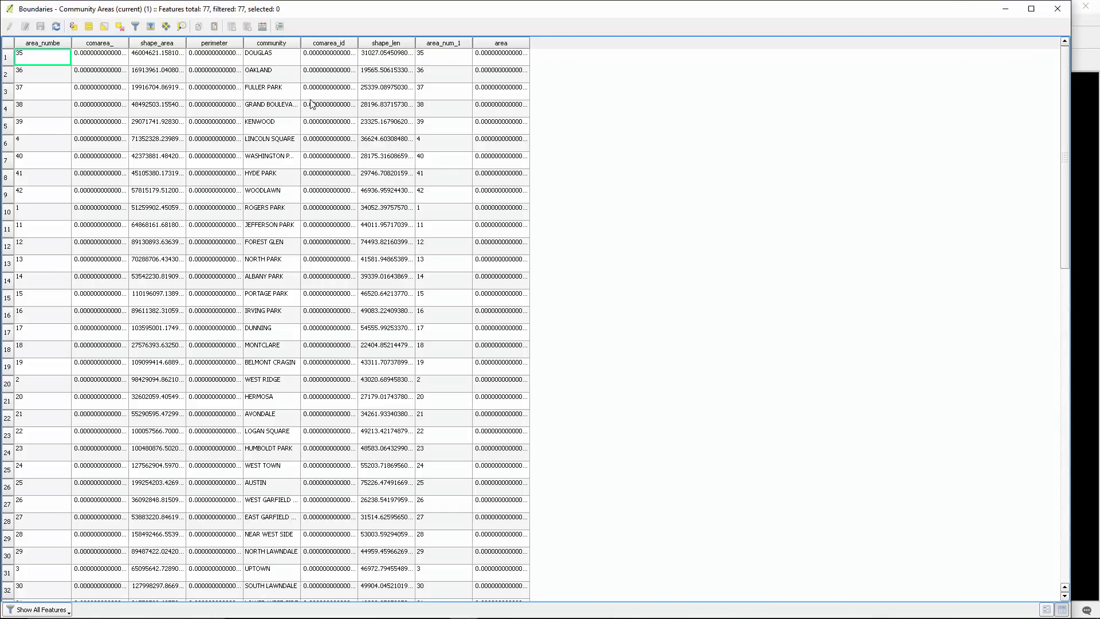
pyautogui.scroll(-3)
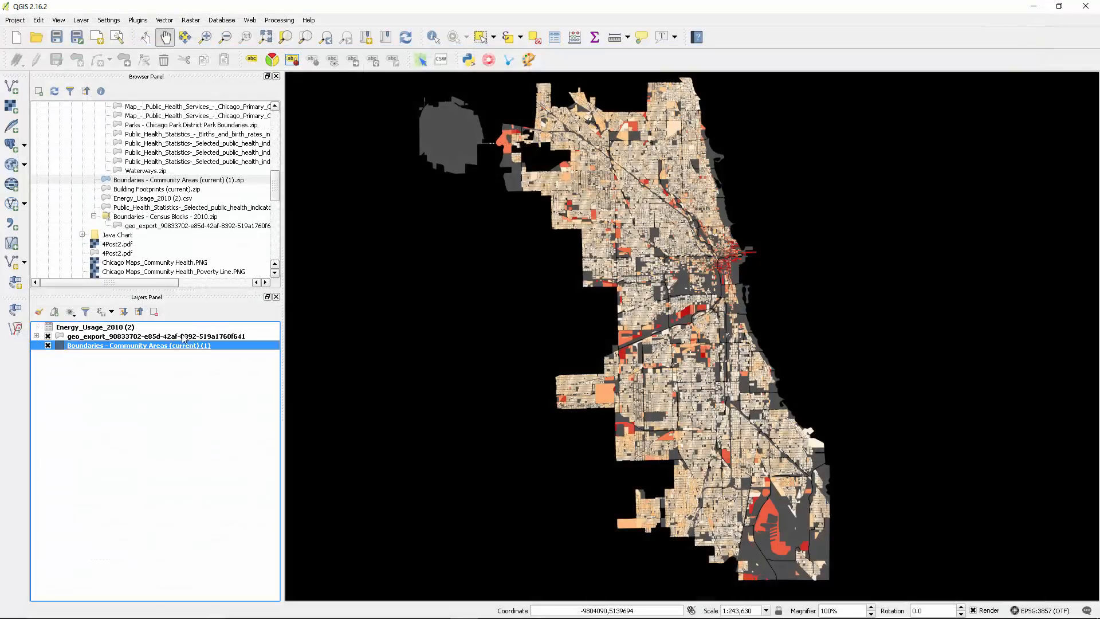
pyautogui.rightClick(144, 336)
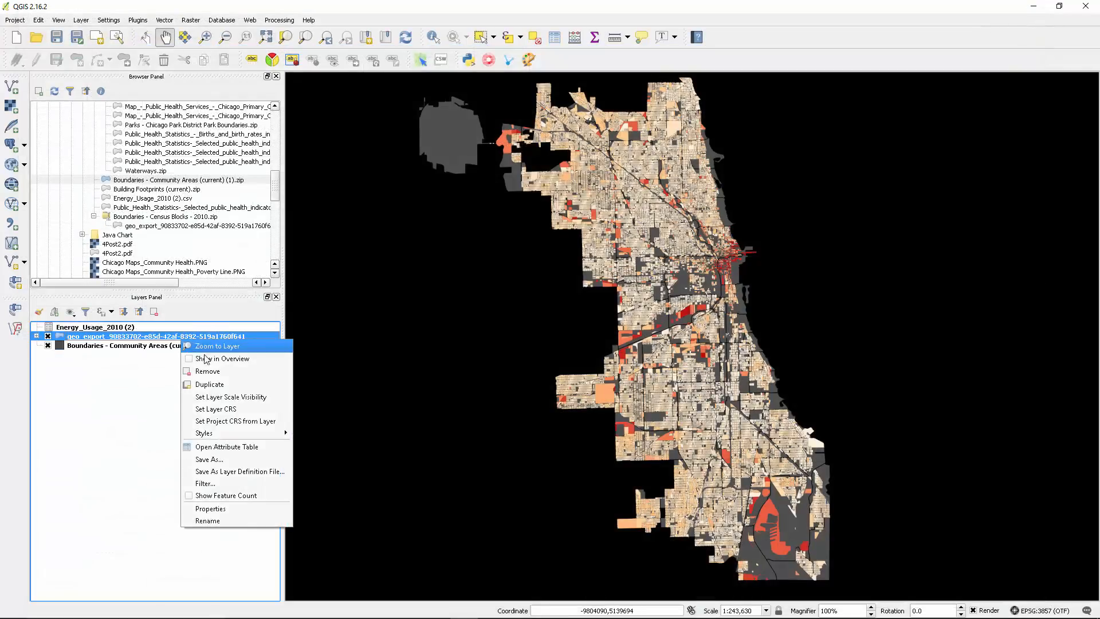
pyautogui.click(226, 446)
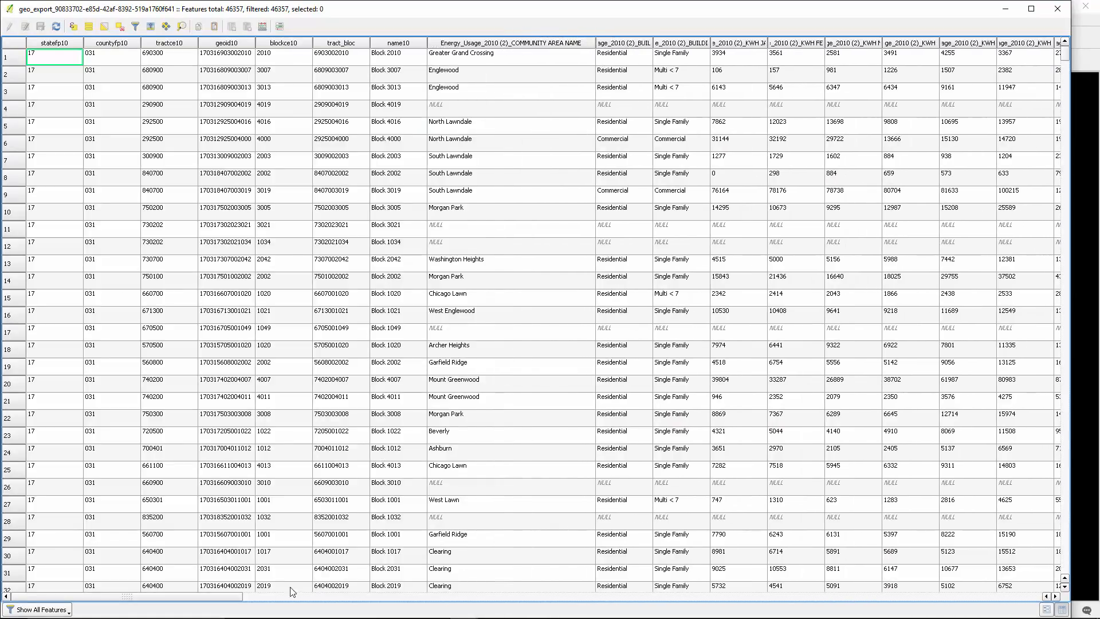
pyautogui.hscroll(3)
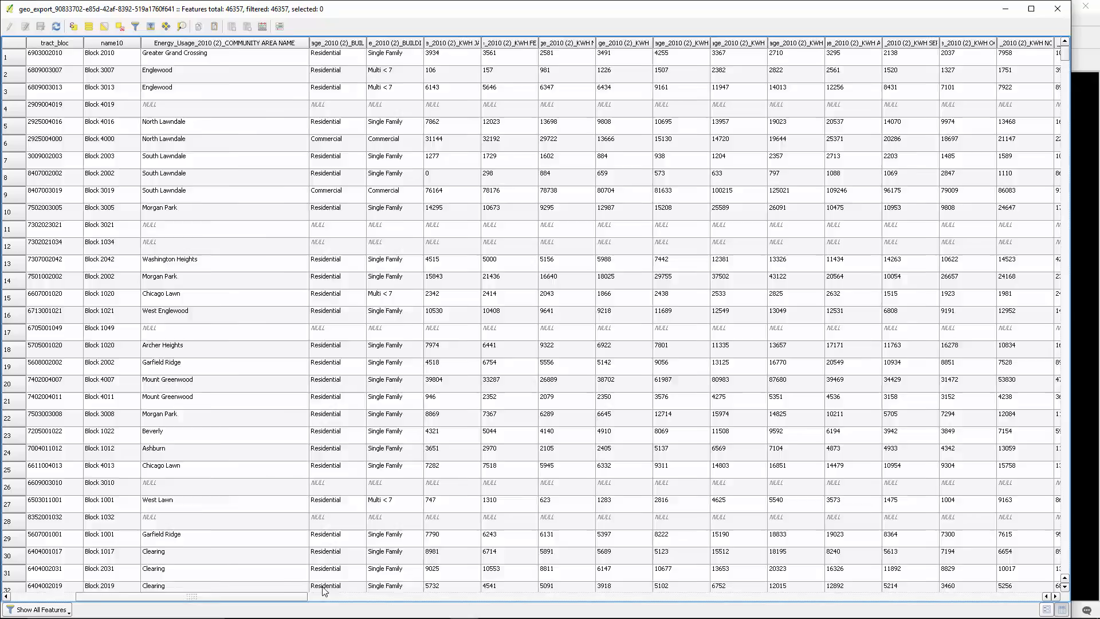
pyautogui.hscroll(3)
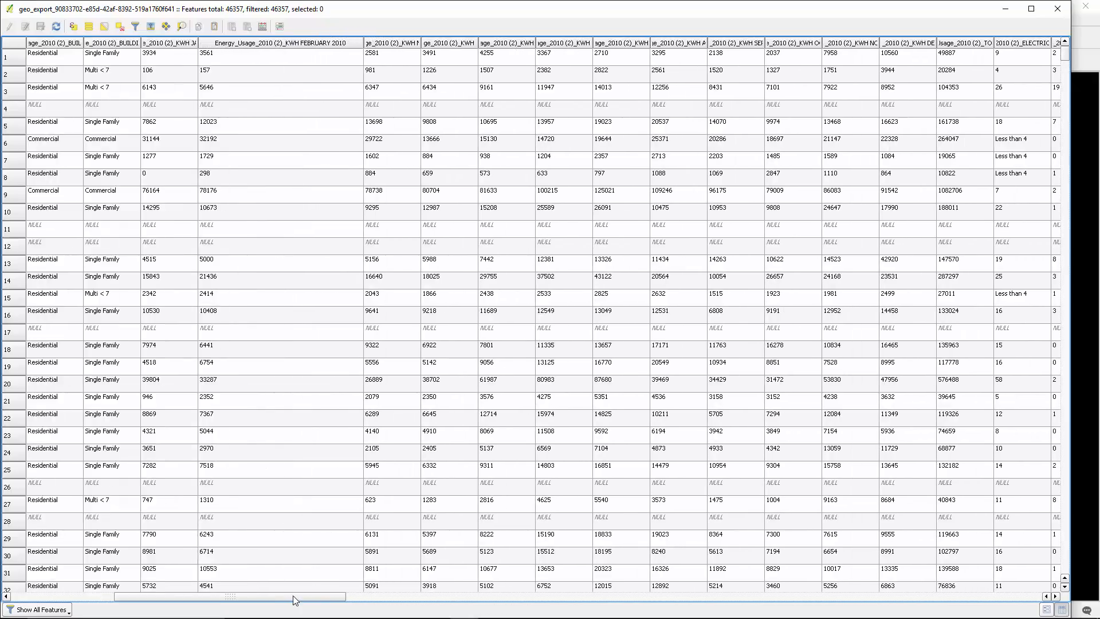
pyautogui.moveTo(294, 596); pyautogui.dragTo(453, 597)
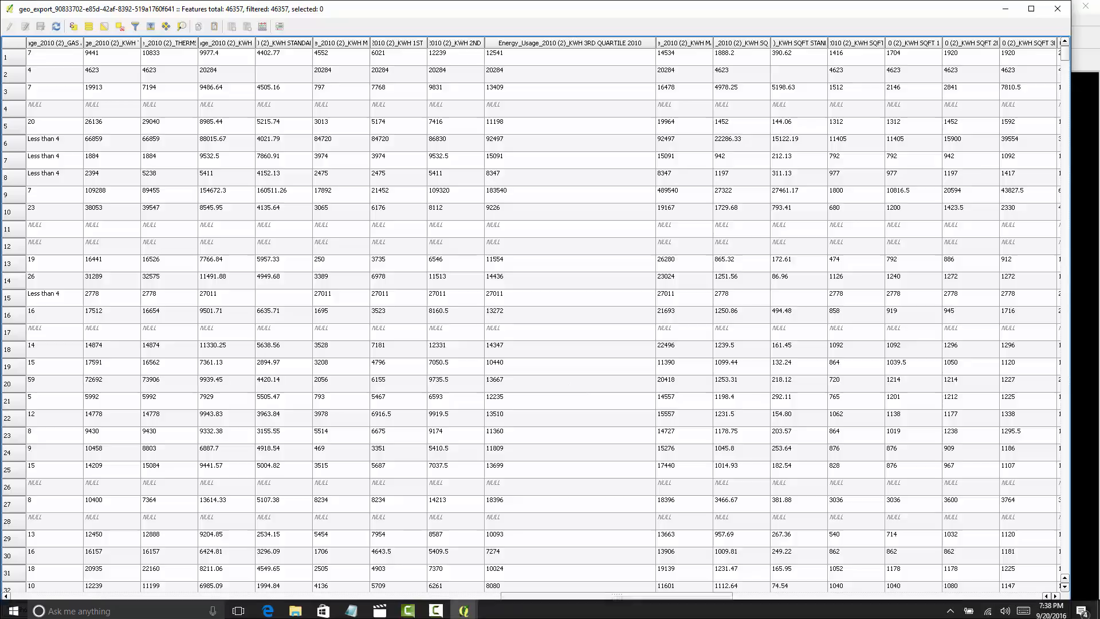
pyautogui.hscroll(3)
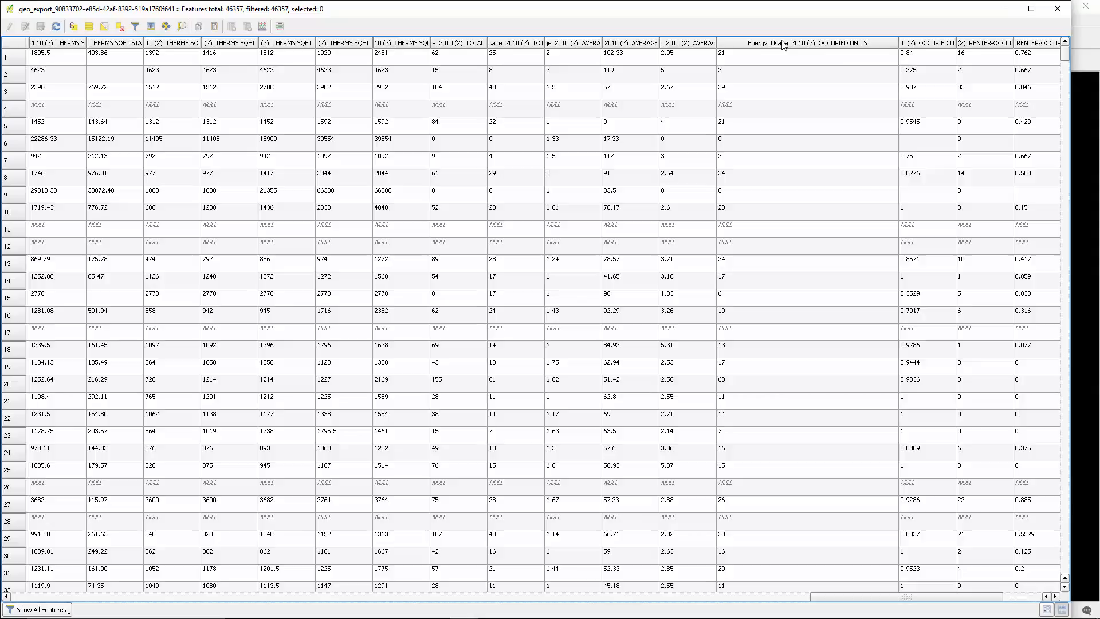
pyautogui.moveTo(719, 42)
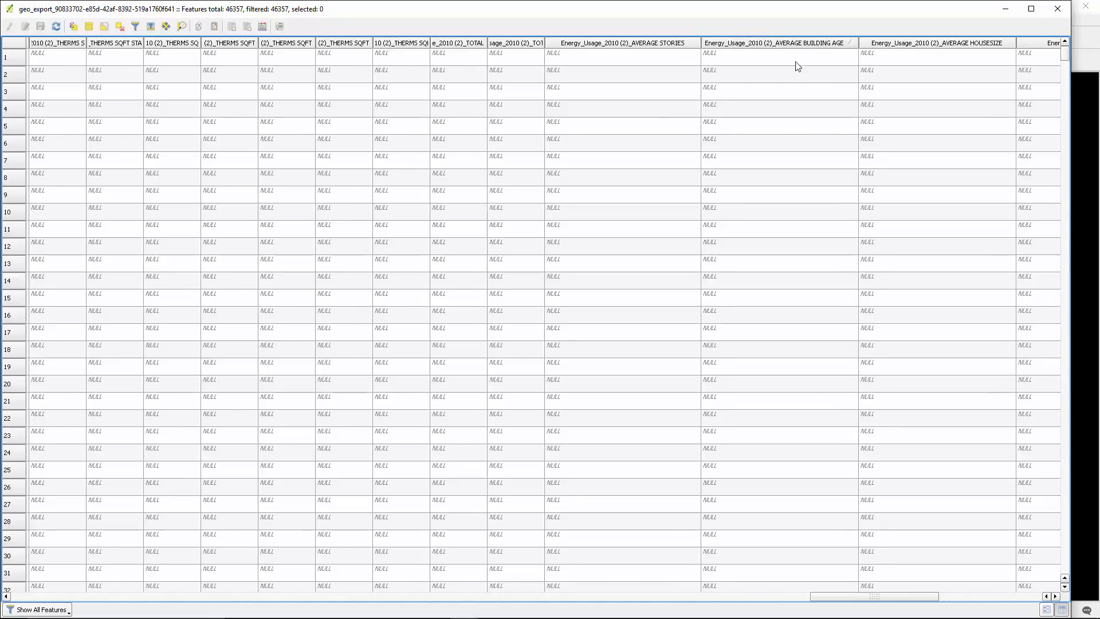
pyautogui.moveTo(785, 43)
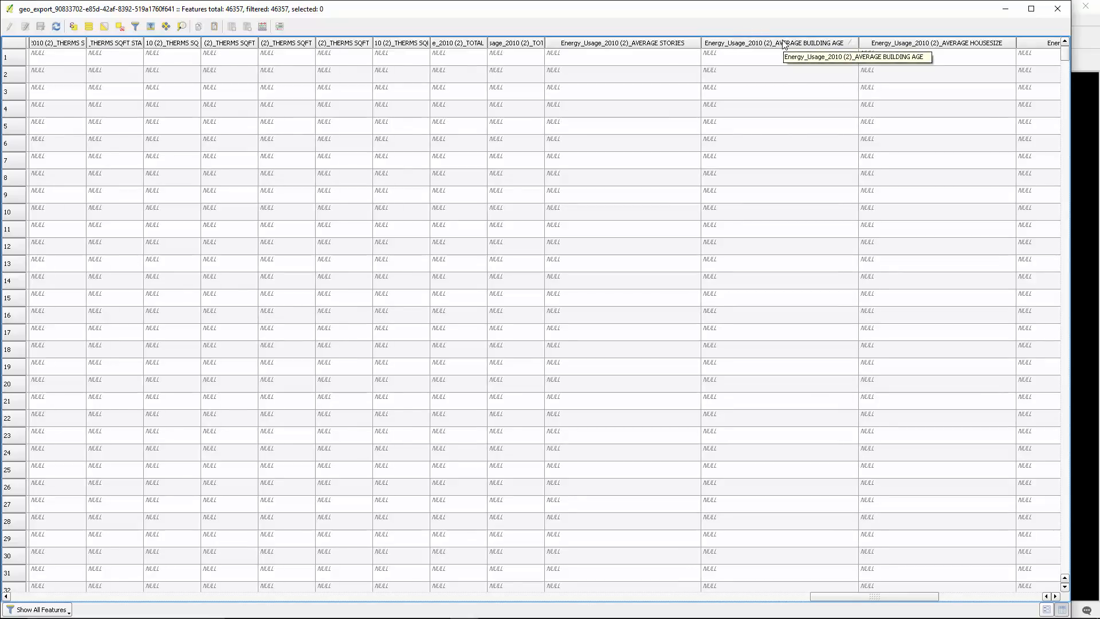
pyautogui.scroll(-3)
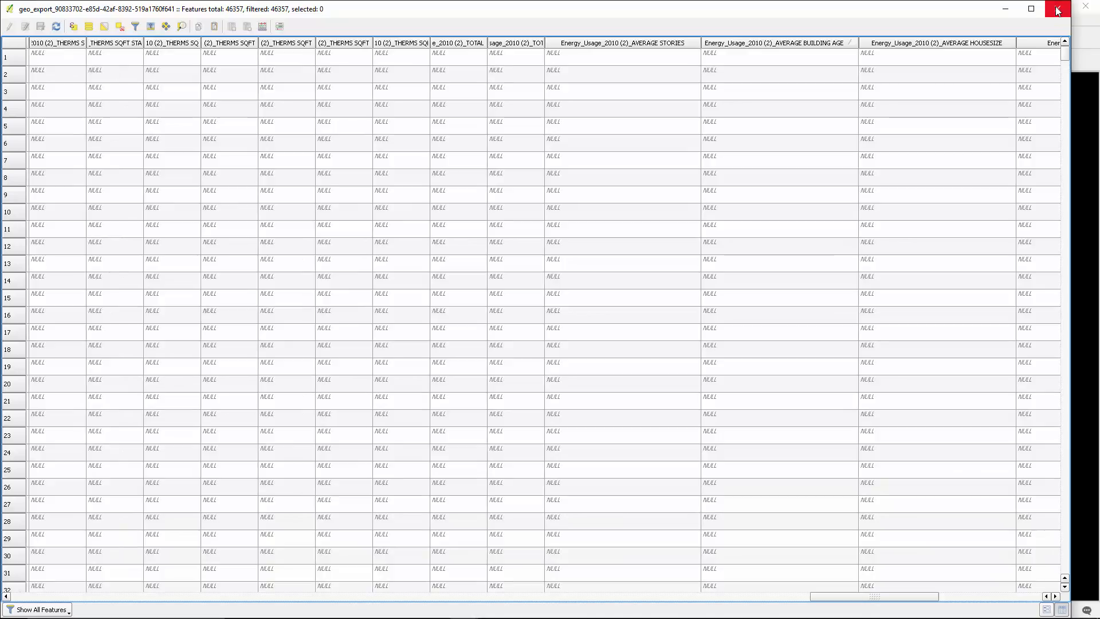
pyautogui.moveTo(1056, 10)
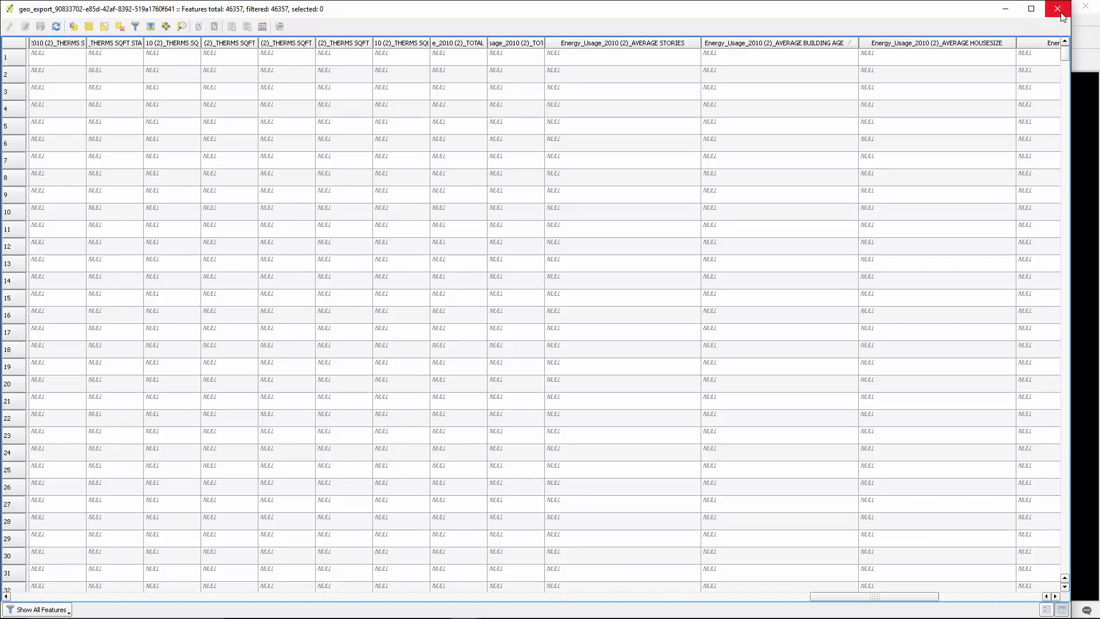
pyautogui.moveTo(1055, 11)
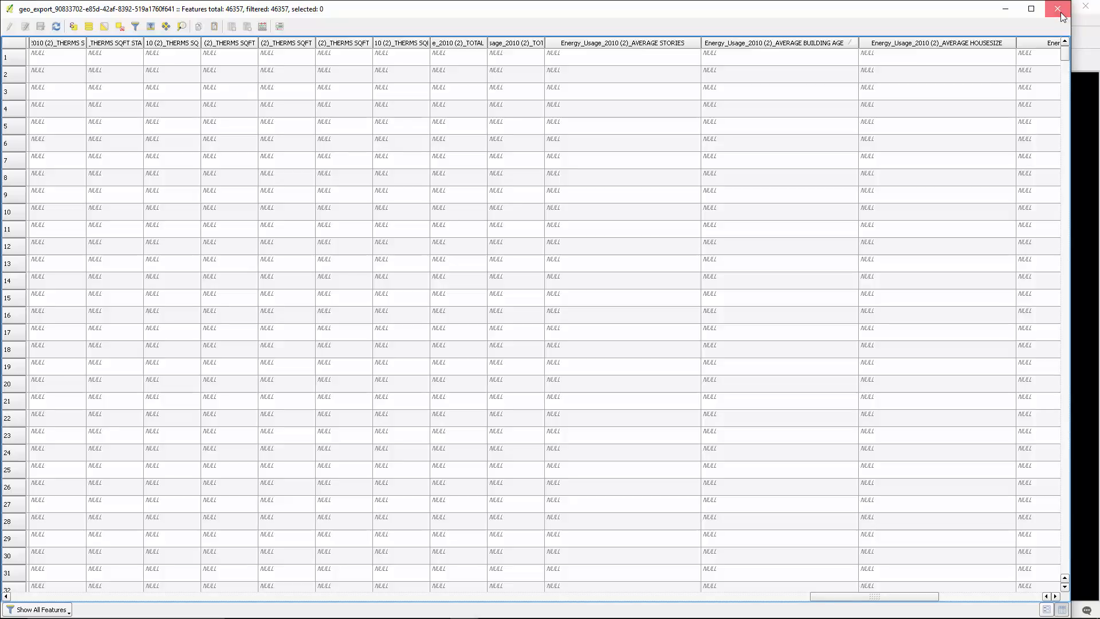
# Close the census blocks attribute table and pan the map to recentre Chicago.
pyautogui.click(1053, 9)
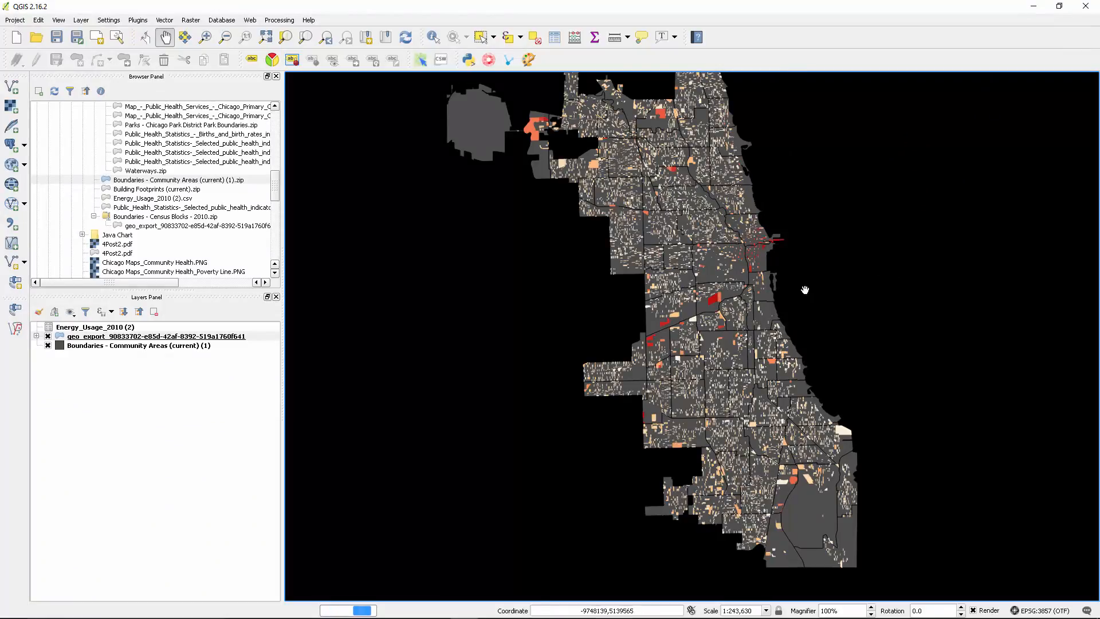
pyautogui.moveTo(804, 290); pyautogui.dragTo(640, 204)
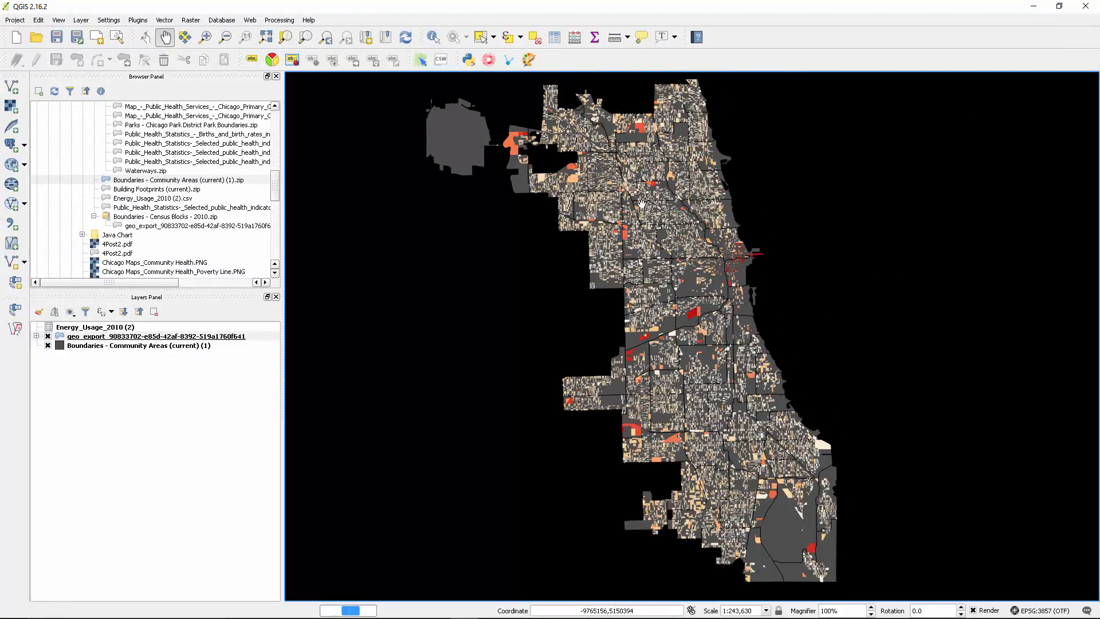